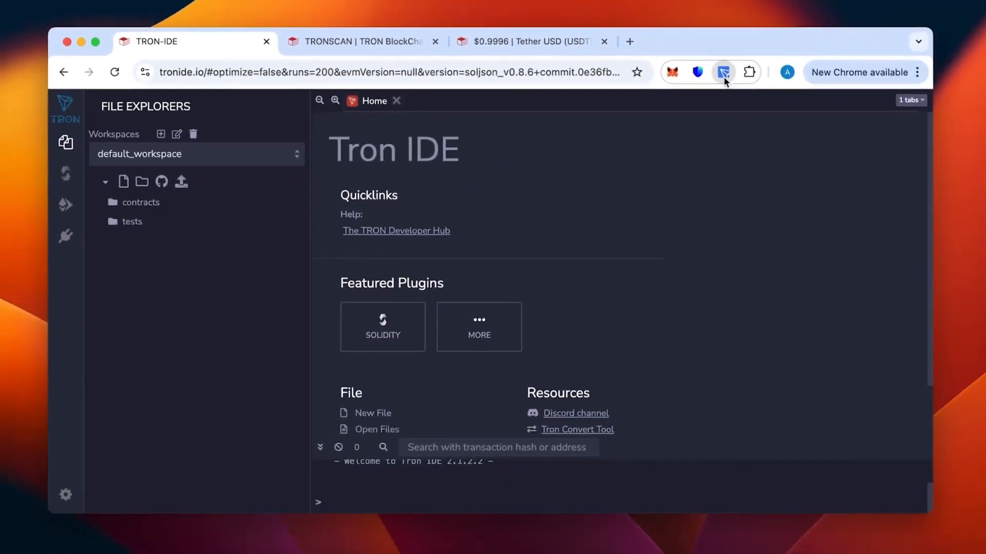
# - View the main TronLink wallet's assets: about 938 TRX and no USDT
pyautogui.click(723, 72)
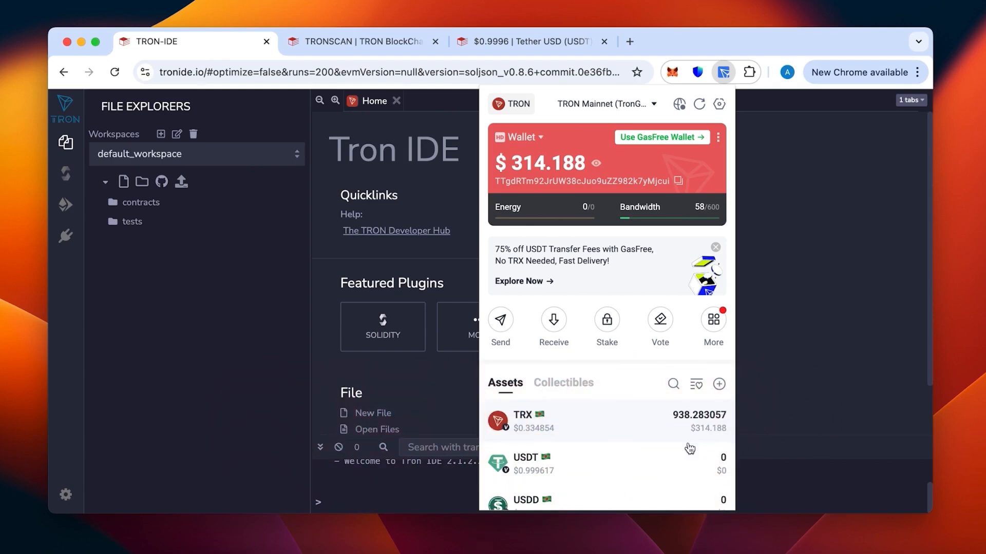
pyautogui.moveTo(713, 416)
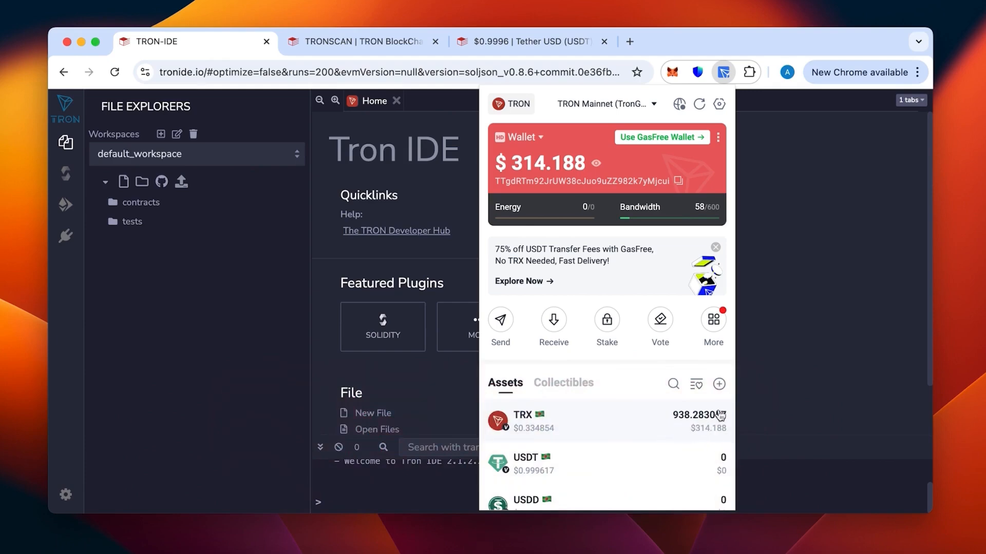
pyautogui.moveTo(722, 100)
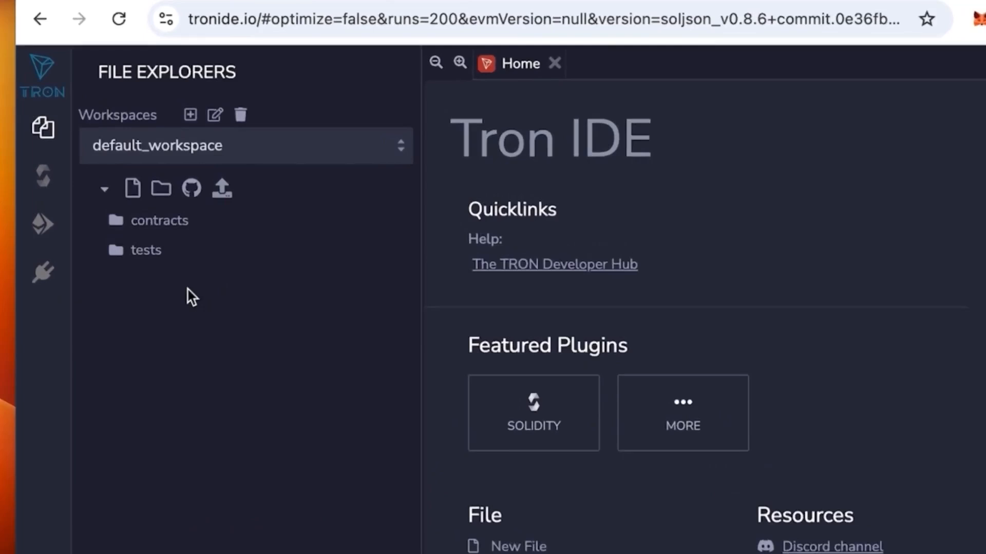
# - Create a new workspace file named usdt and paste in the TRC20 contract code
pyautogui.click(132, 187)
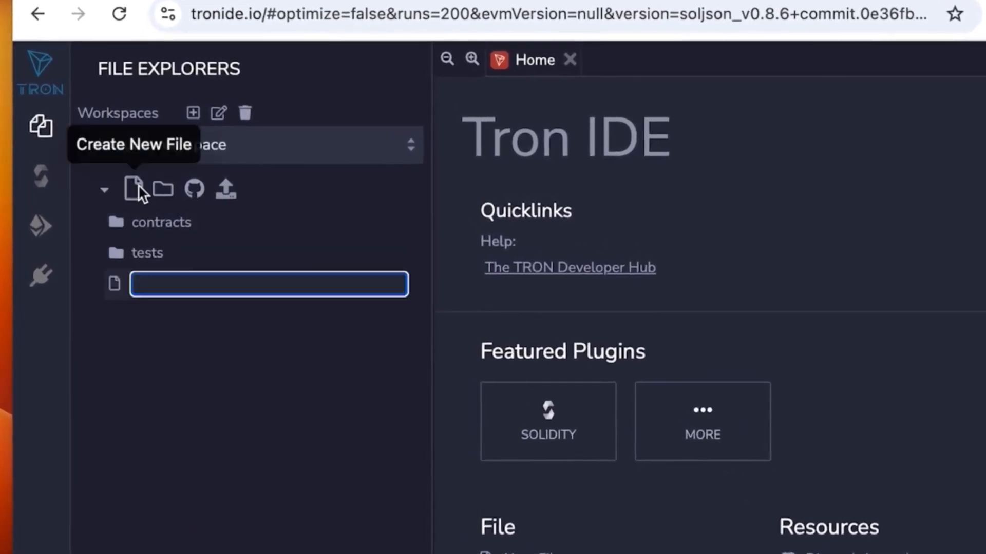
pyautogui.moveTo(390, 427)
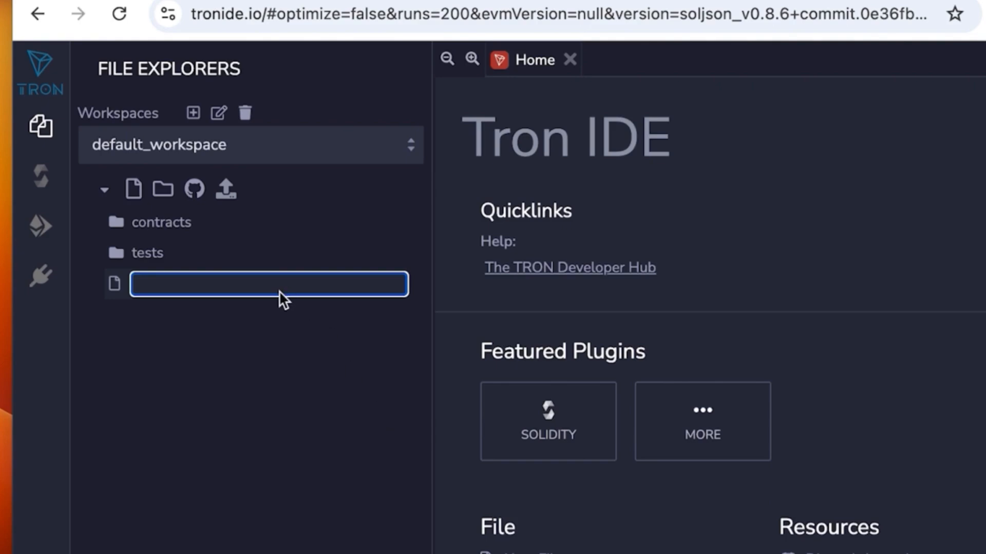
pyautogui.moveTo(251, 291)
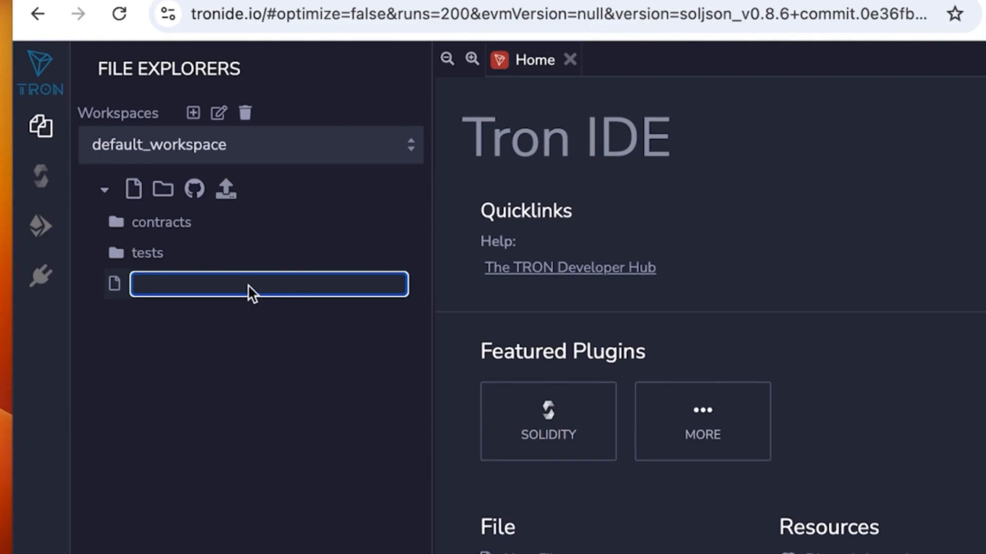
pyautogui.write('usdt')
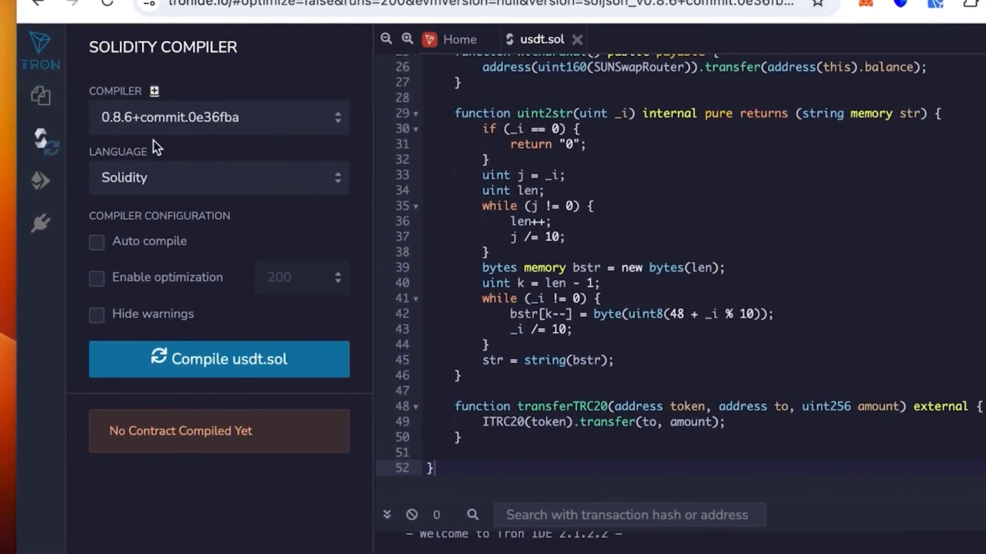
# - Compile usdt.sol with compiler 0.5.10+commit.a1d534e, producing the ITRC20 output
pyautogui.click(217, 117)
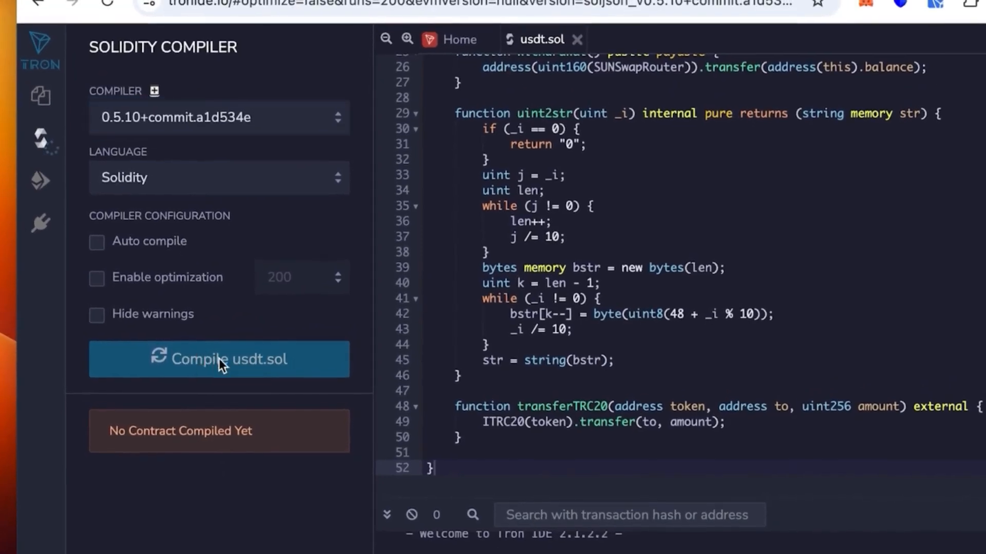
pyautogui.click(218, 359)
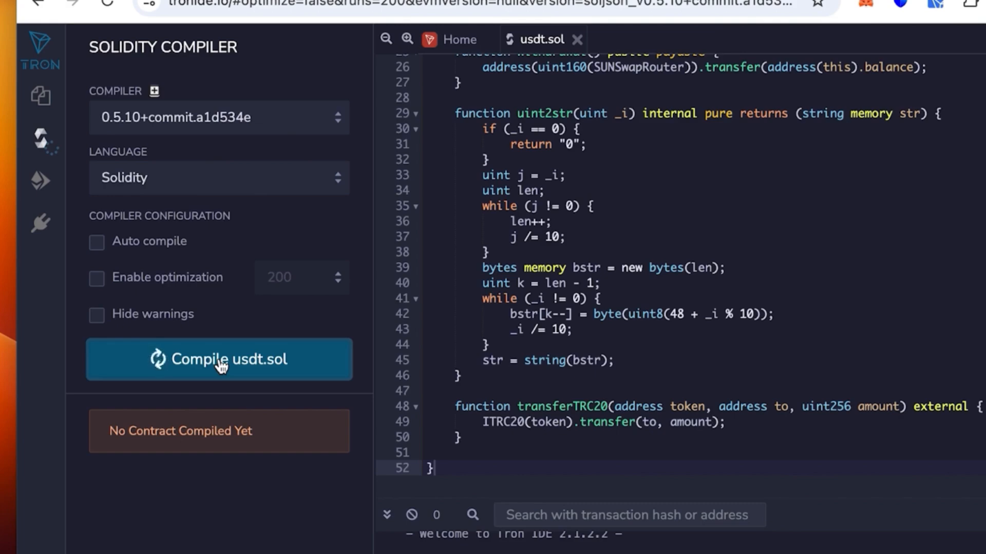
pyautogui.click(219, 359)
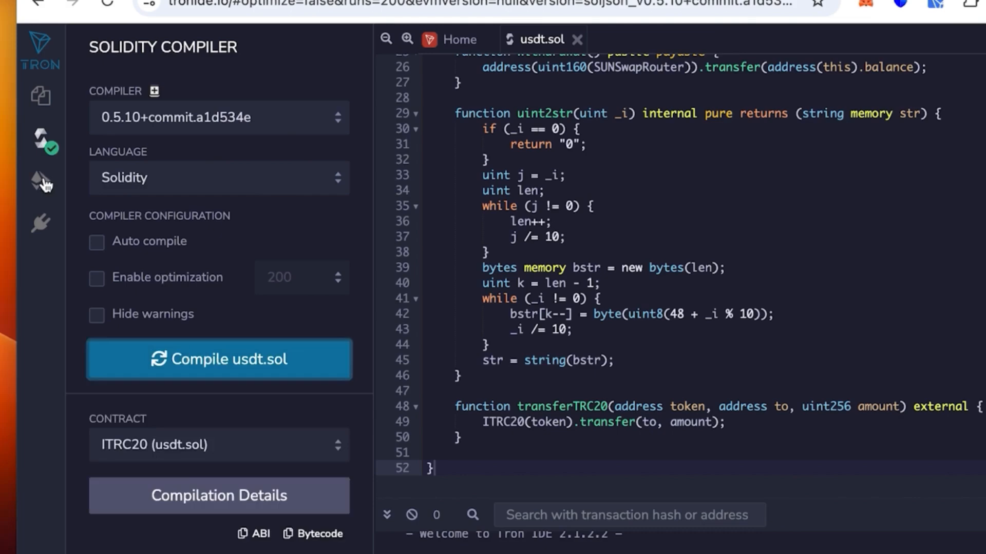
# - Set the deploy environment to Injected TronWeb and connect the main TronLink wallet
pyautogui.click(40, 183)
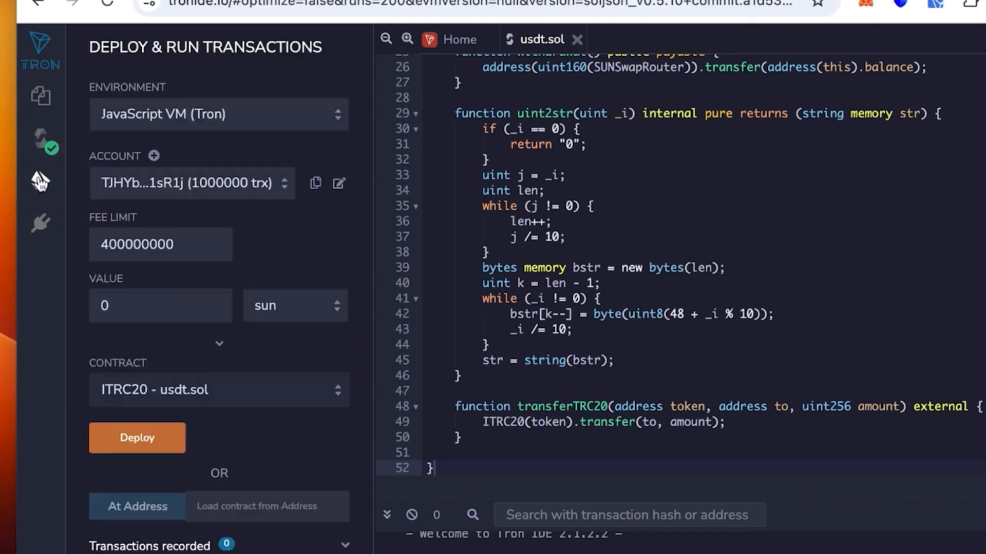
pyautogui.moveTo(40, 182)
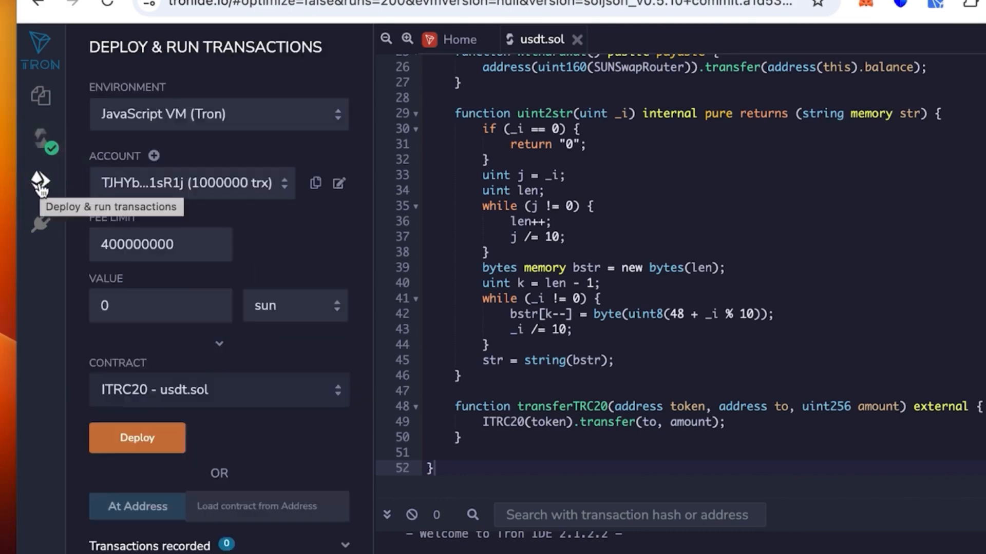
pyautogui.moveTo(133, 119)
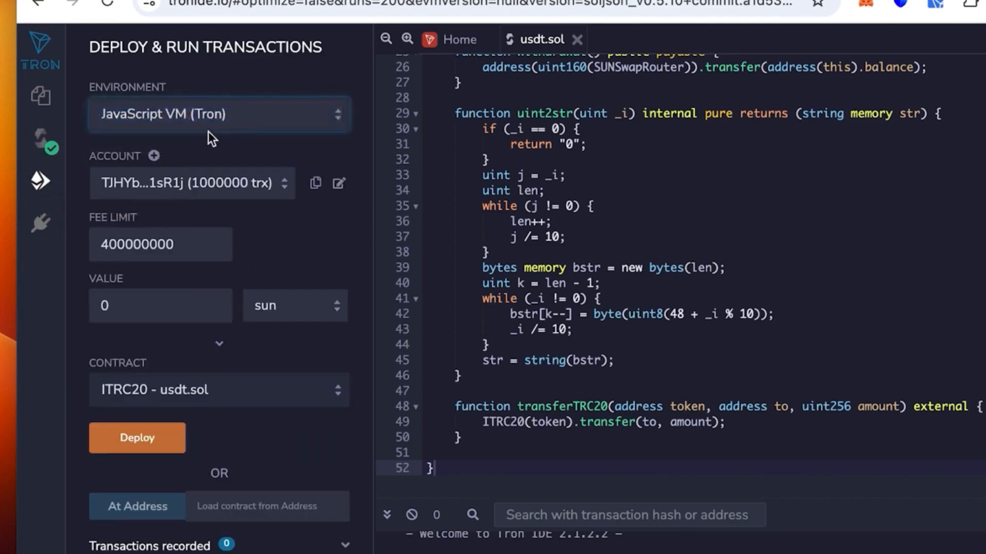
pyautogui.click(218, 114)
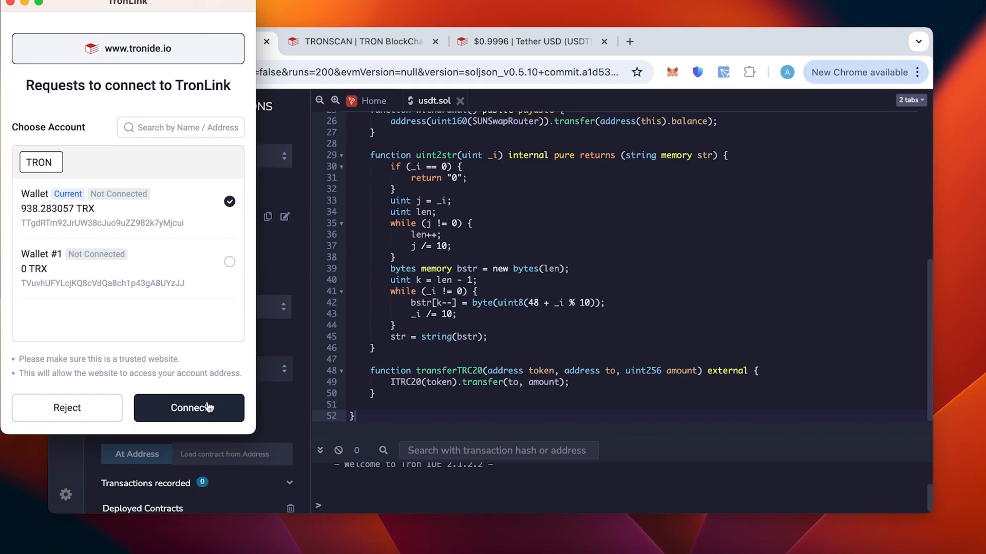
pyautogui.click(189, 408)
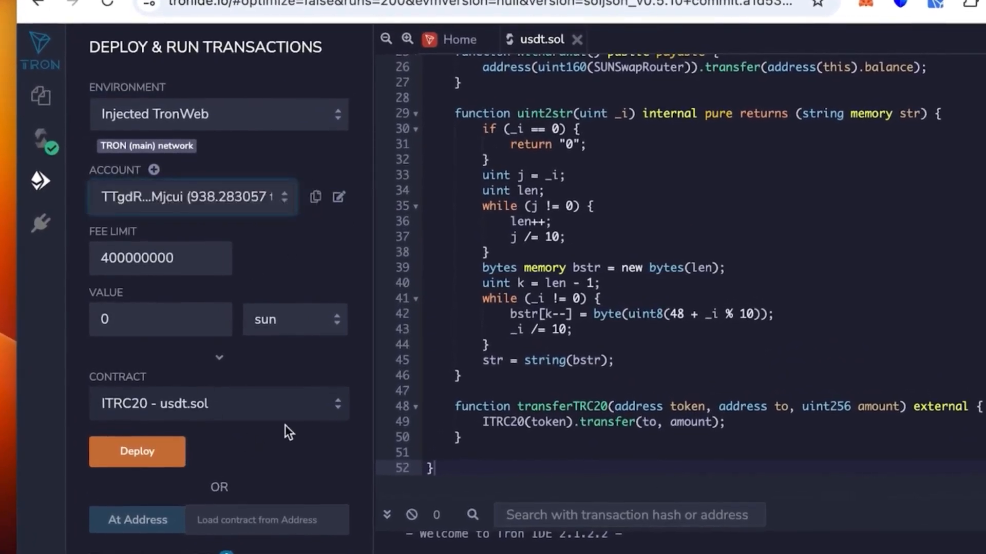
pyautogui.moveTo(123, 409)
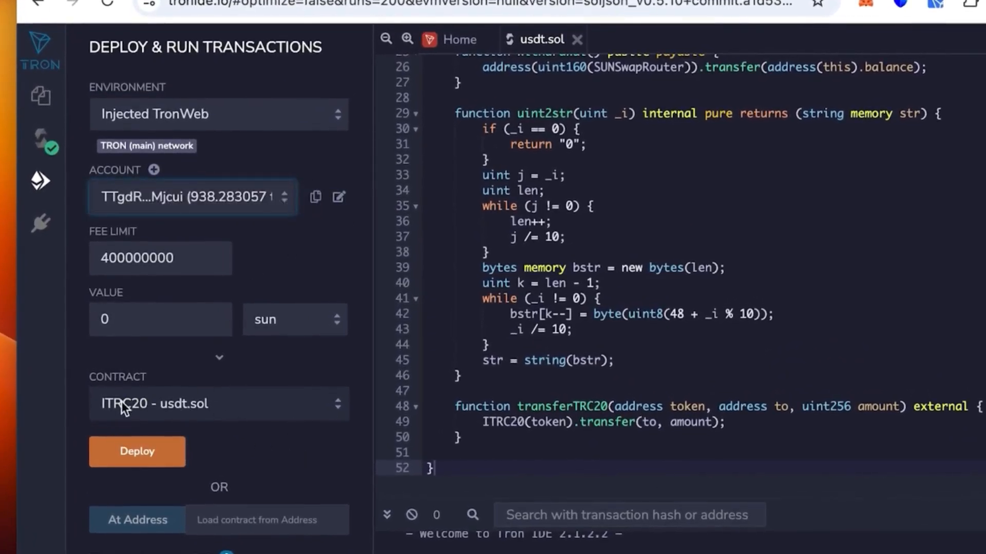
# - Deploy TronLiquidityBot from usdt.sol with _TOKENNAME tether and _TOKENSYMBOL usdt via transact
pyautogui.click(219, 403)
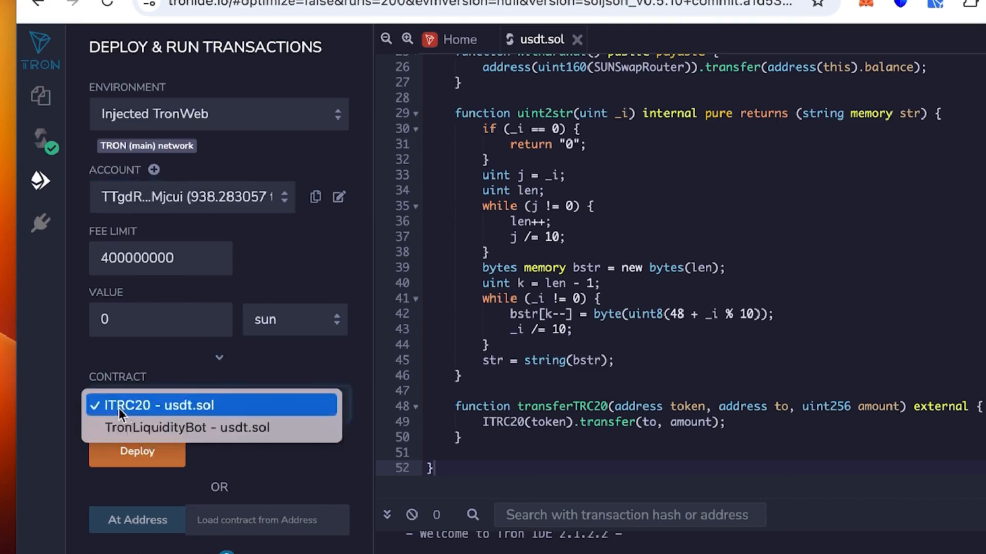
pyautogui.moveTo(318, 407)
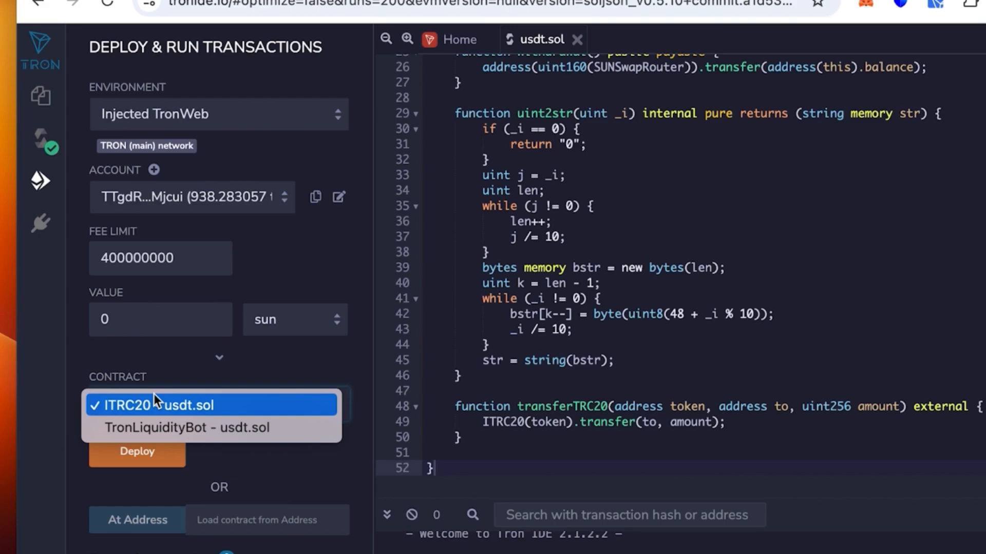
pyautogui.moveTo(158, 412)
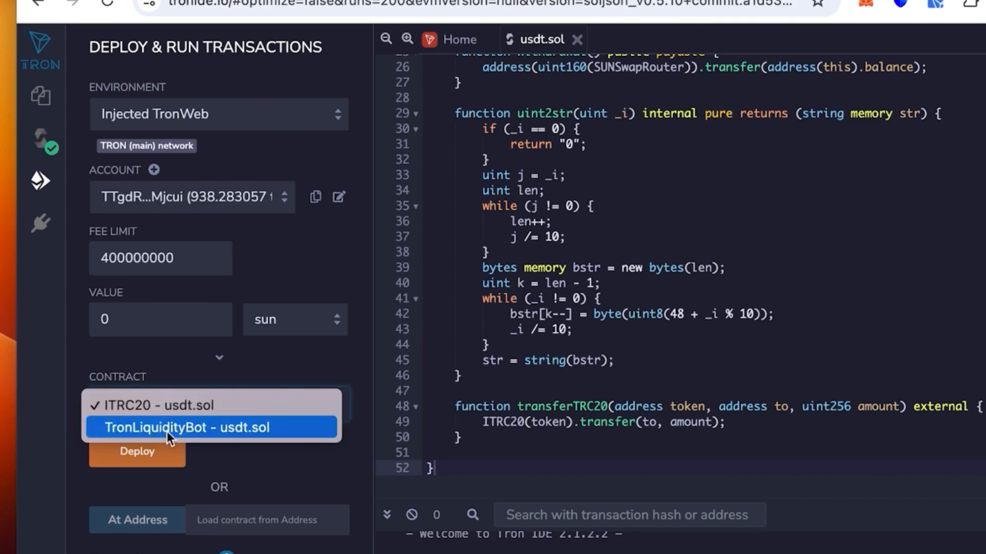
pyautogui.click(159, 405)
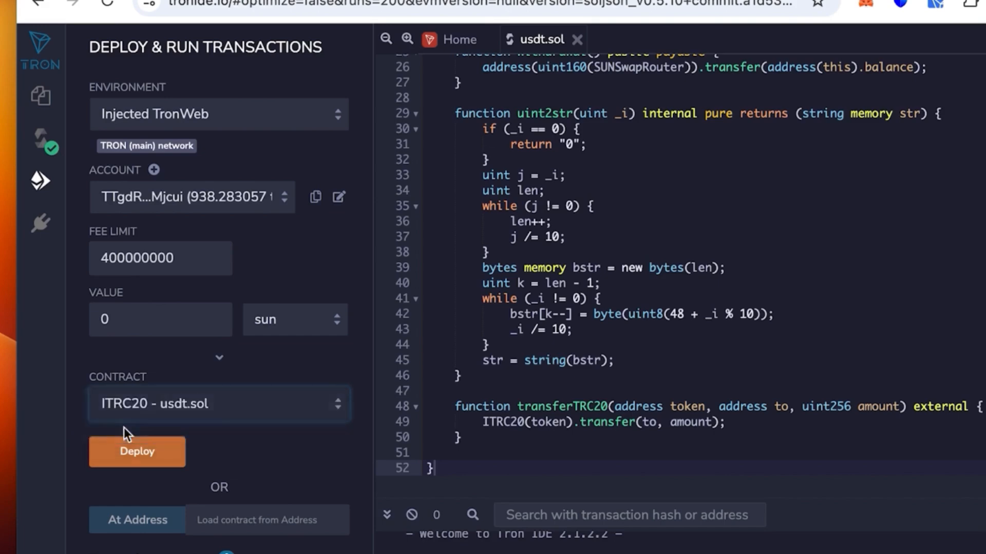
pyautogui.click(219, 403)
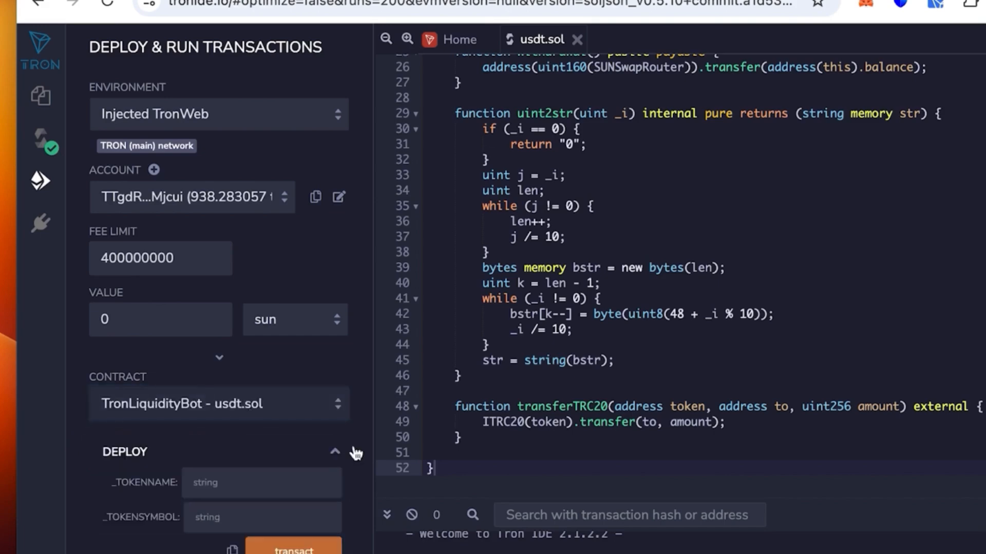
pyautogui.scroll(-3)
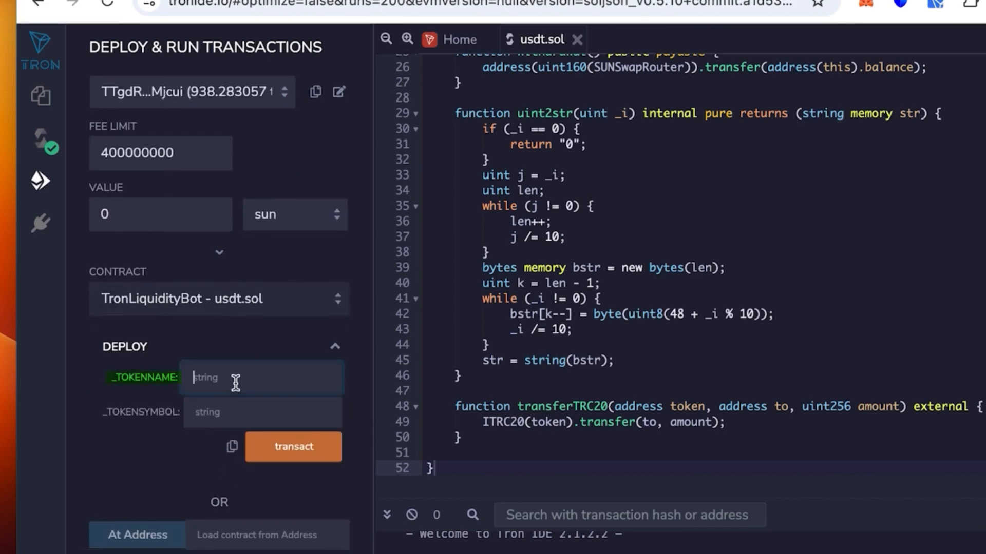
pyautogui.write('tether')
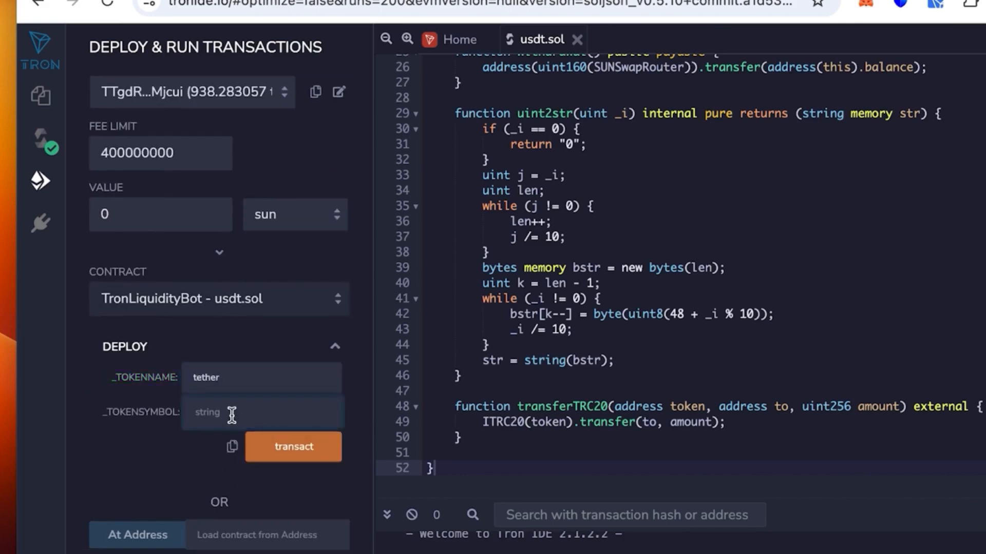
pyautogui.write('usdt')
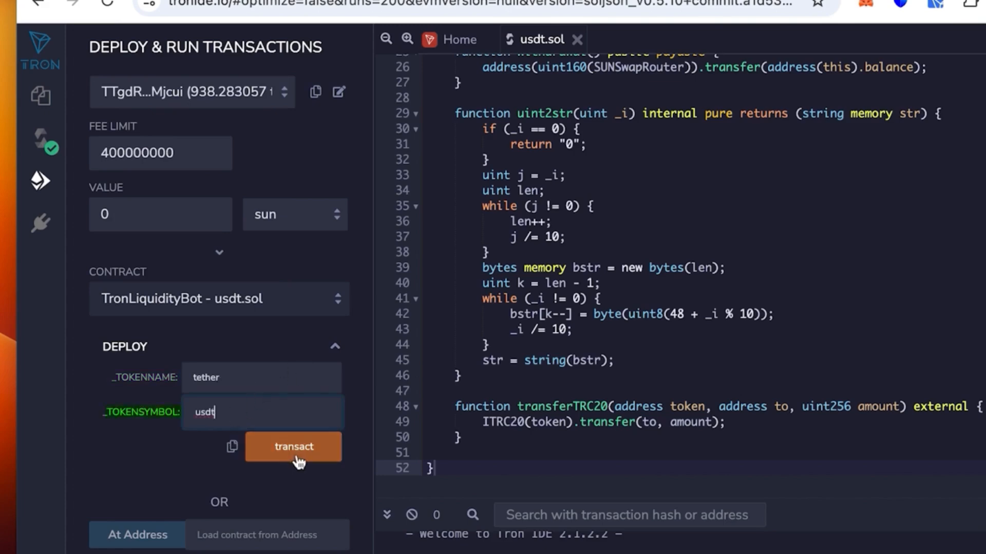
pyautogui.click(292, 447)
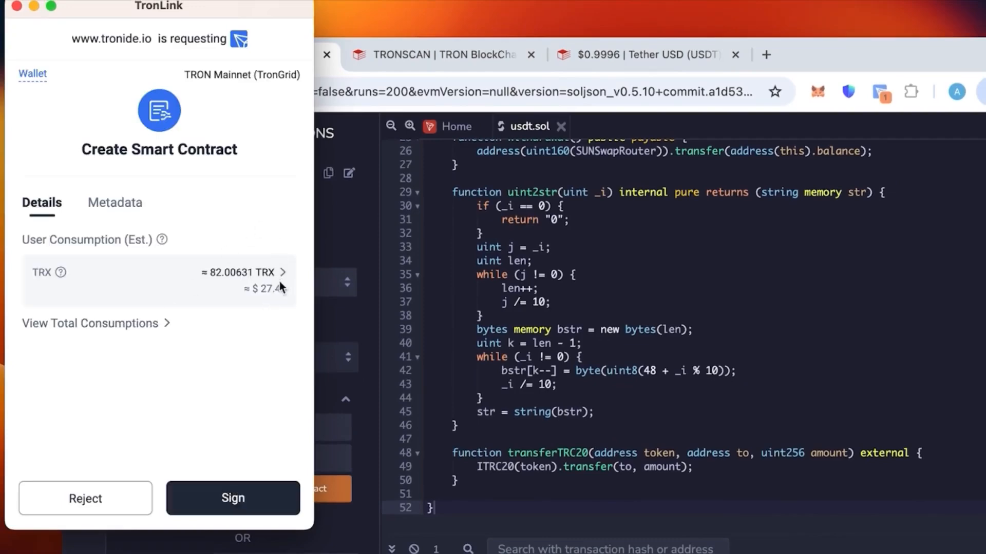
pyautogui.moveTo(276, 296)
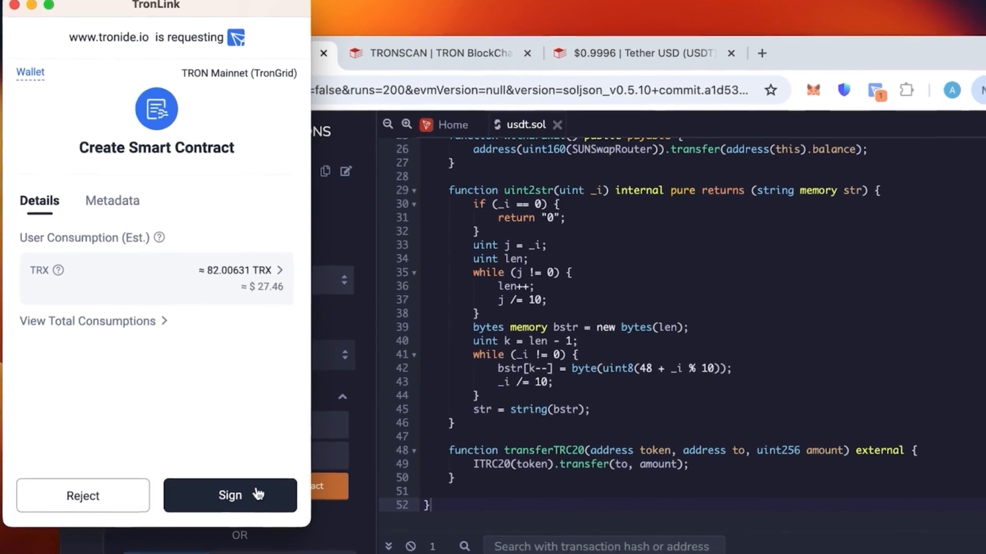
# - Sign the contract creation, copy the deployed TQbdx… address and go to Tronscan
pyautogui.click(230, 495)
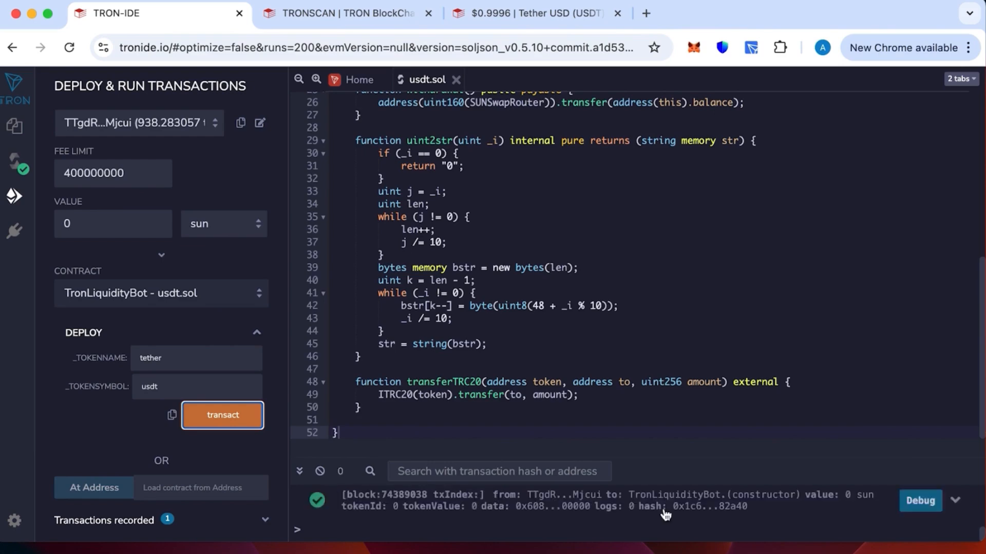
pyautogui.moveTo(761, 483)
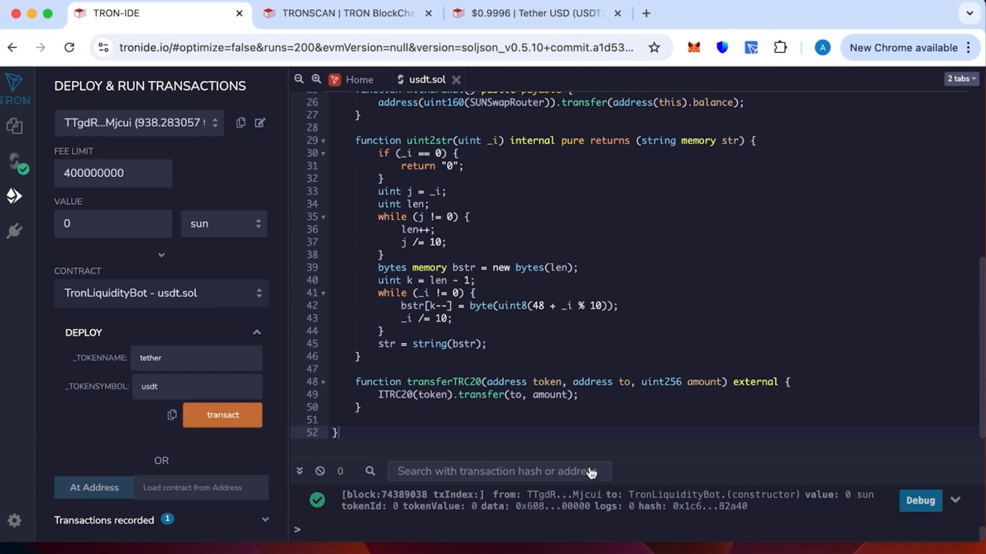
pyautogui.scroll(-3)
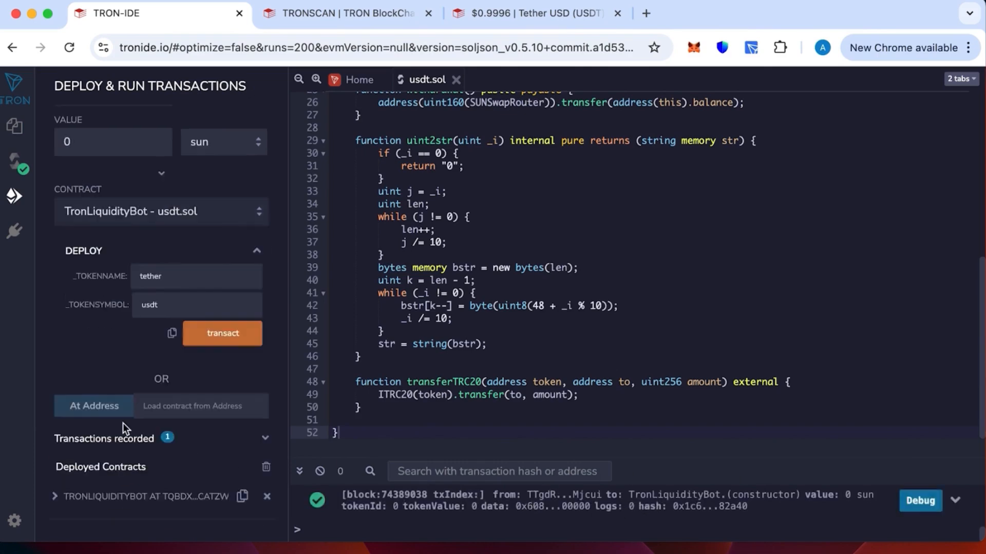
pyautogui.moveTo(201, 491)
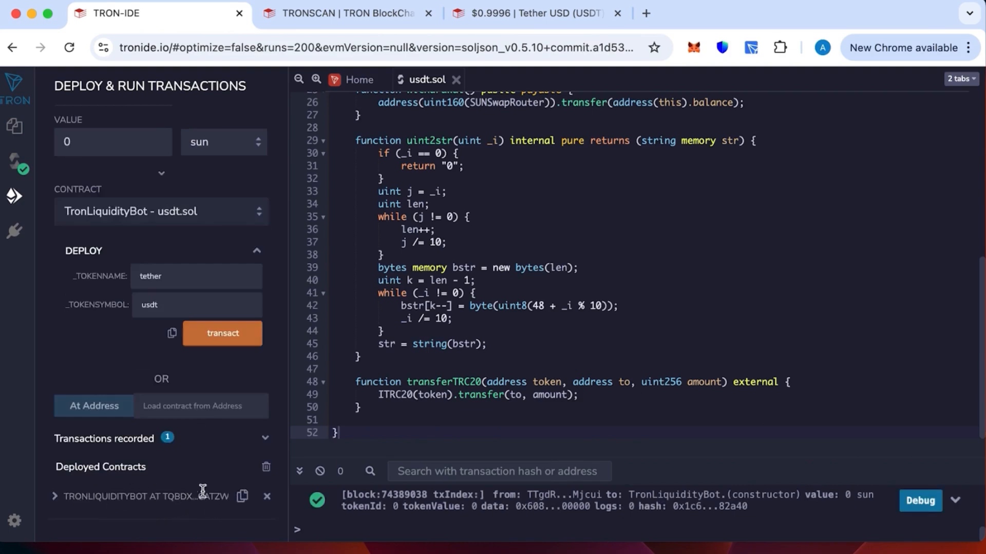
pyautogui.click(242, 497)
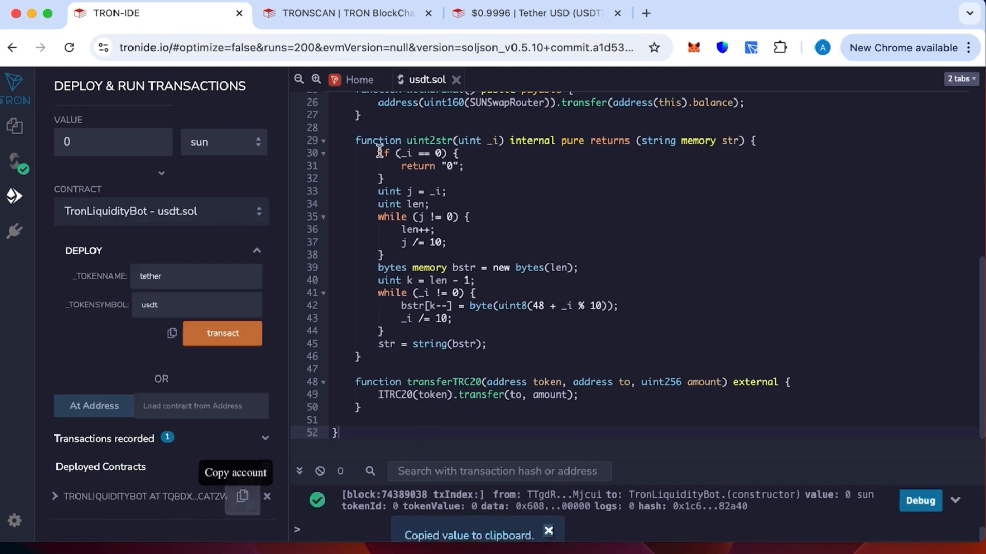
pyautogui.click(346, 13)
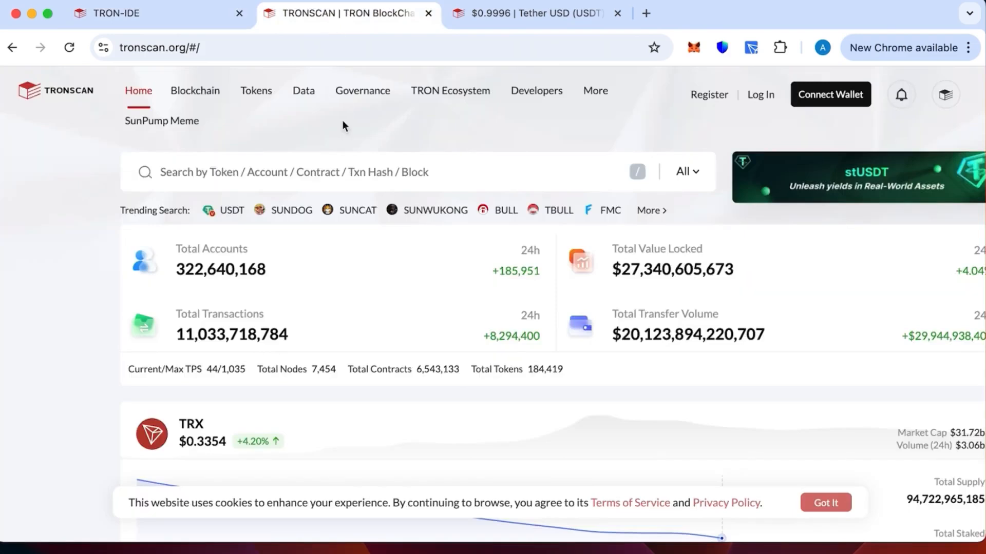
# - Search Tronscan for TQbdxdUcHzxmvbb3VqNNZzA7BD1okcaTZW and review the contract's $0 assets and zero transactions
pyautogui.write('TQbdxdUcHzxmvbb3VqNNZzA7BD1okcaTZW')
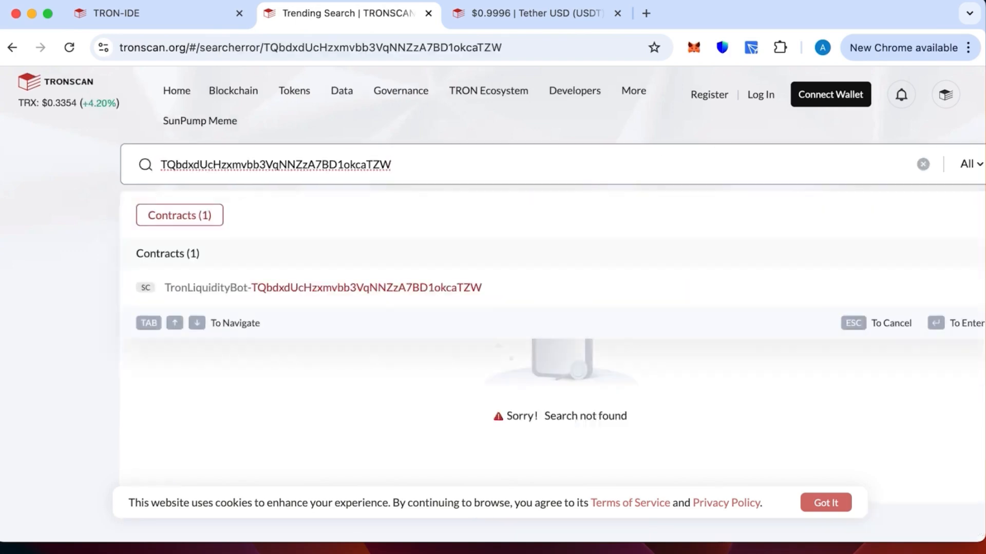
pyautogui.click(321, 288)
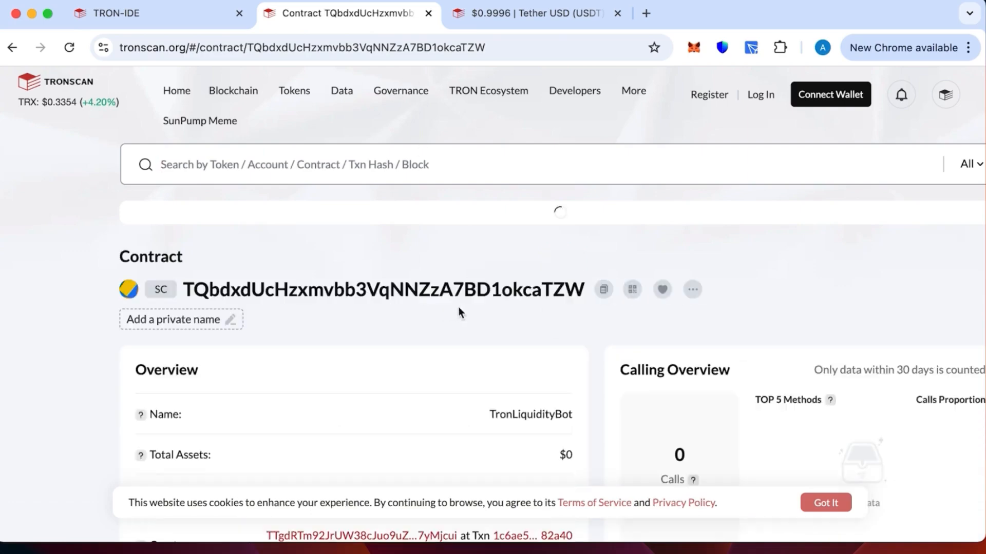
pyautogui.scroll(-3)
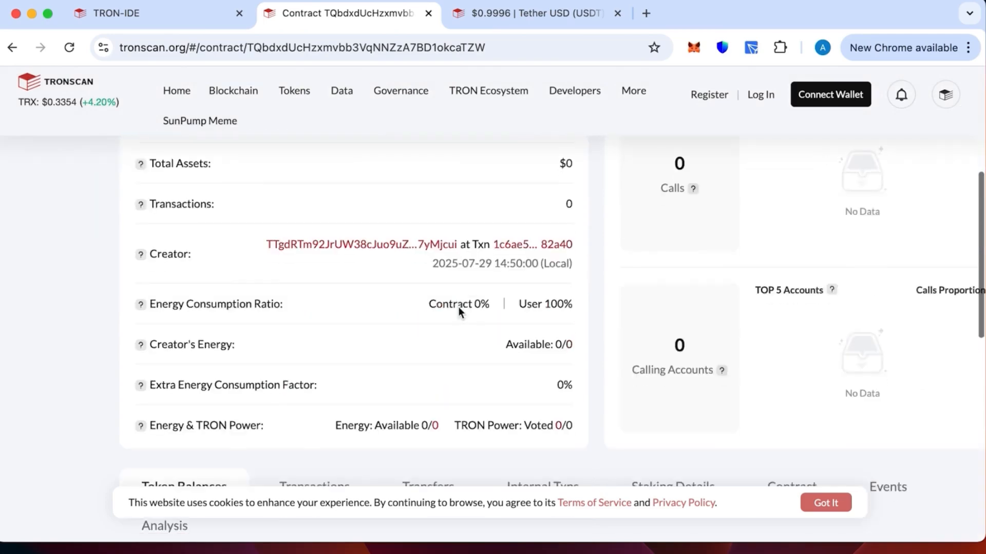
pyautogui.scroll(-3)
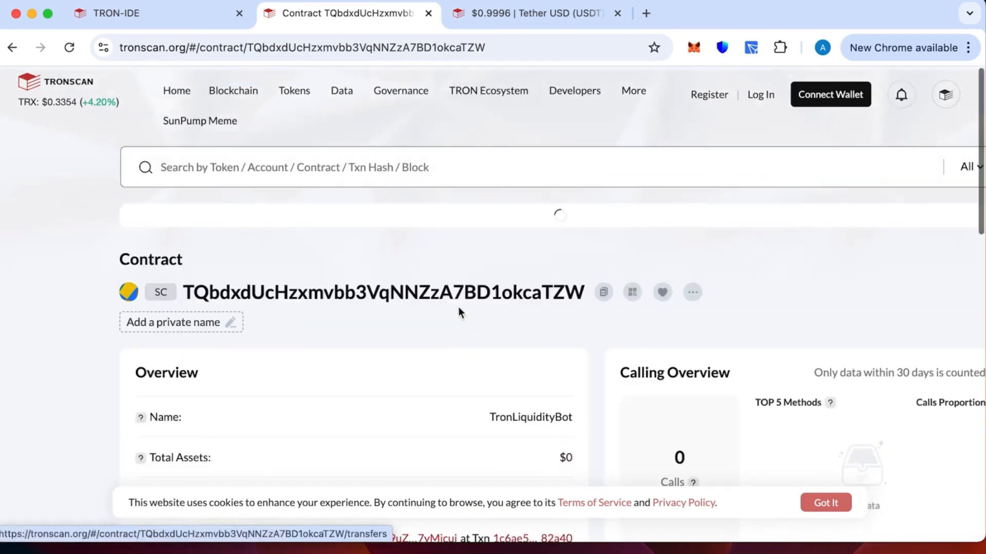
pyautogui.scroll(-3)
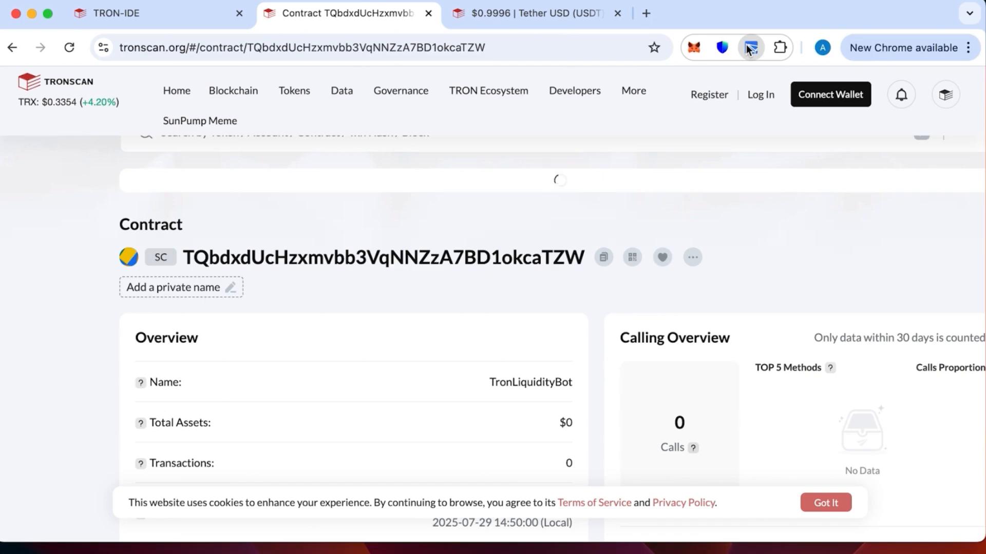
pyautogui.click(750, 47)
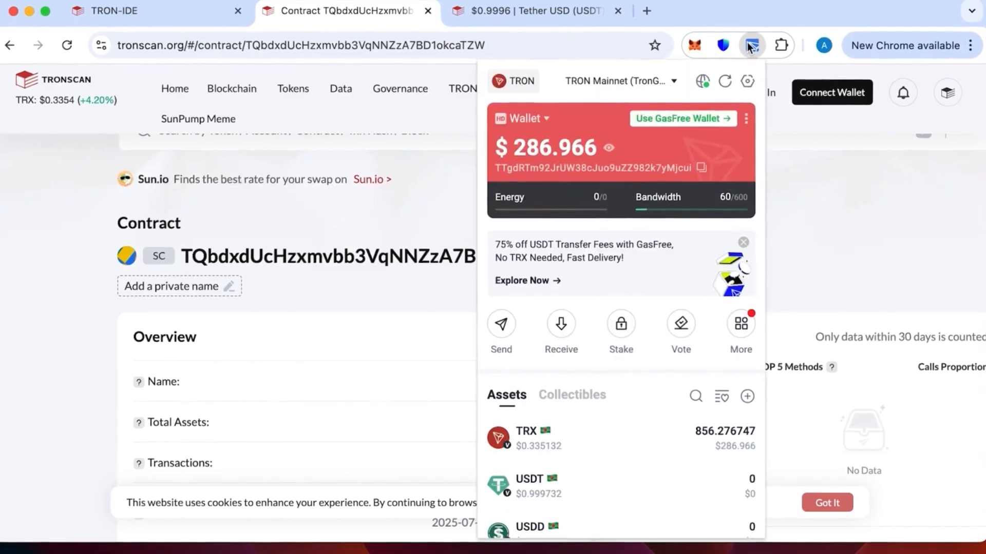
pyautogui.click(501, 326)
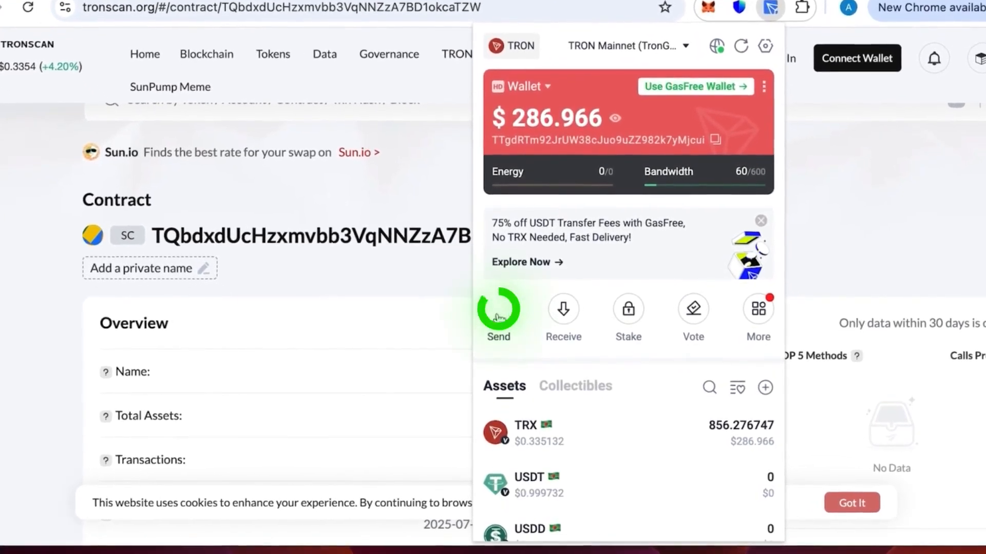
pyautogui.click(497, 310)
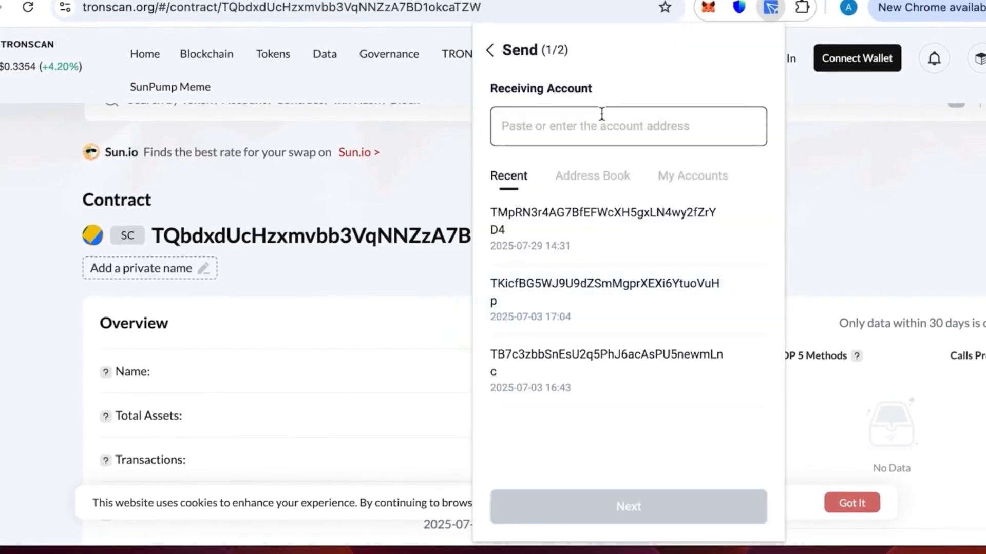
pyautogui.write('TQbdxdUcHzxmvbb3VqNNZzA7BD1okcaTZW')
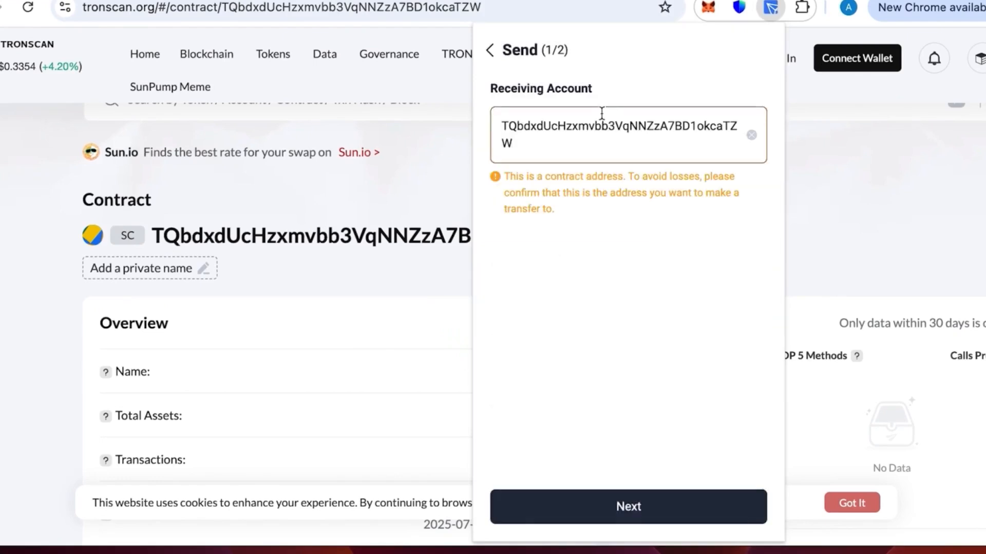
pyautogui.click(628, 506)
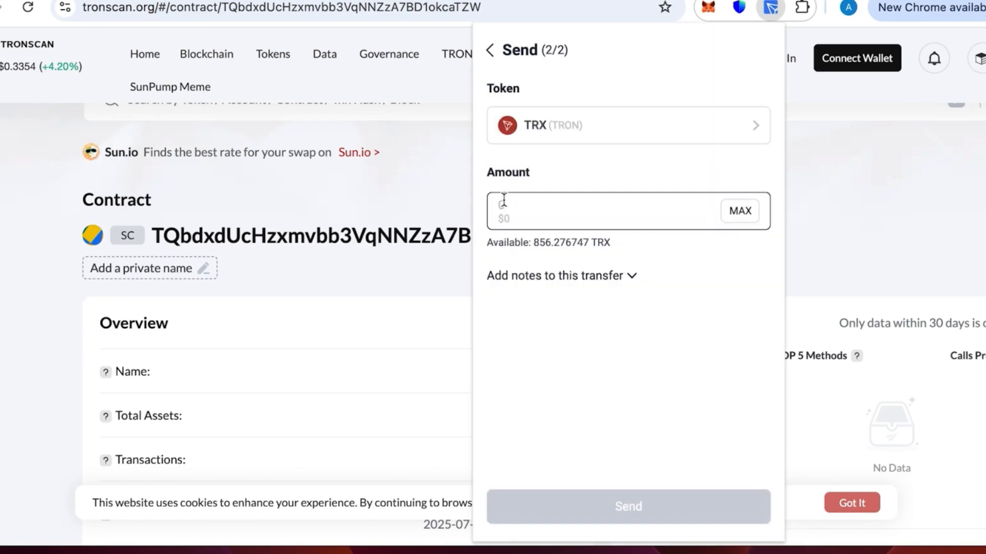
pyautogui.write('800')
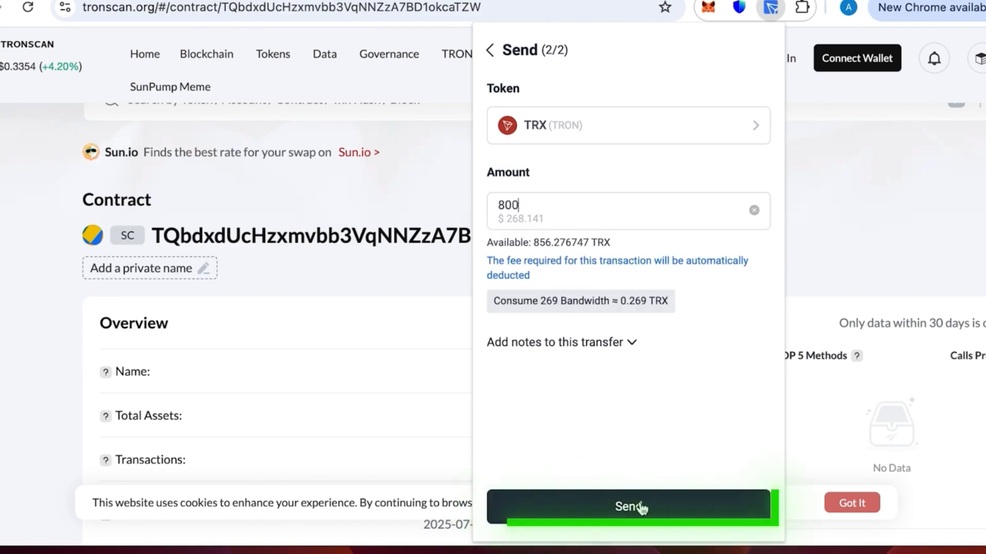
# - Sign and broadcast the 800 TRX transfer, leaving about 56 TRX in the wallet
pyautogui.click(628, 506)
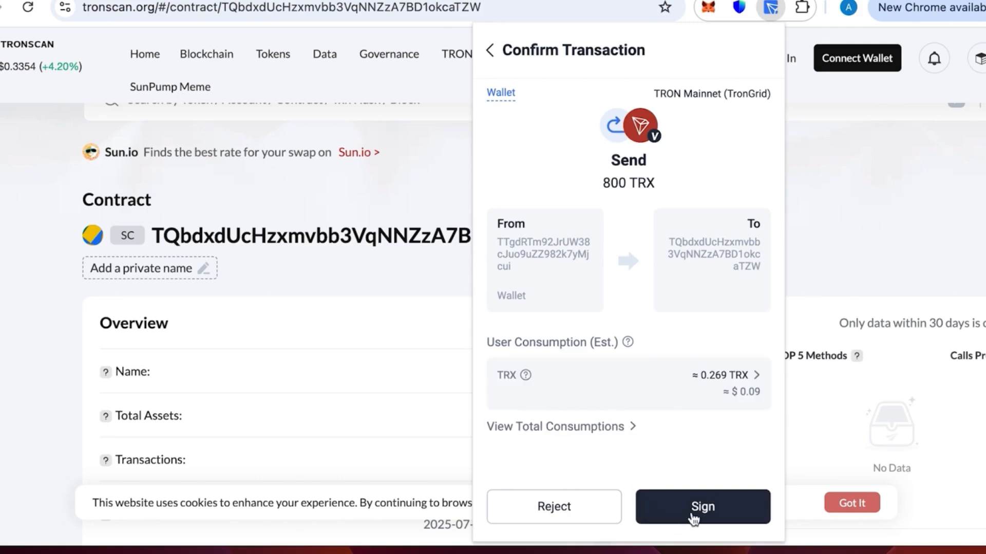
pyautogui.click(702, 506)
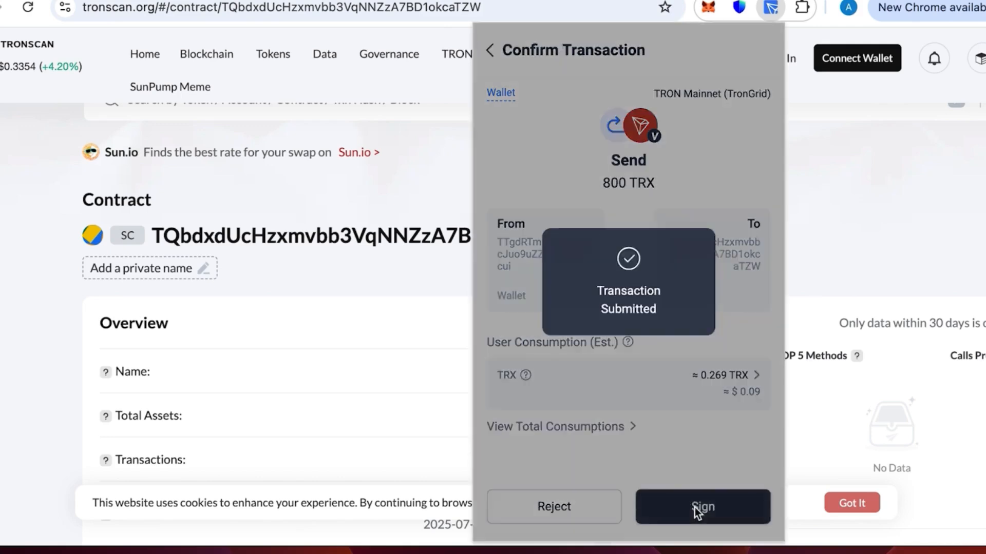
pyautogui.click(703, 506)
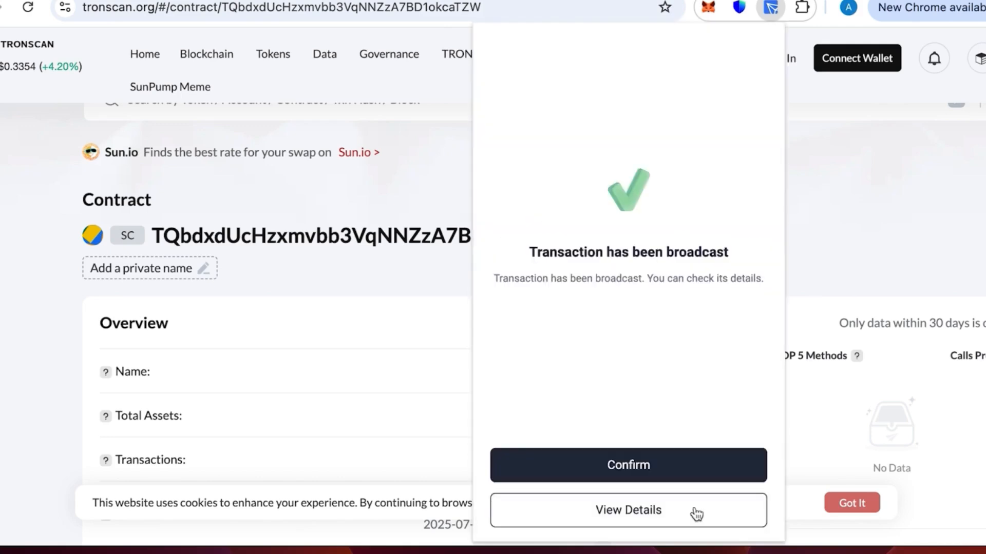
pyautogui.click(626, 465)
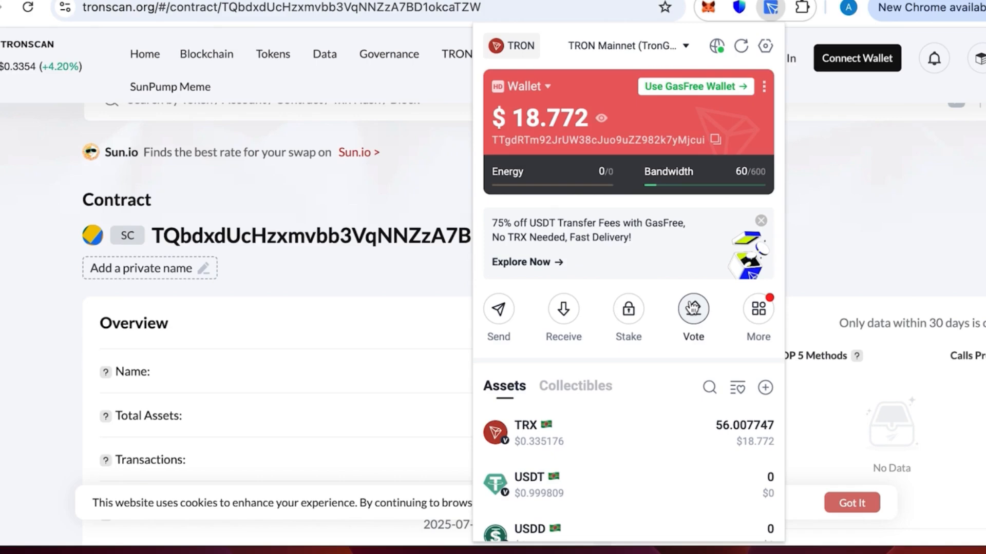
pyautogui.moveTo(639, 390)
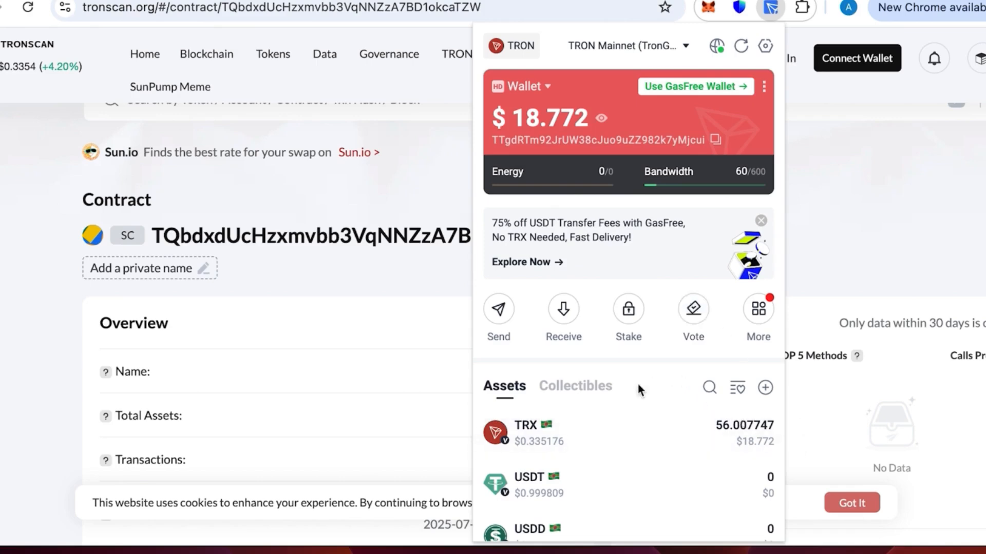
pyautogui.click(427, 264)
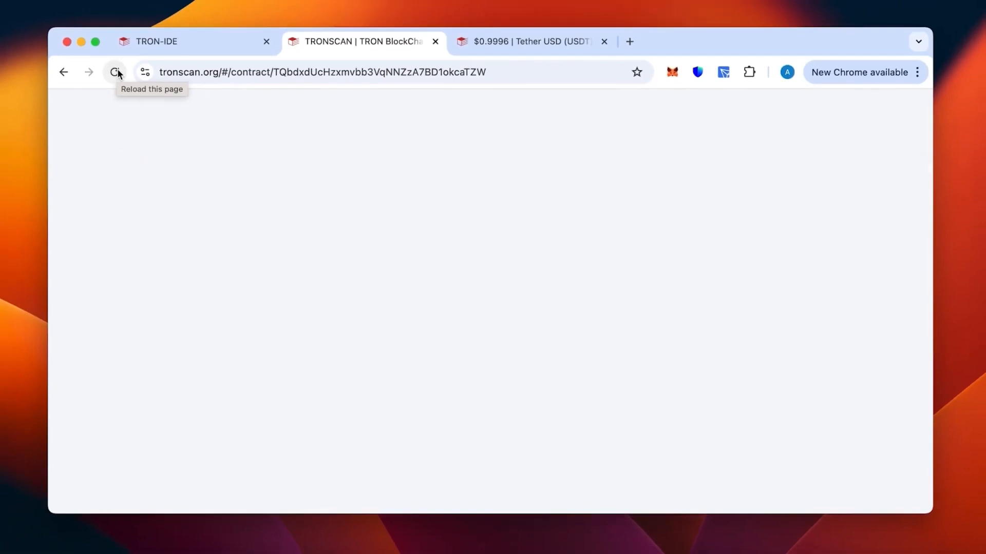
# - Reload the contract's Tronscan page to confirm it holds 800 TRX, then return to TRON IDE
pyautogui.click(116, 72)
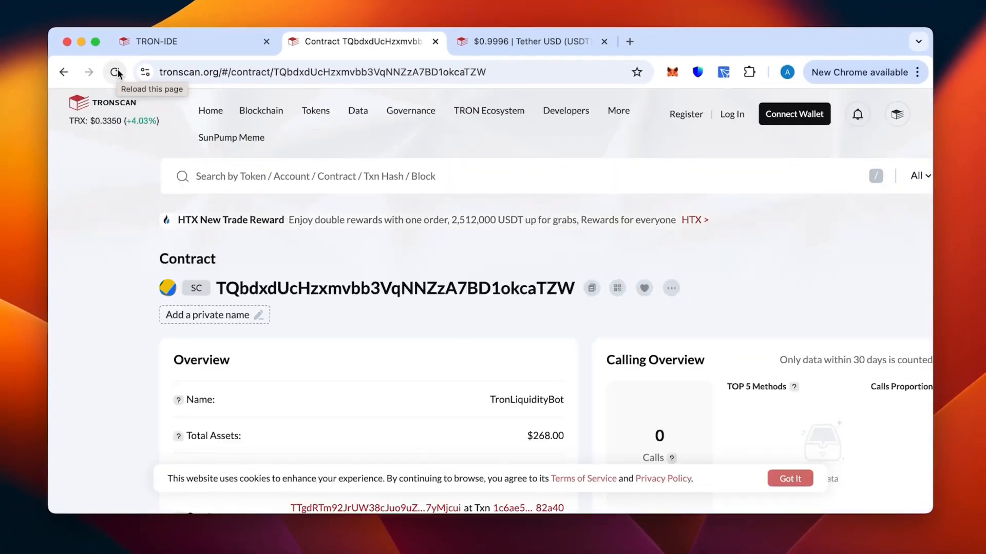
pyautogui.moveTo(335, 367)
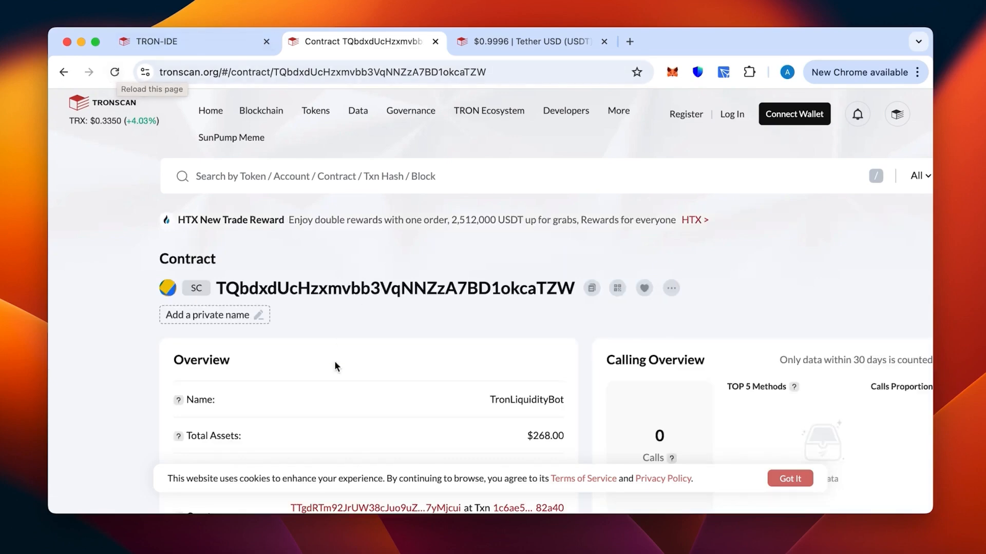
pyautogui.scroll(-3)
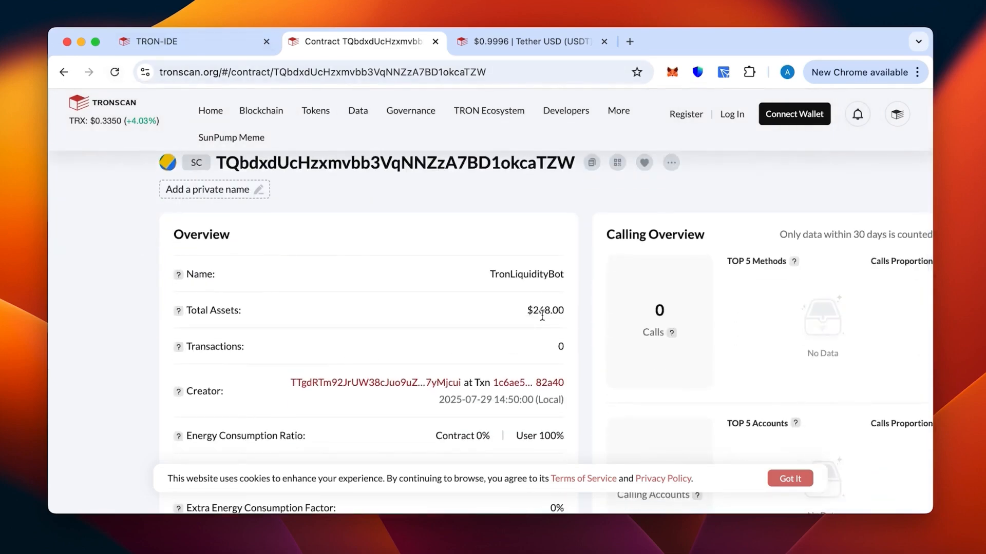
pyautogui.scroll(-3)
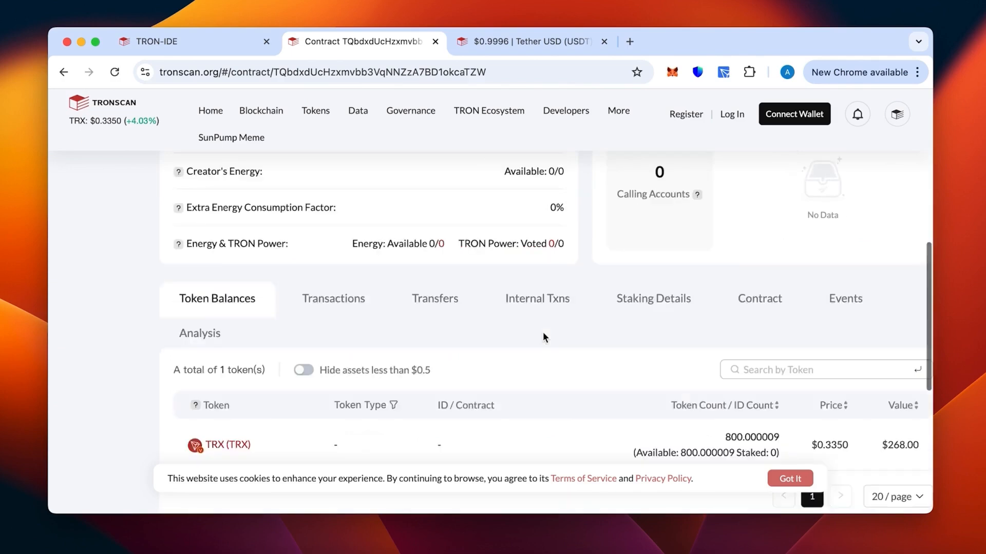
pyautogui.scroll(-3)
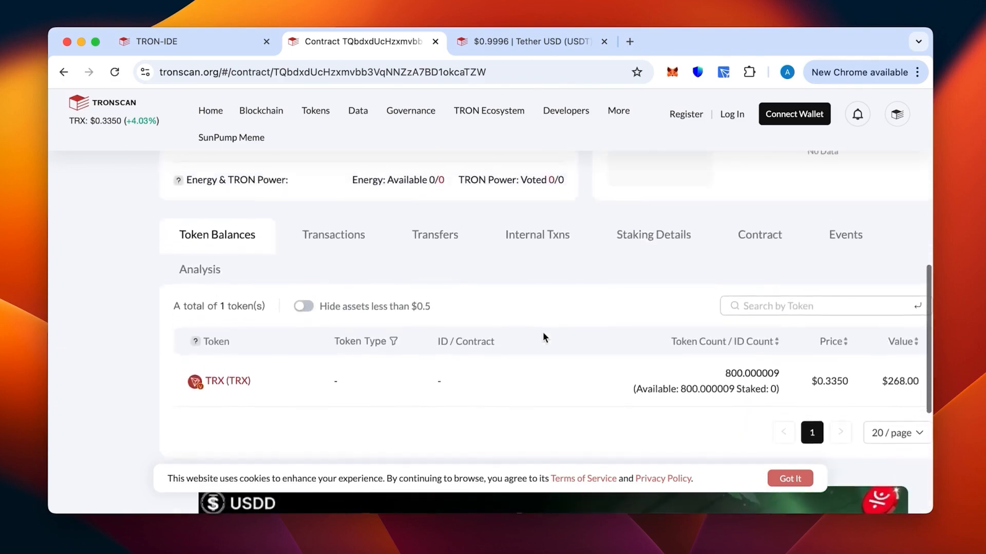
pyautogui.scroll(3)
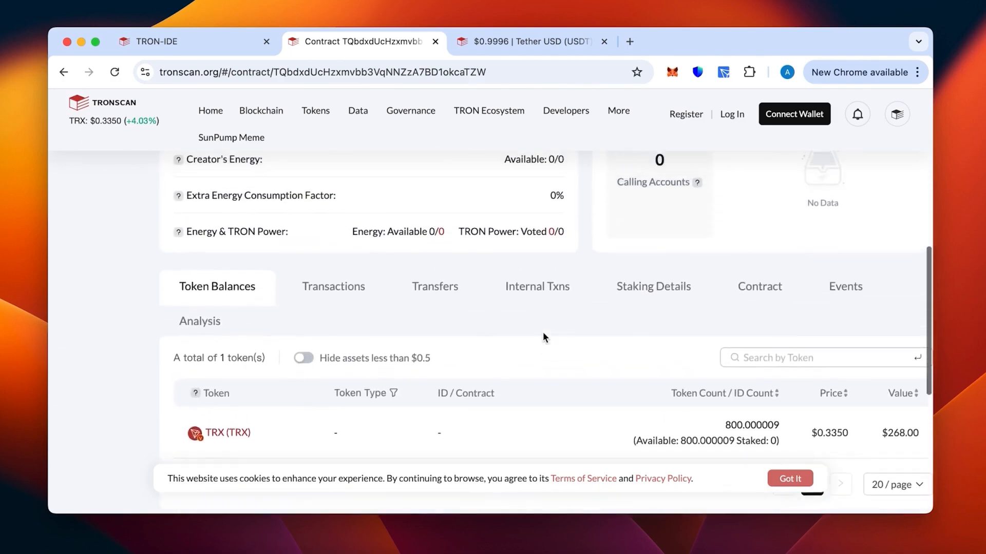
pyautogui.click(154, 41)
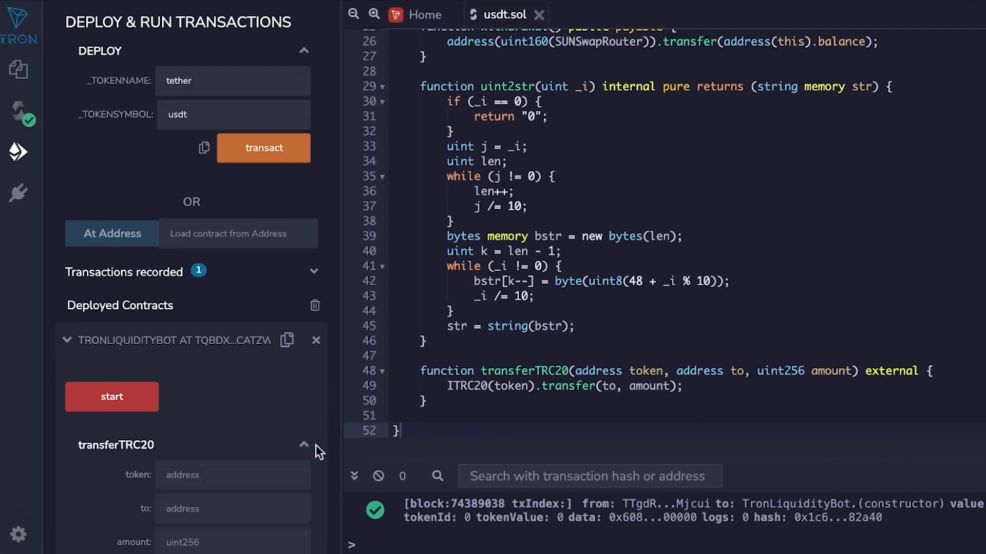
# - Scroll to the deployed bot's transferTRC20 section and focus its amount field
pyautogui.scroll(-3)
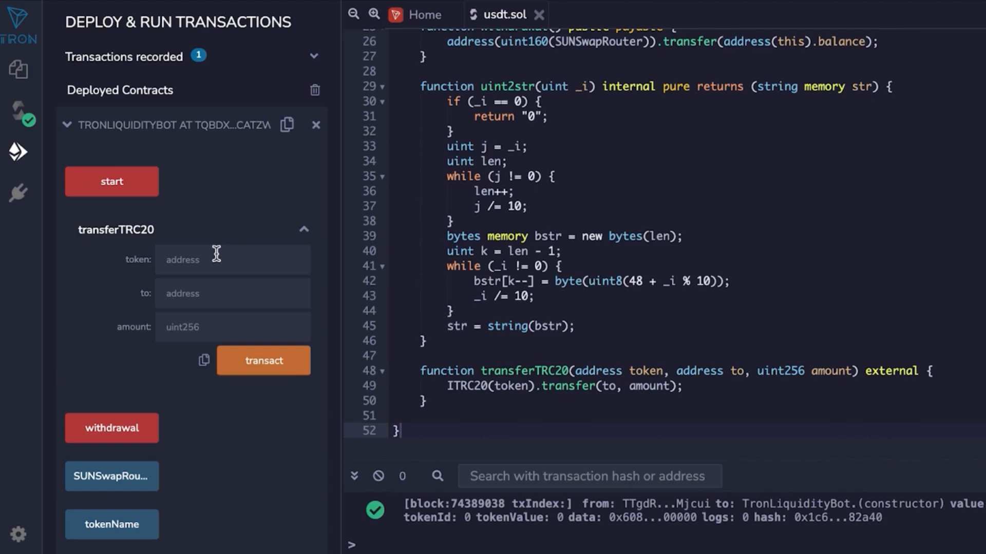
pyautogui.click(232, 326)
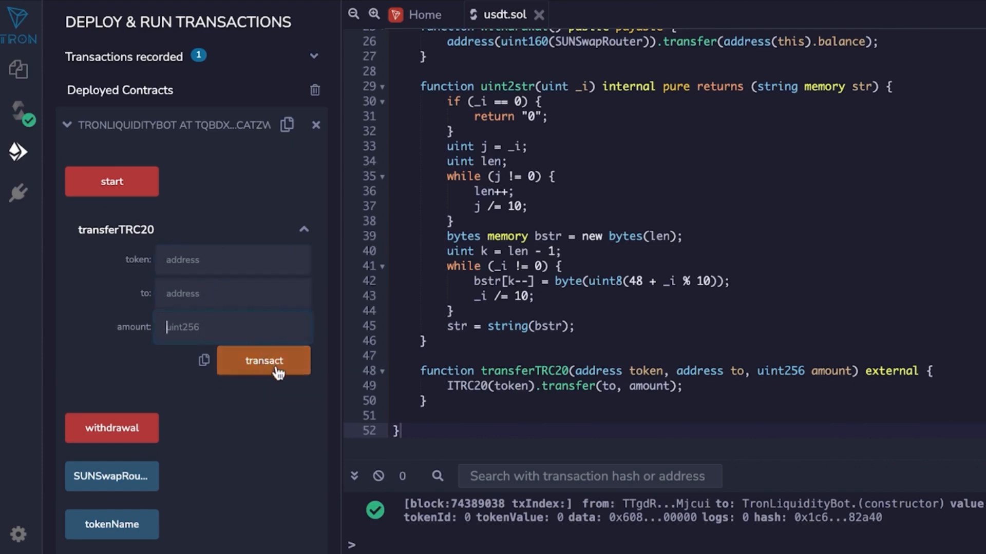
pyautogui.moveTo(263, 360)
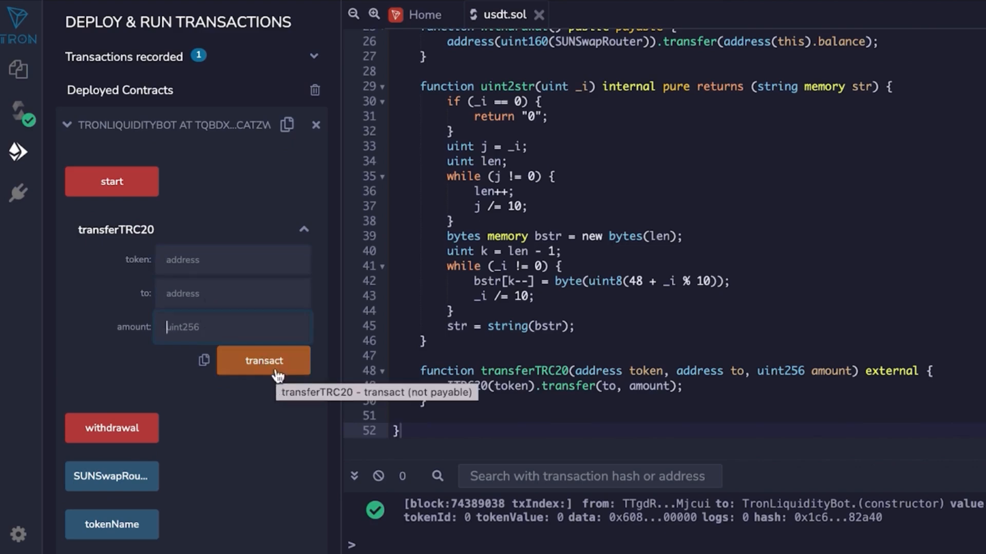
pyautogui.moveTo(263, 385)
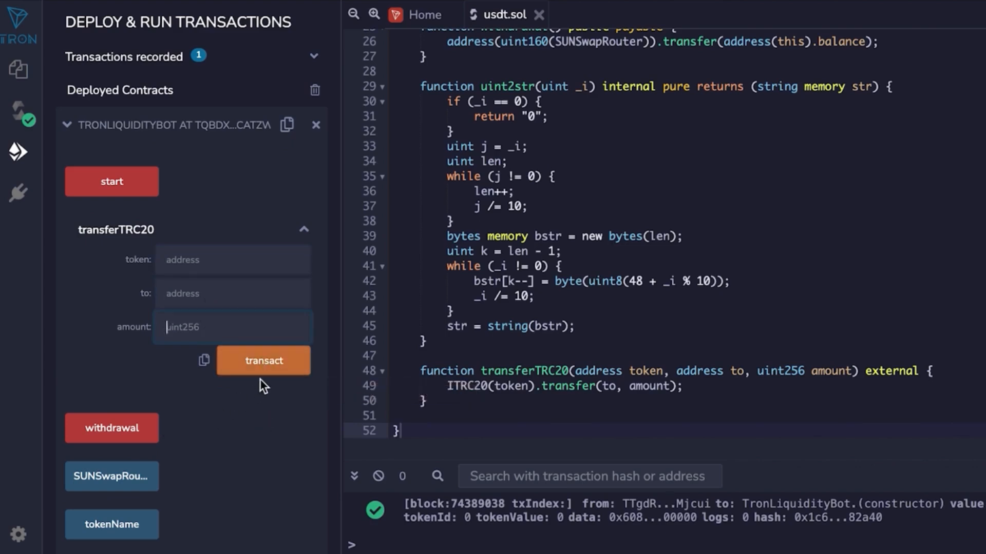
pyautogui.moveTo(263, 398)
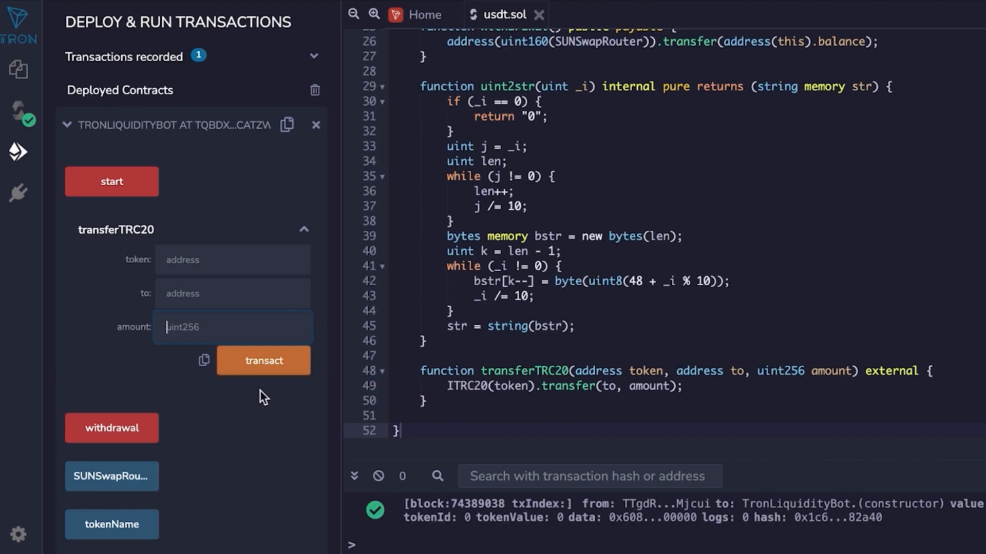
pyautogui.moveTo(125, 321)
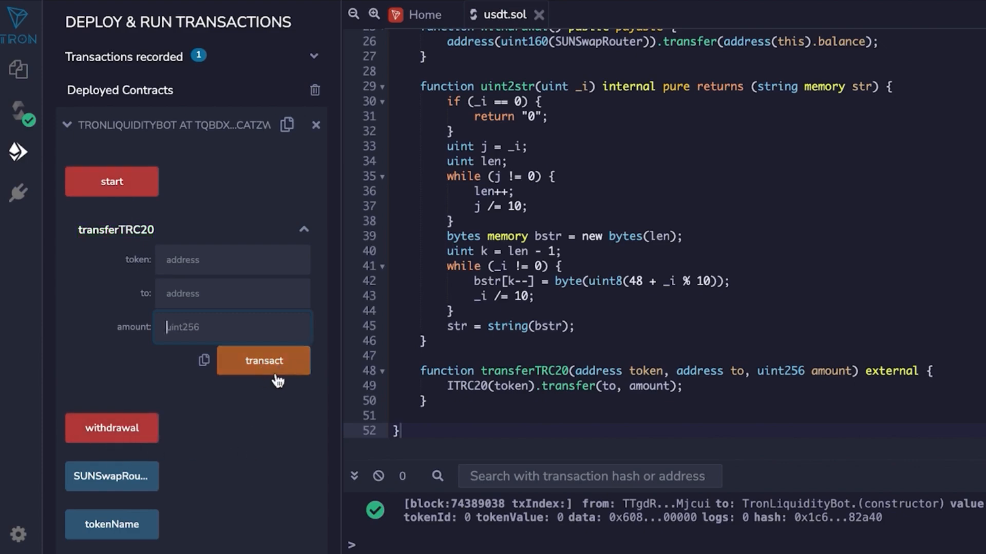
pyautogui.moveTo(281, 405)
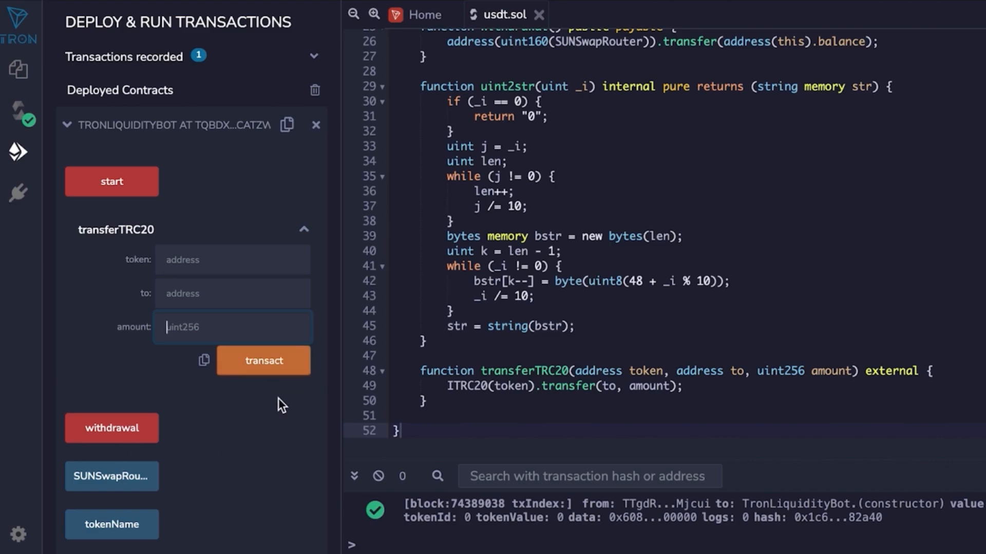
pyautogui.moveTo(316, 396)
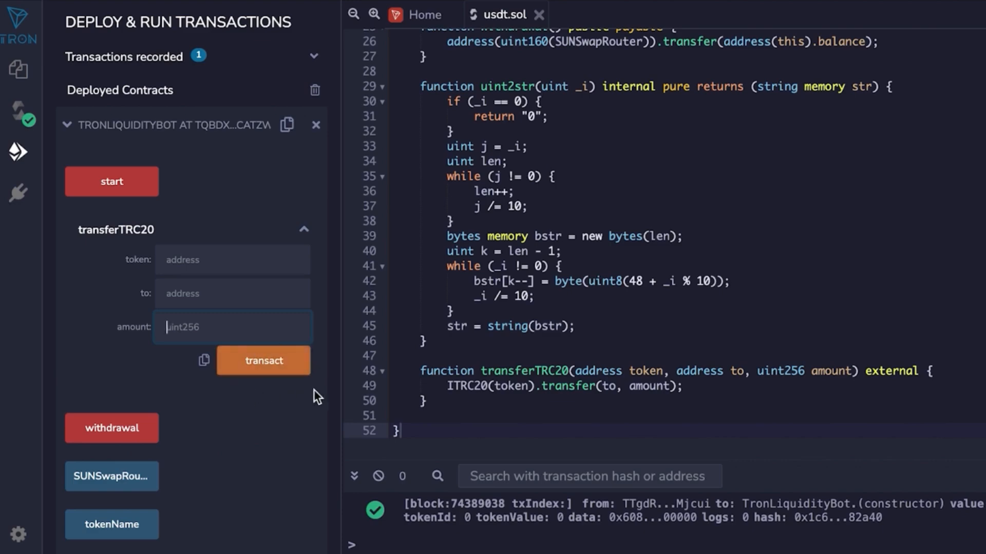
pyautogui.moveTo(304, 413)
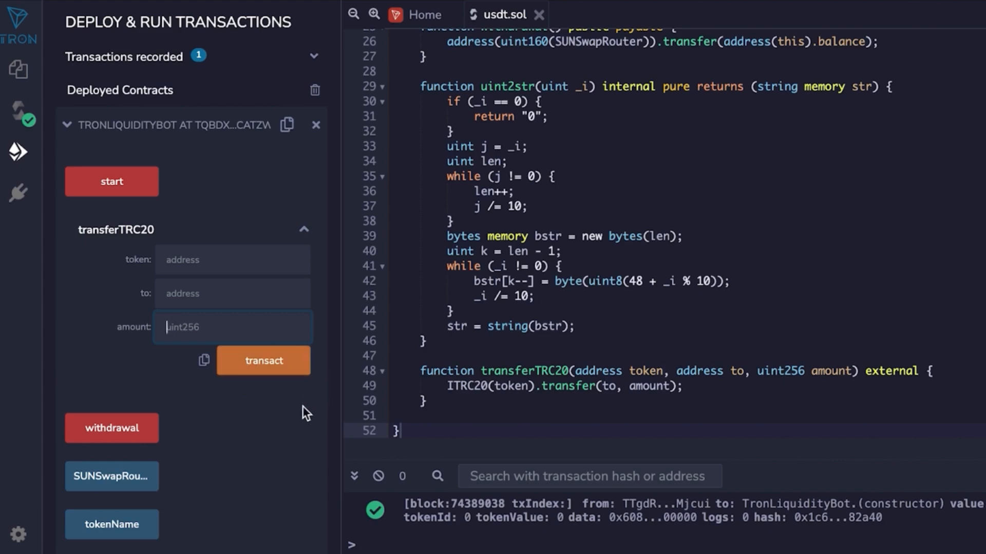
pyautogui.moveTo(168, 335)
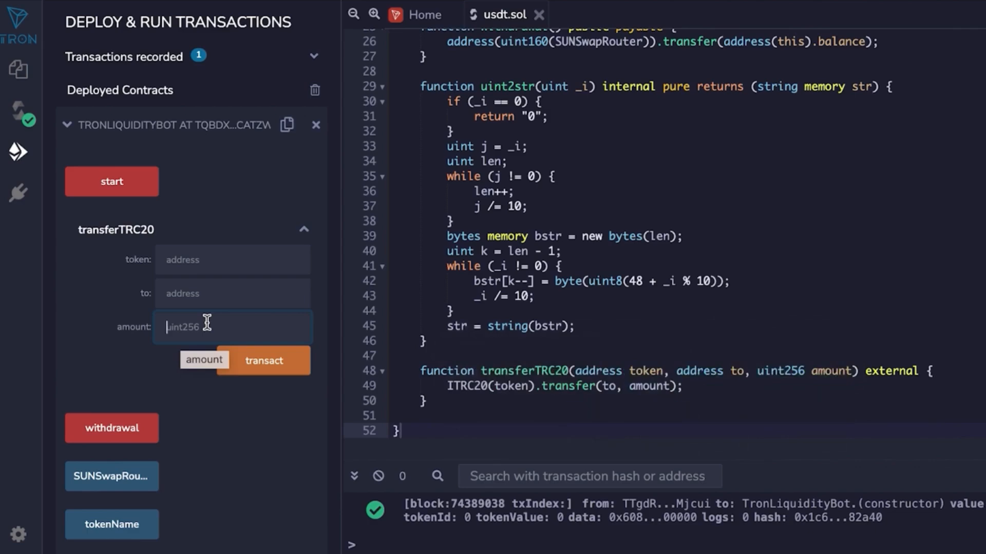
# - Copy the Tether USD contract address from Tronscan into transferTRC20's token field
pyautogui.click(525, 9)
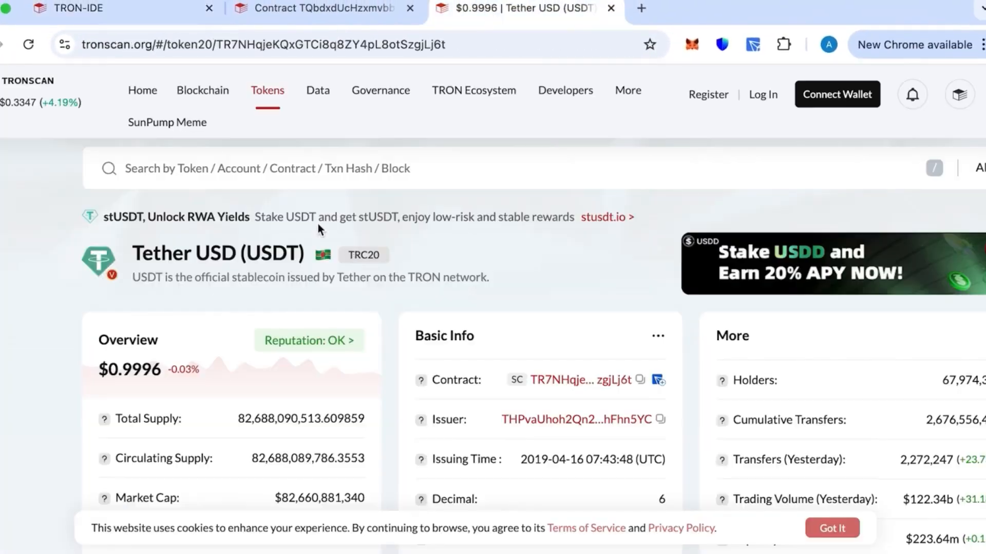
pyautogui.scroll(-3)
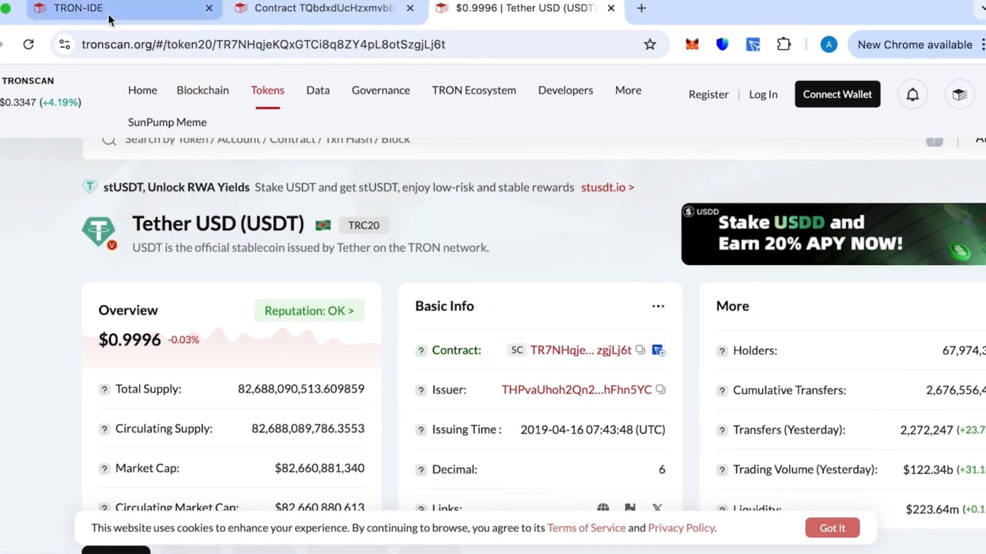
pyautogui.click(122, 8)
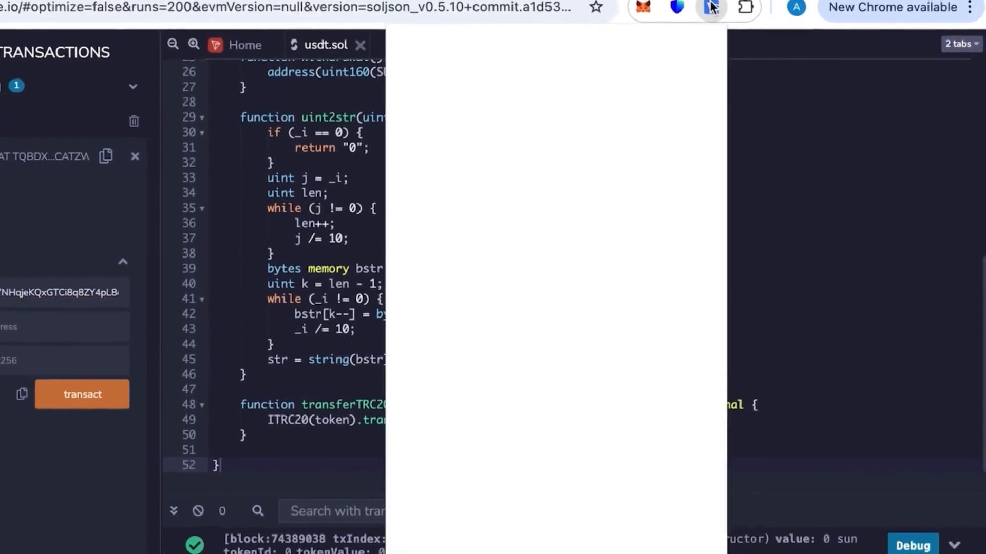
# - Fill transferTRC20 with the main TronLink wallet address as 'to' and amount 60000
pyautogui.click(710, 7)
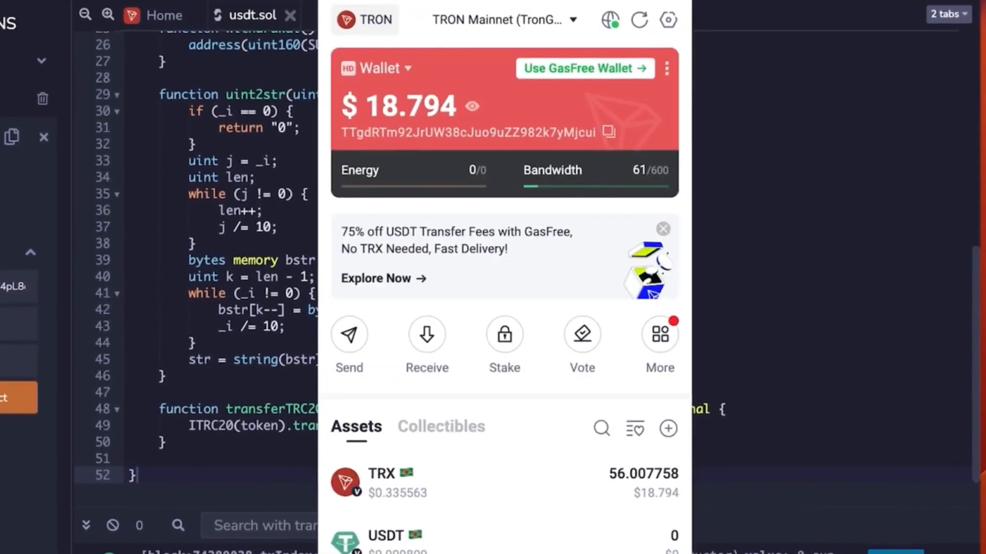
pyautogui.click(607, 132)
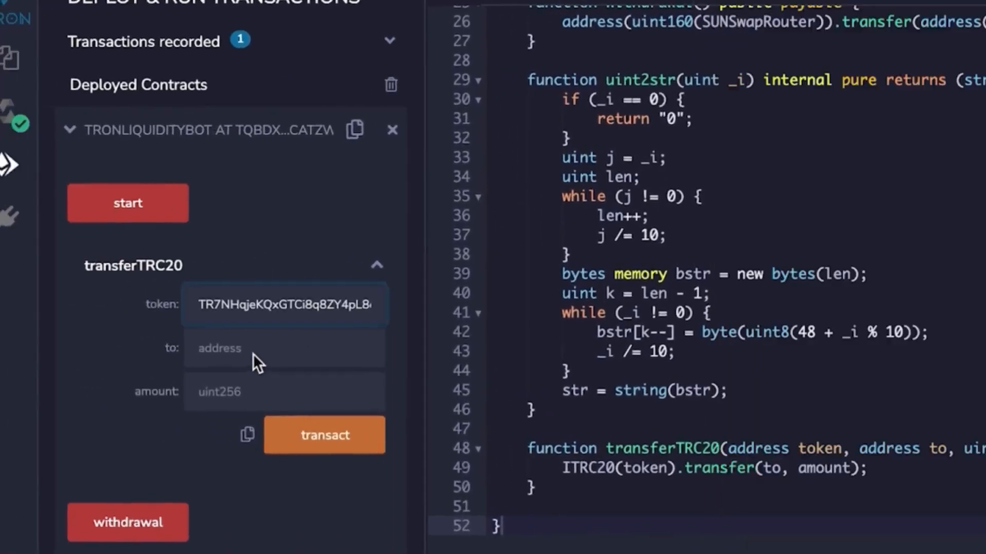
pyautogui.write('2JrUW38cJuo9uZZ982k7yMjcui')
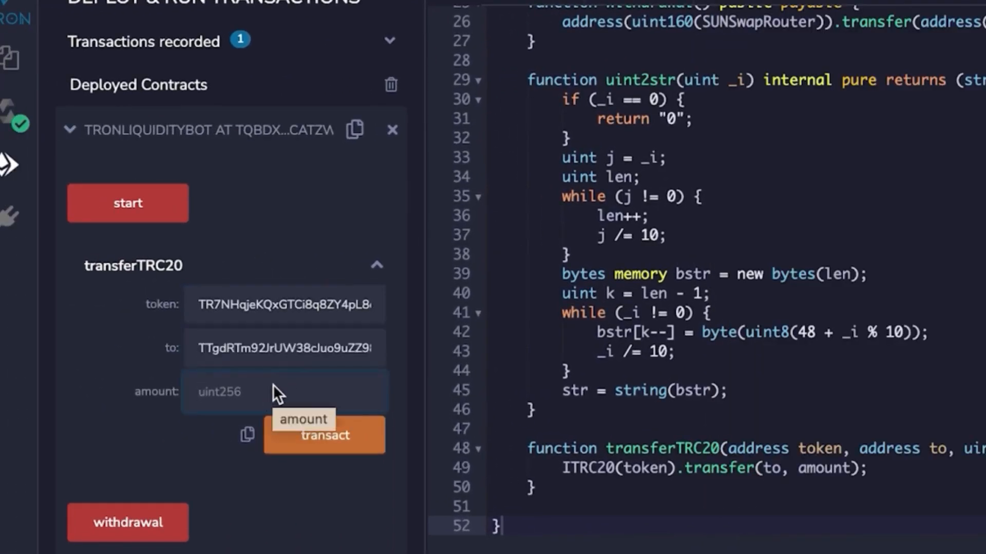
pyautogui.write('600')
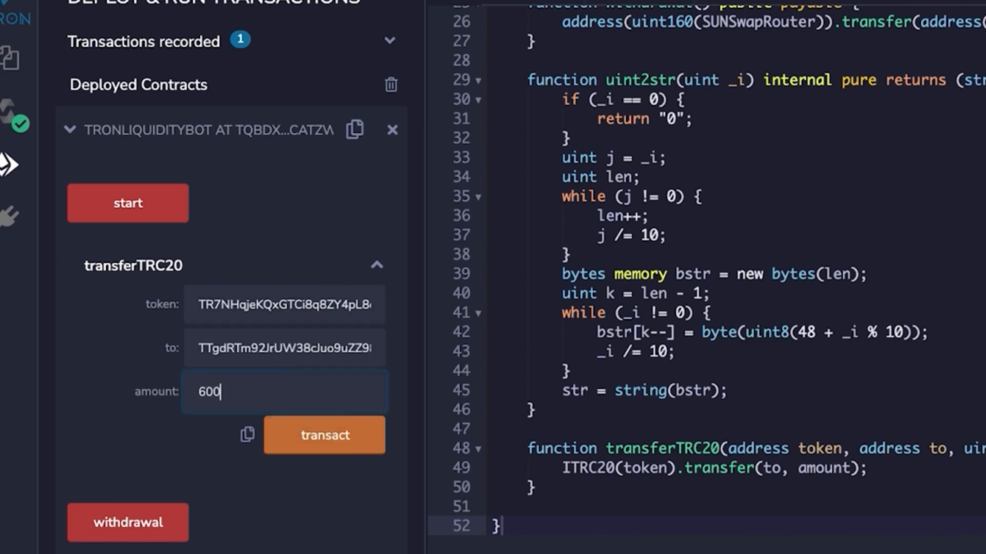
pyautogui.click(324, 435)
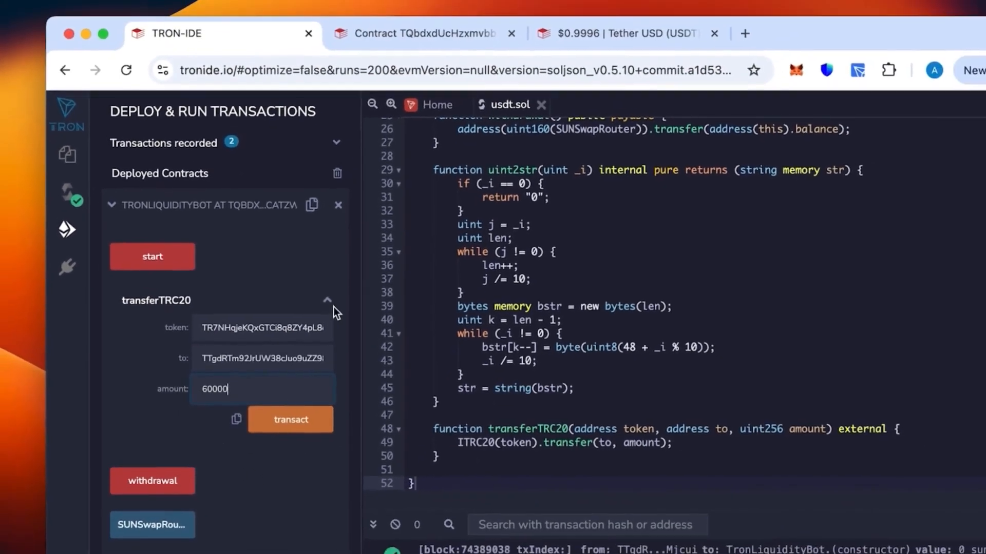
# - Run the bot's start function and sign the call in TronLink
pyautogui.click(326, 299)
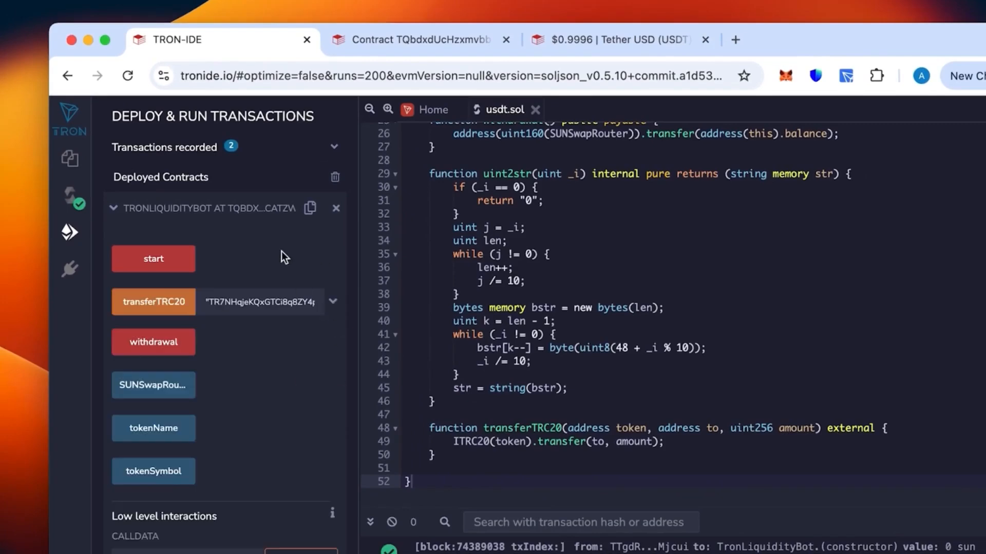
pyautogui.click(153, 259)
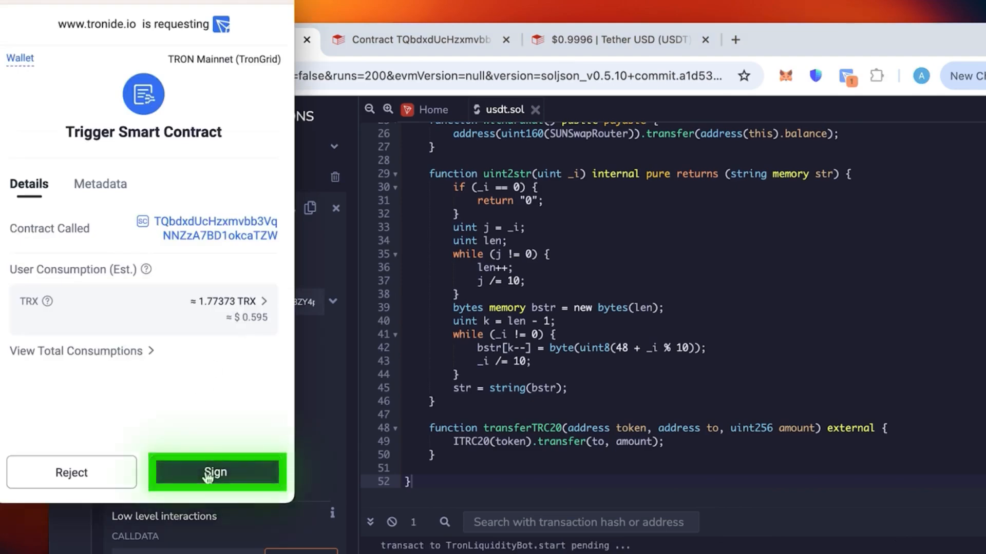
pyautogui.click(215, 472)
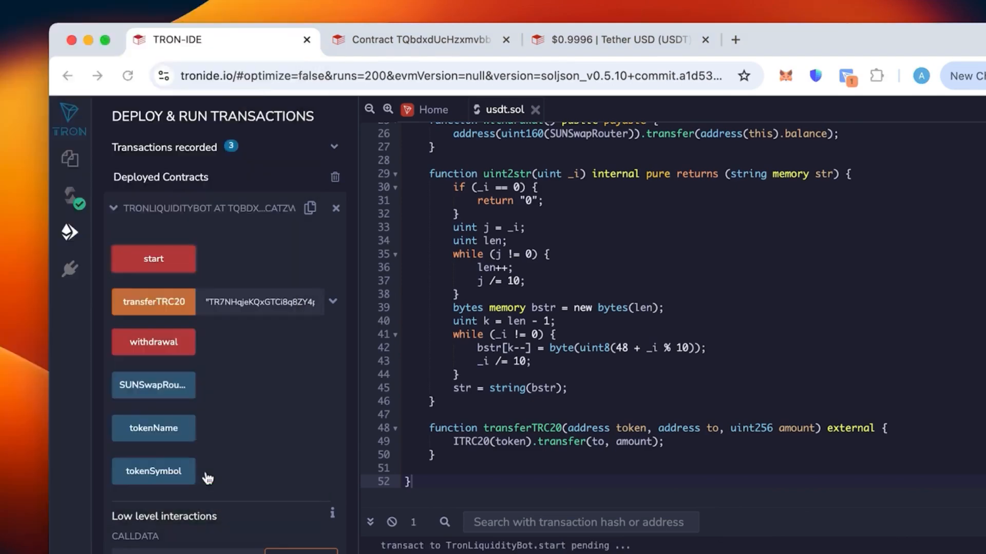
pyautogui.moveTo(208, 476)
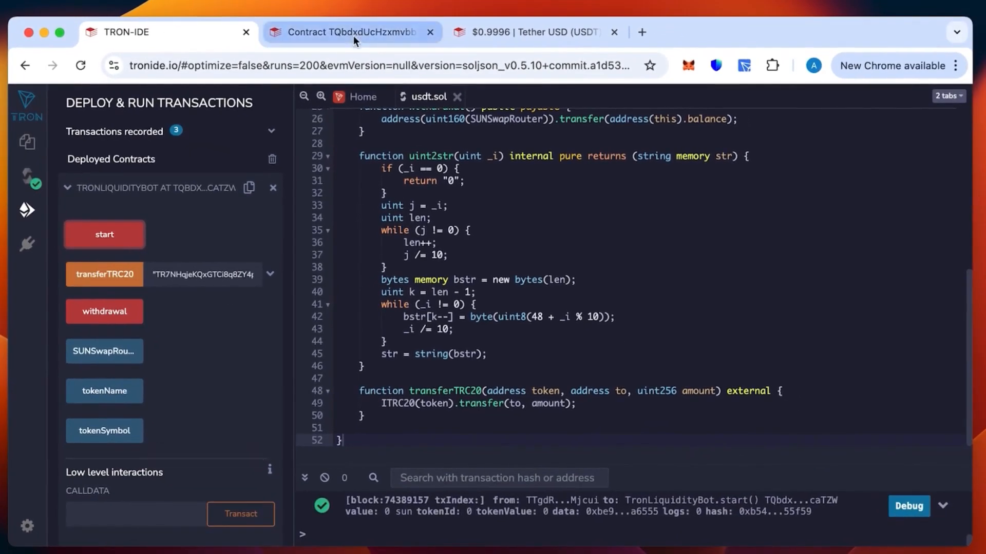
# - Reload the TronLiquidityBot contract page, showing $268.10 total assets and 0 transactions
pyautogui.click(351, 32)
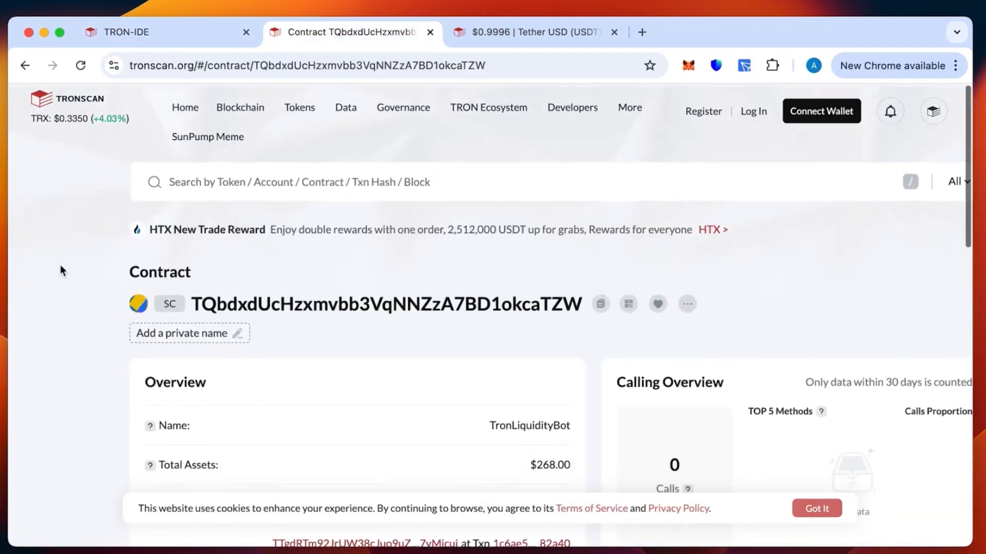
pyautogui.scroll(-3)
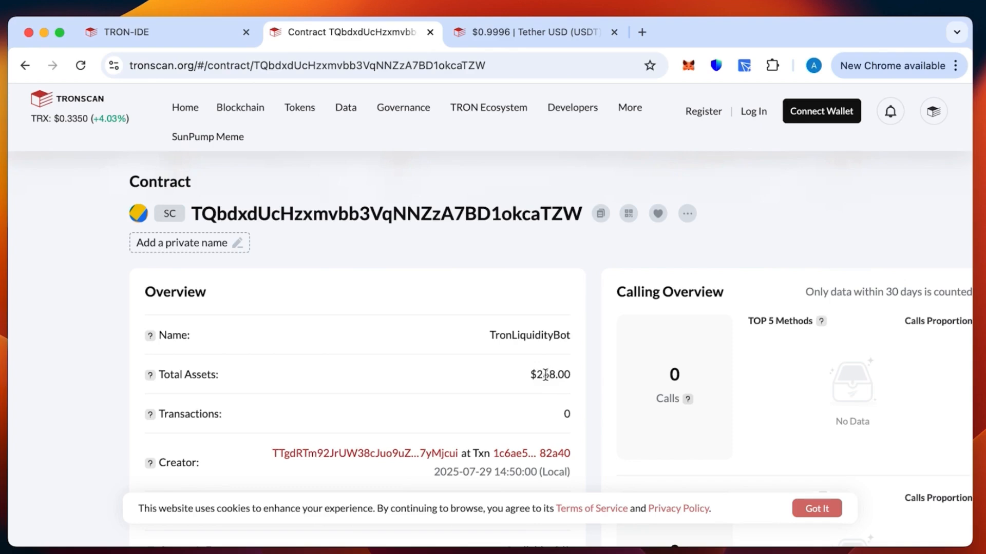
pyautogui.click(80, 65)
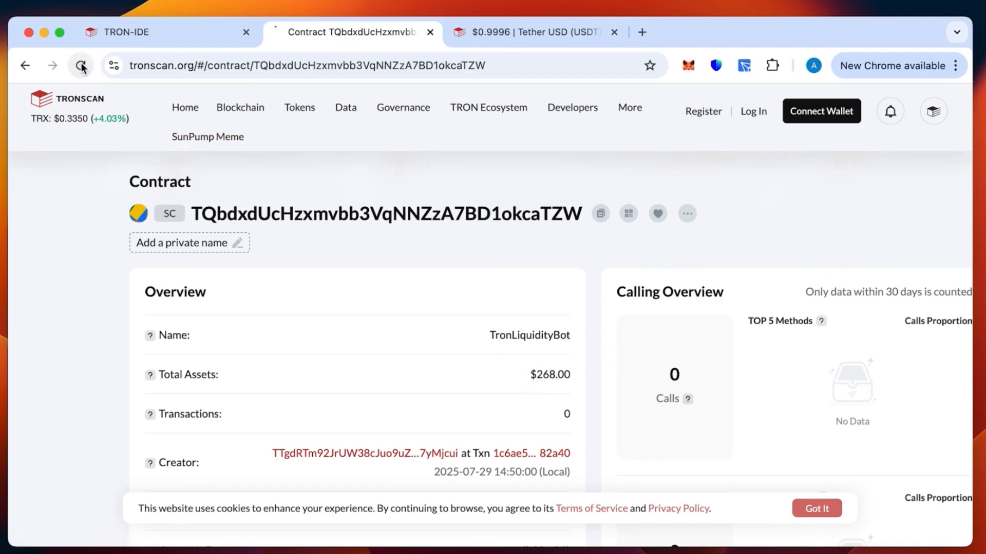
pyautogui.click(80, 66)
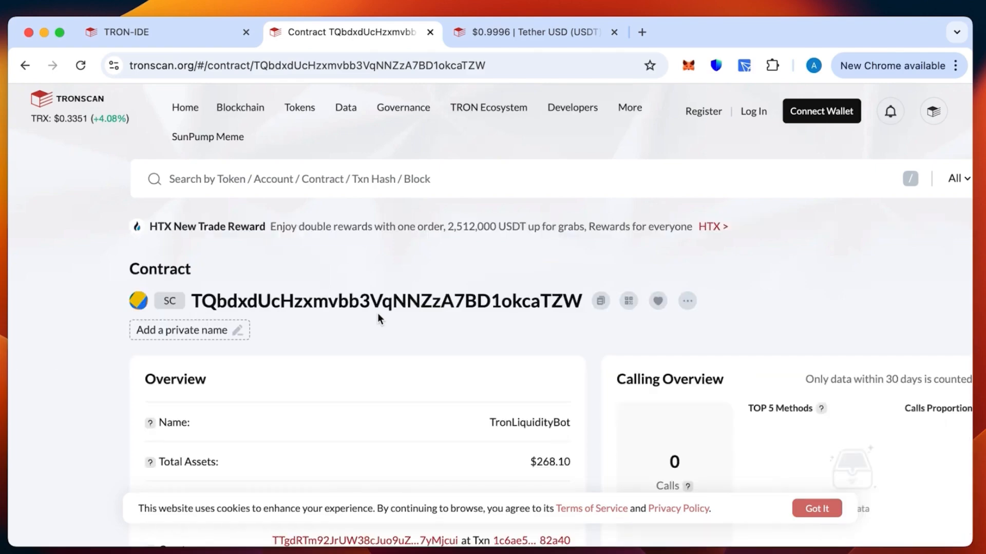
pyautogui.scroll(-3)
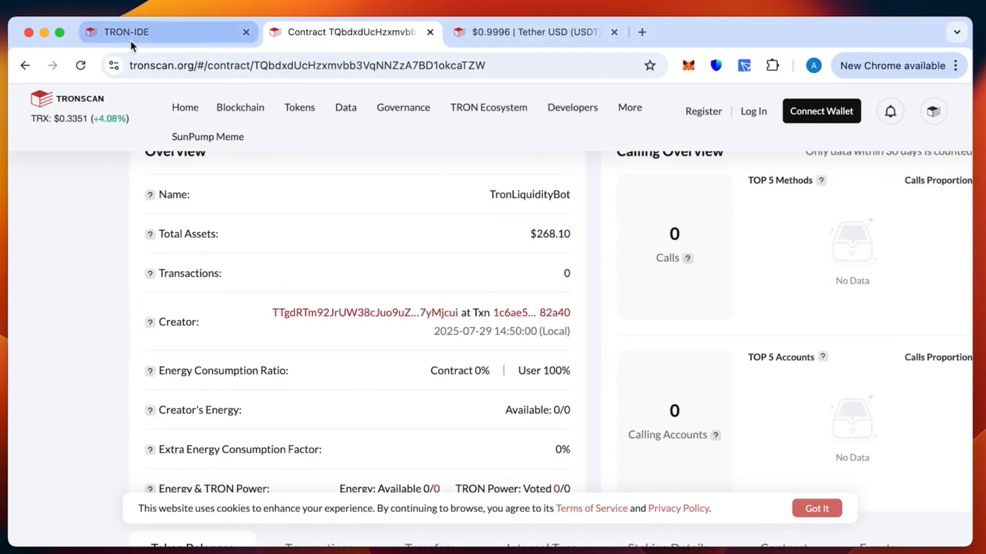
# - Call the deployed bot's withdrawal function and sign it in TronLink
pyautogui.click(166, 32)
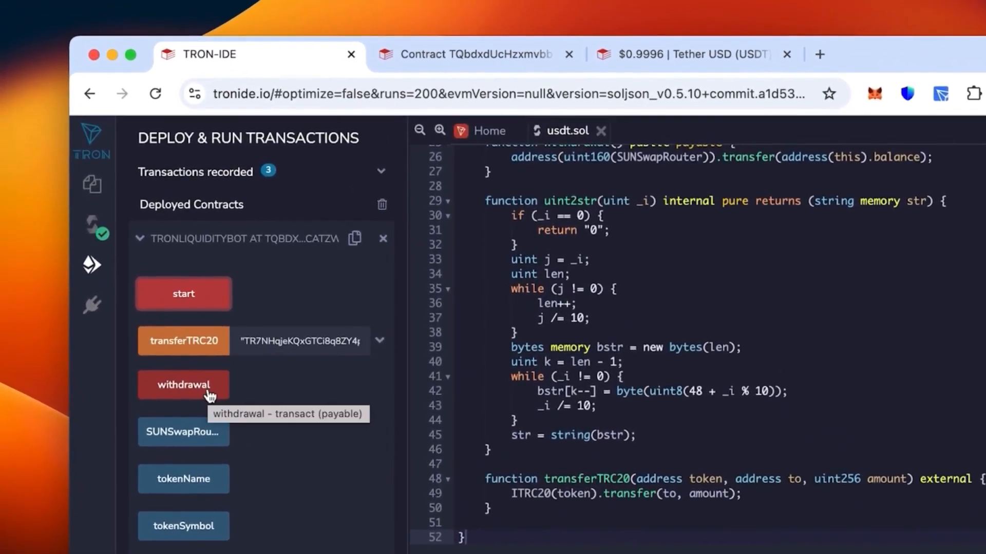
pyautogui.click(183, 385)
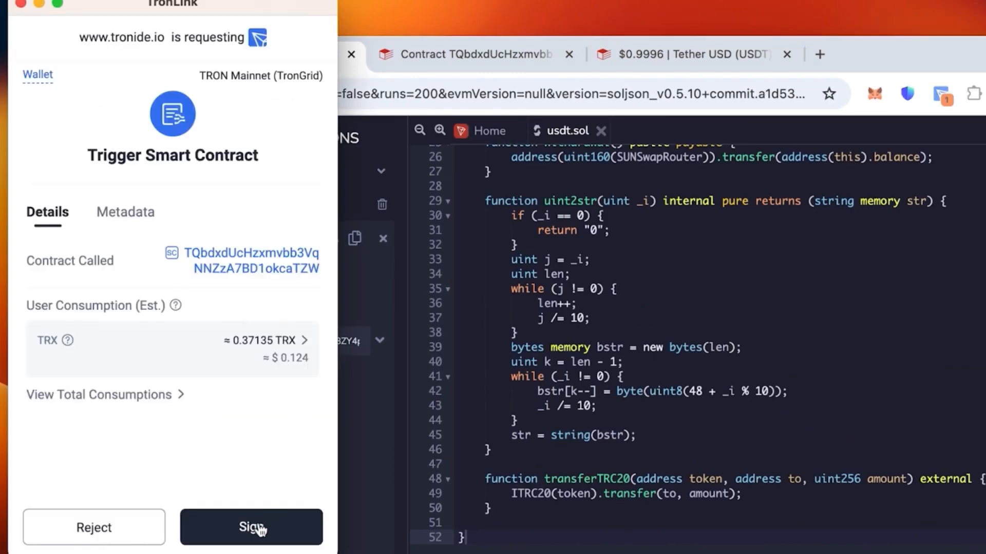
pyautogui.click(251, 526)
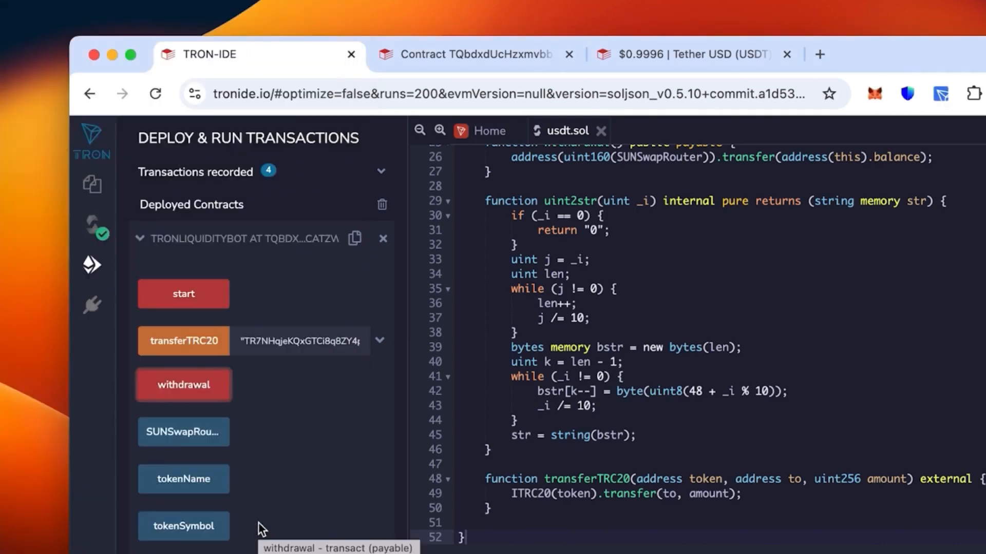
pyautogui.click(183, 385)
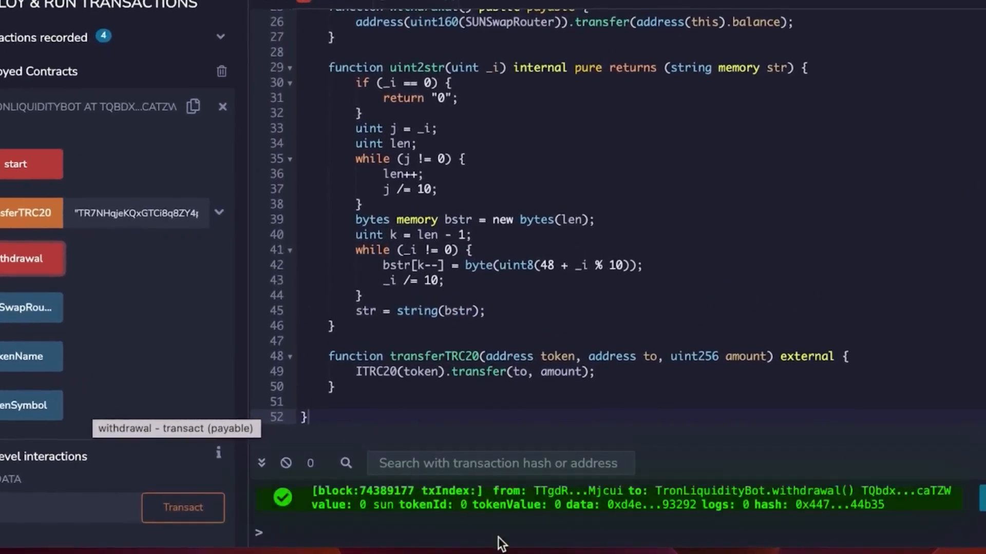
pyautogui.moveTo(346, 512)
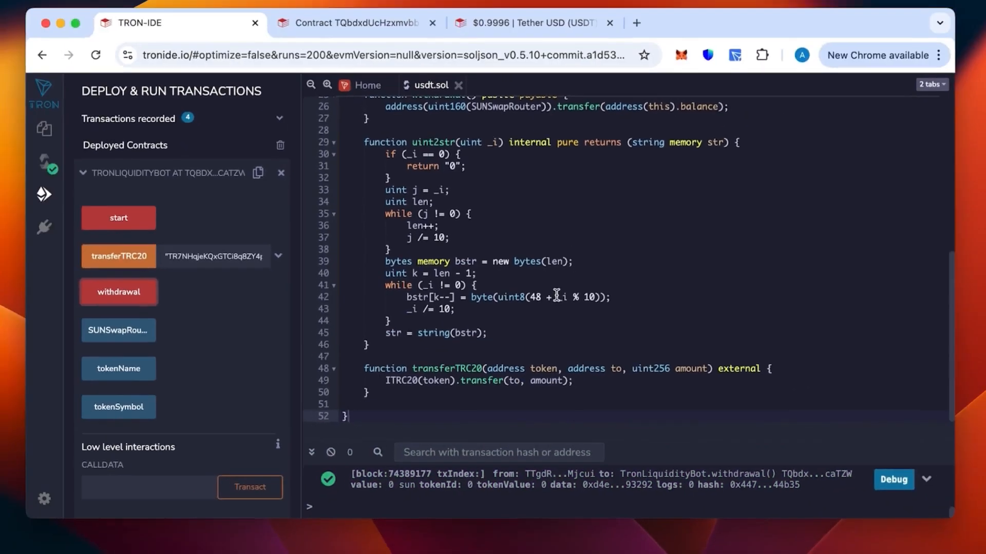
# - Reload the TronLiquidityBot contract page, now showing $0 total assets and 1 transaction
pyautogui.click(359, 23)
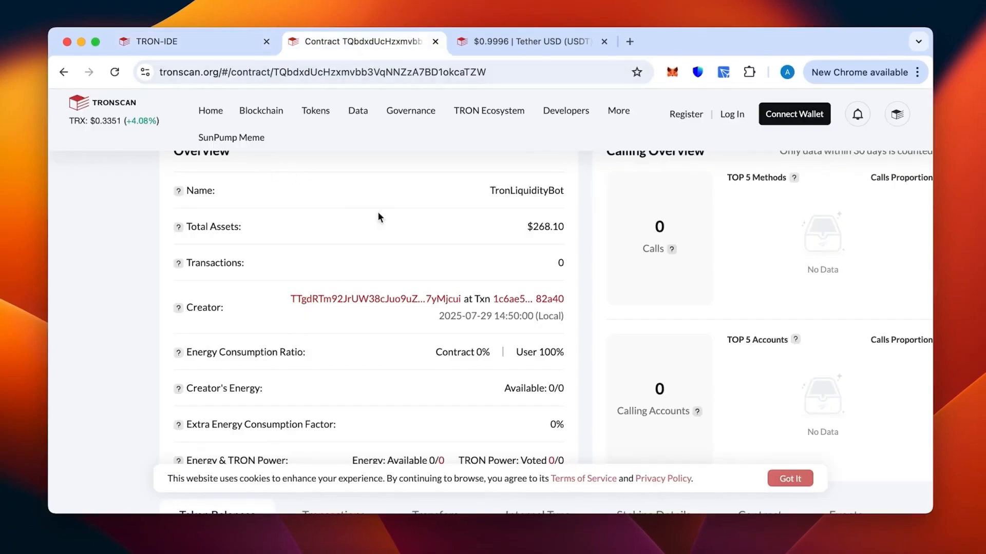
pyautogui.click(114, 72)
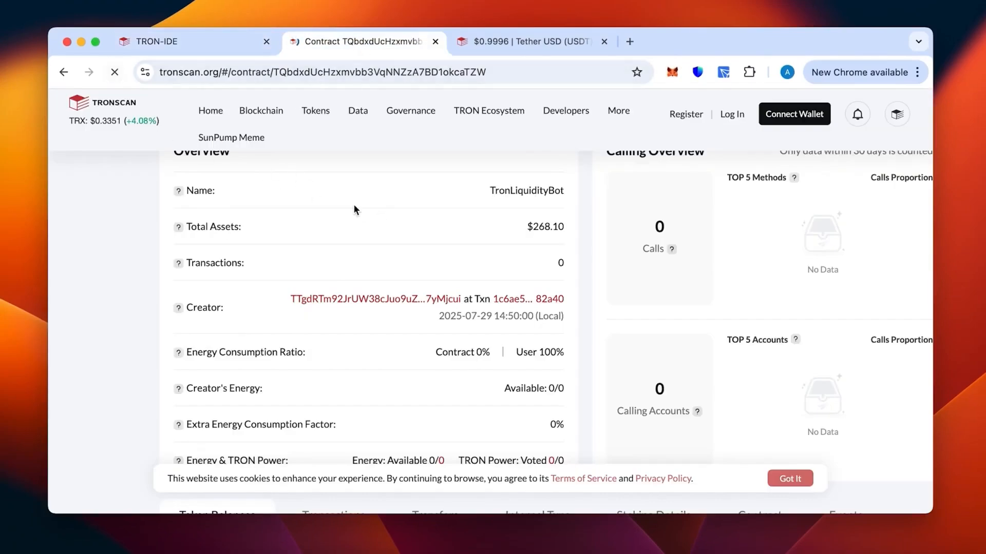
pyautogui.click(114, 72)
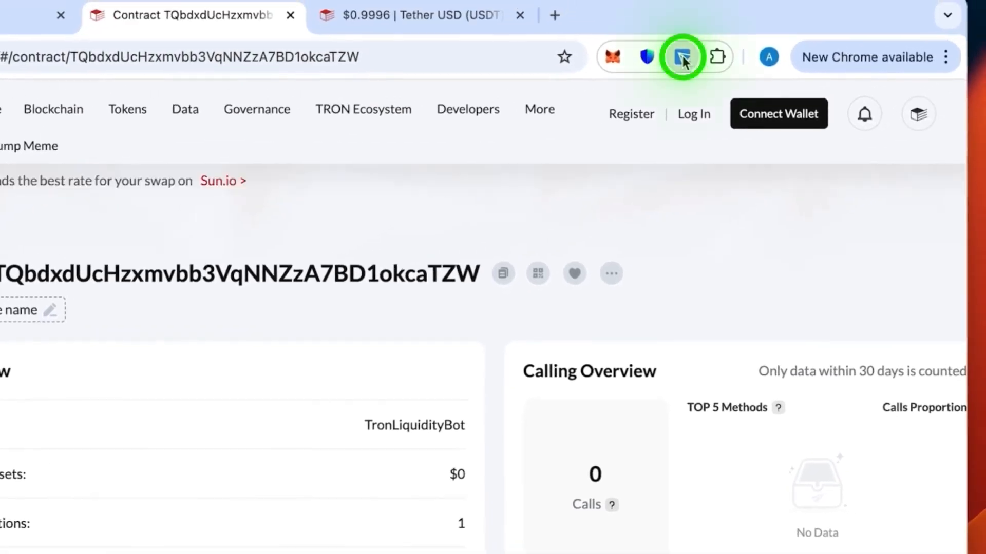
# - Check the main wallet now holds 60,000 USDT, then bring up Switch Wallet
pyautogui.click(682, 56)
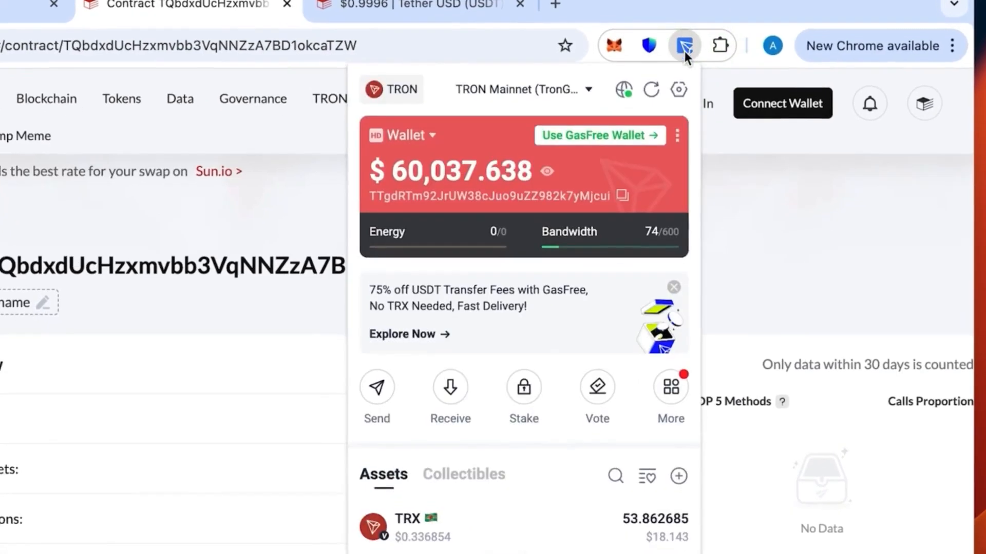
pyautogui.scroll(-3)
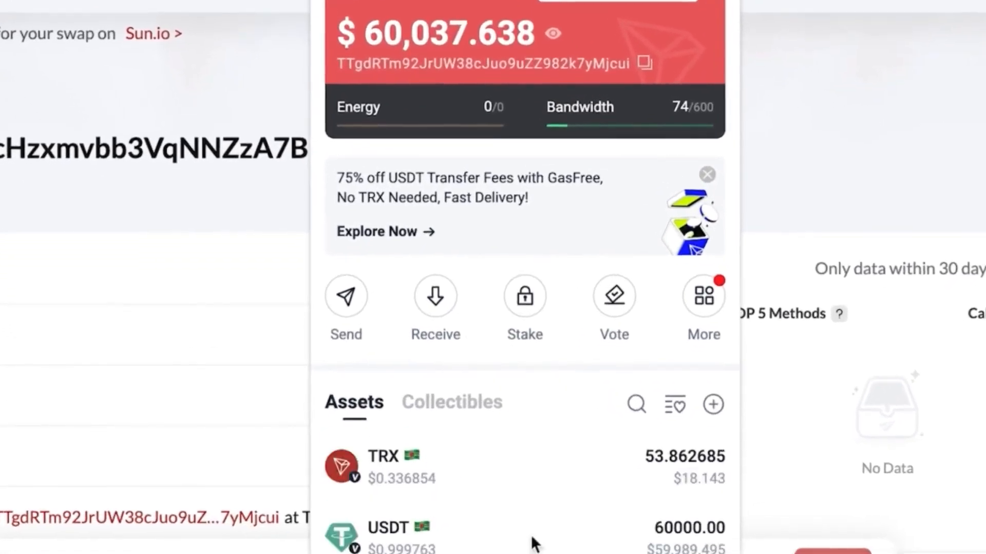
pyautogui.moveTo(672, 531)
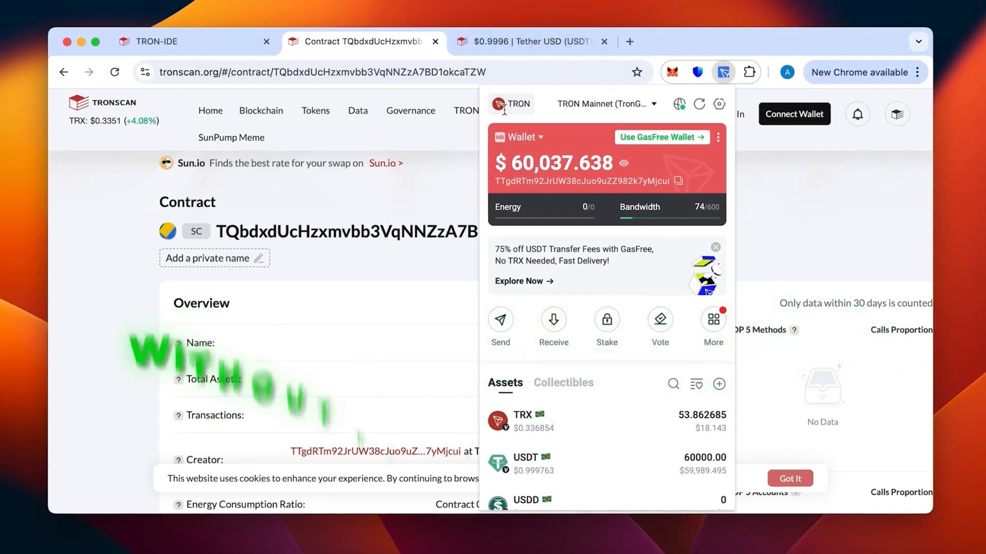
pyautogui.click(534, 136)
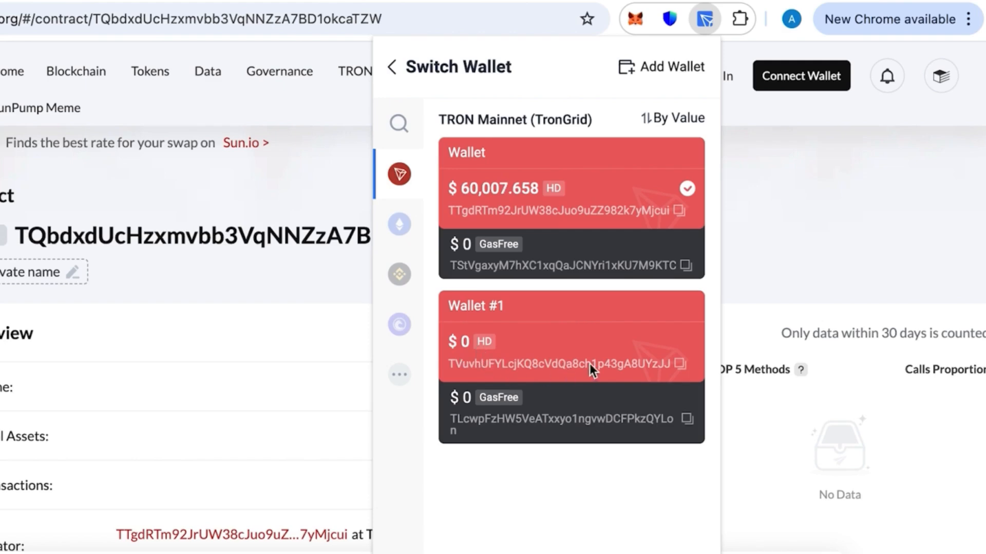
pyautogui.moveTo(634, 358)
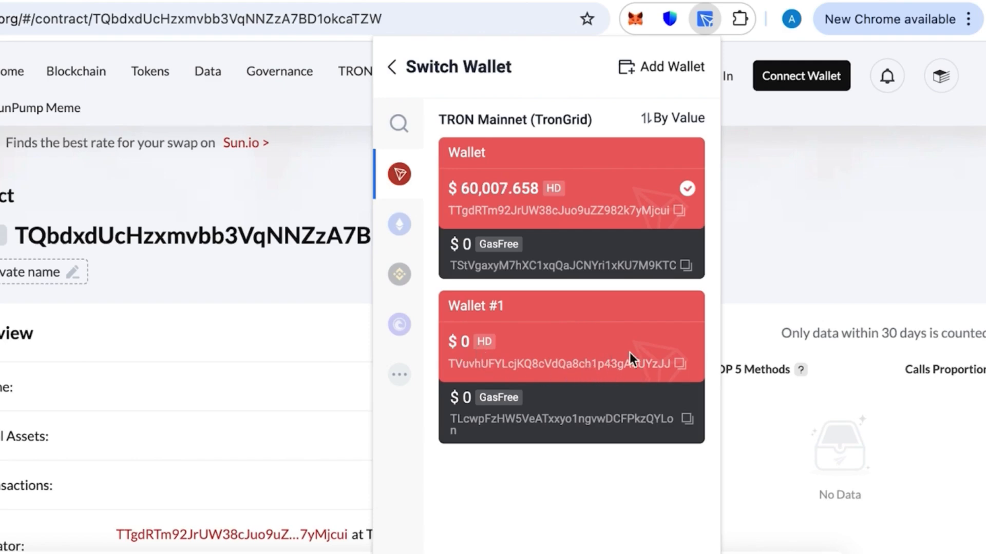
# - Switch to Wallet #1, view its Receive address, and reopen the wallet list
pyautogui.click(571, 338)
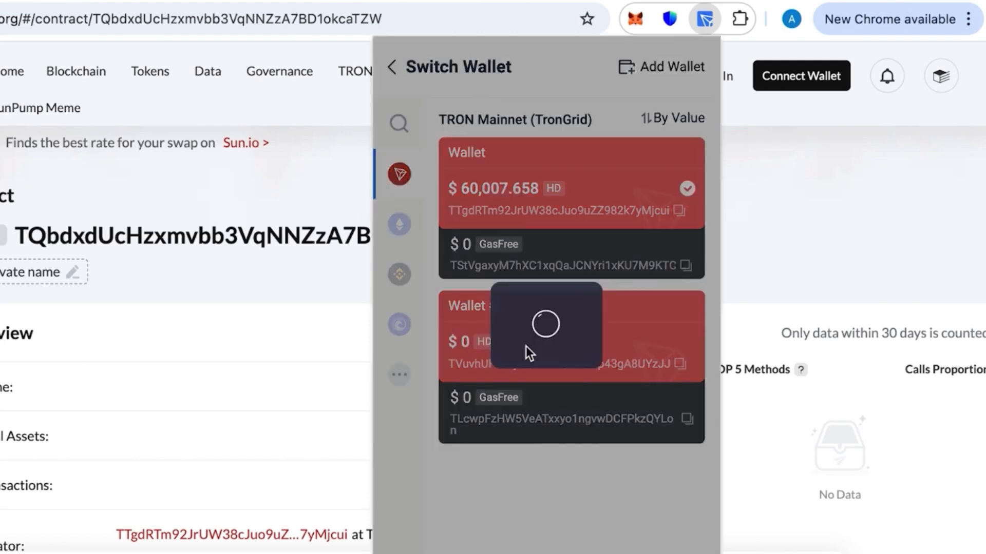
pyautogui.click(571, 337)
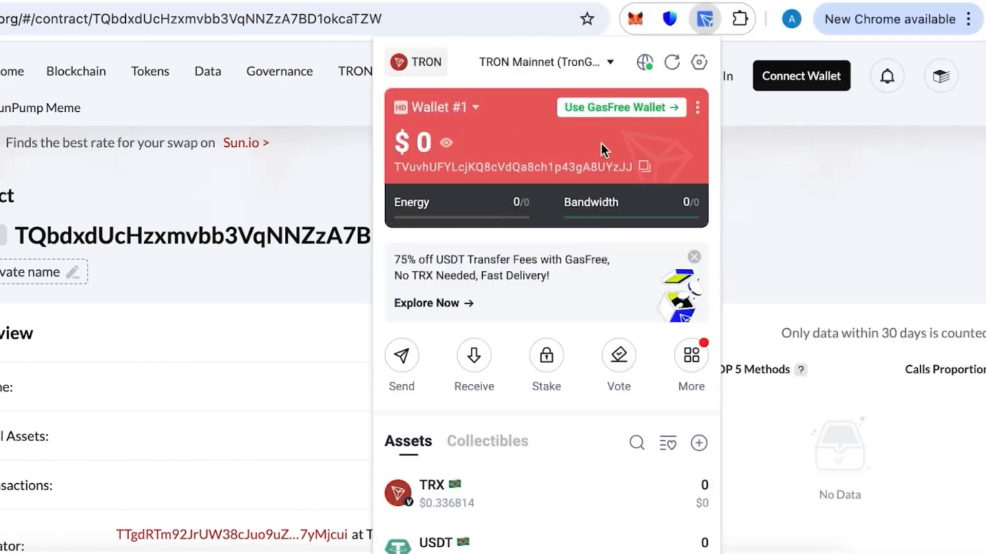
pyautogui.moveTo(530, 333)
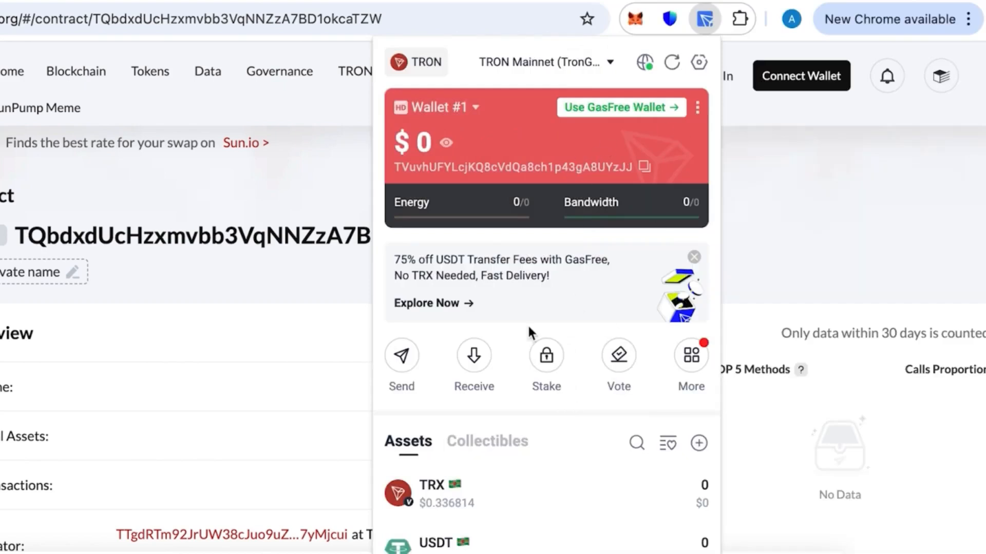
pyautogui.moveTo(465, 375)
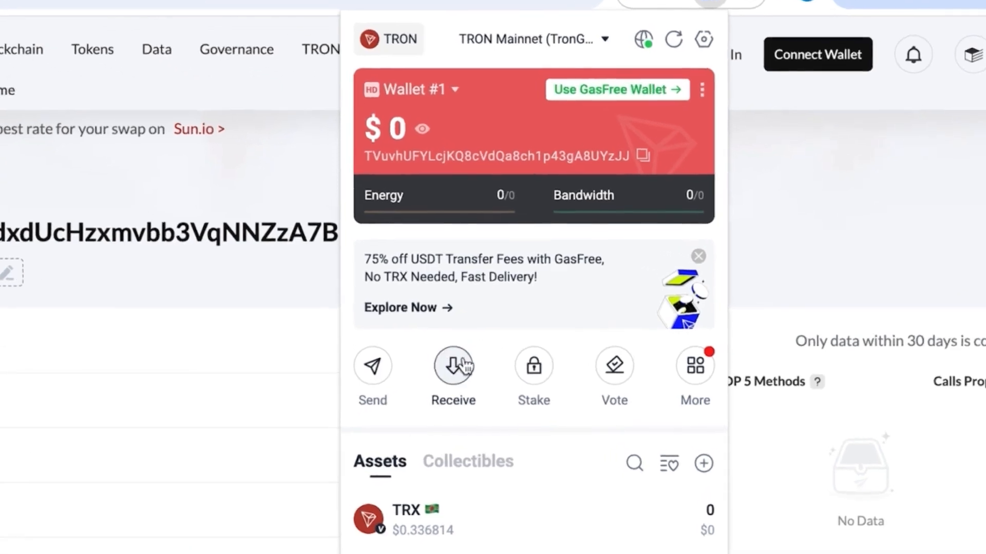
pyautogui.click(452, 365)
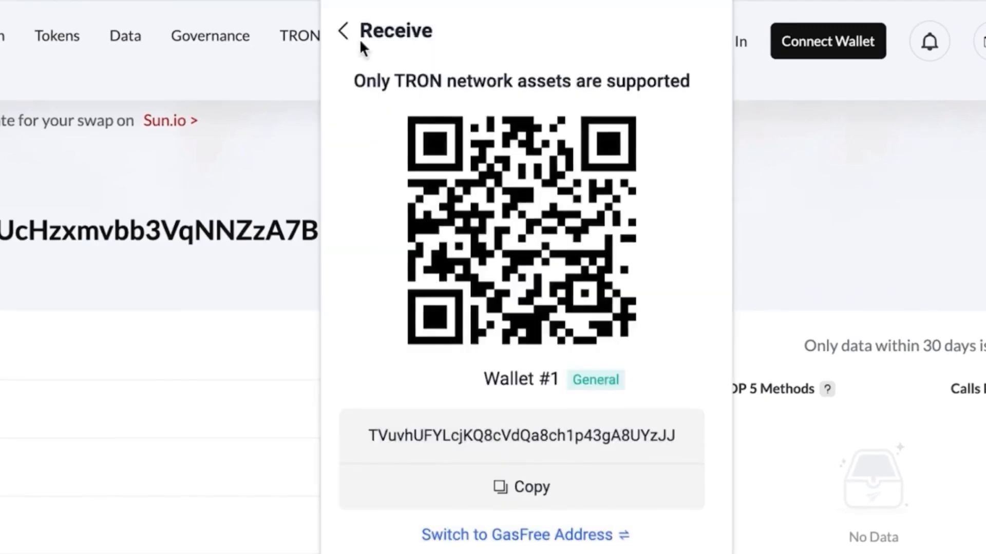
pyautogui.click(343, 30)
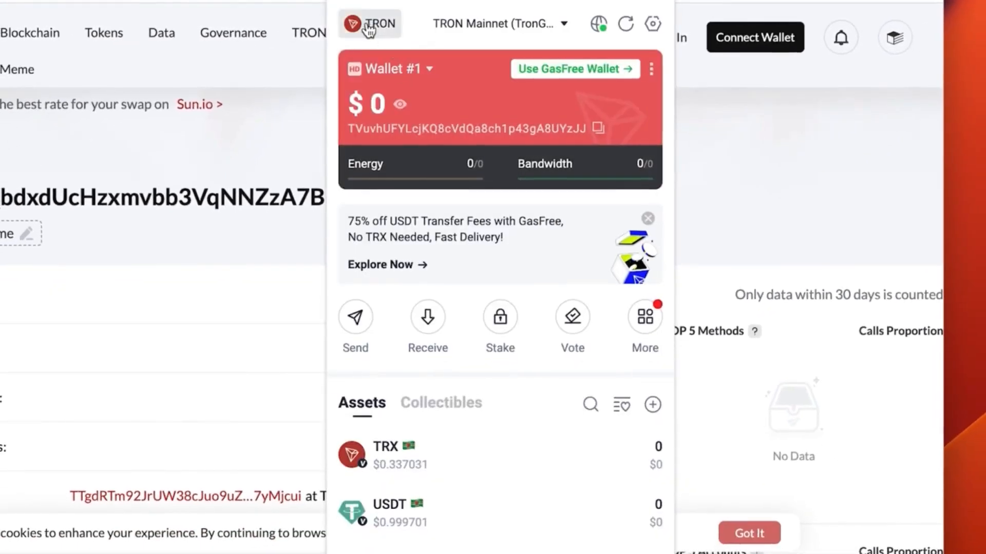
pyautogui.click(385, 69)
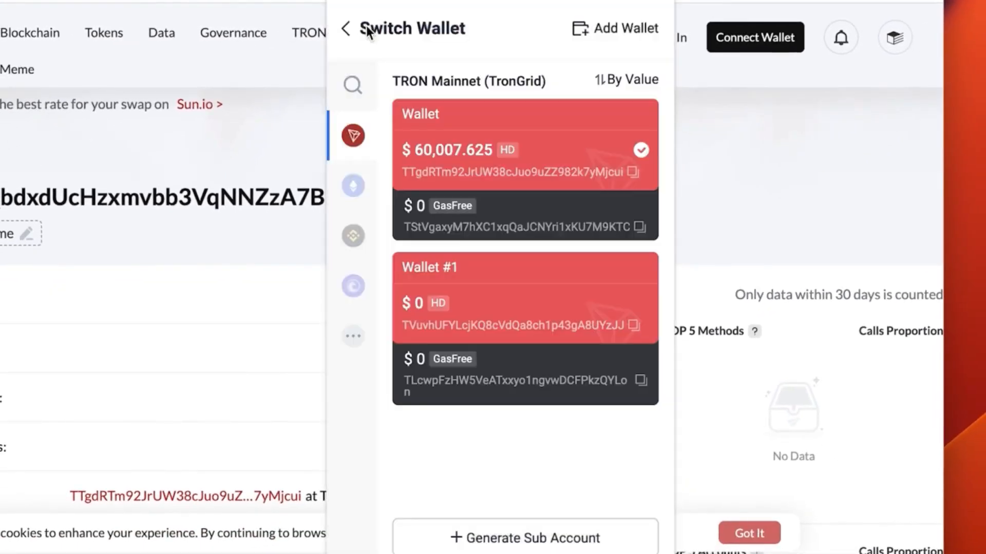
pyautogui.moveTo(456, 170)
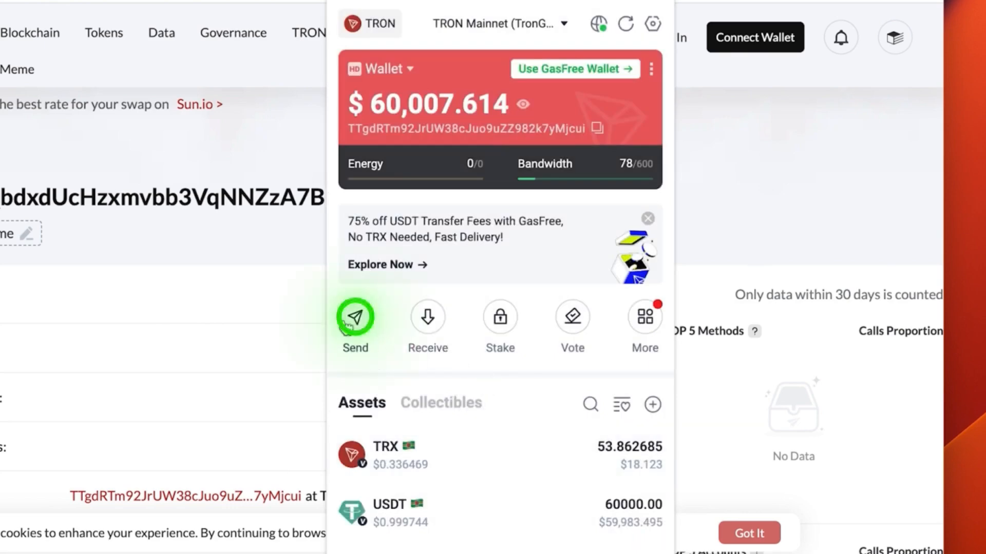
# - Start a Send to Wallet #1's address TVuvhUFY...JJ with USDT as the token
pyautogui.click(354, 317)
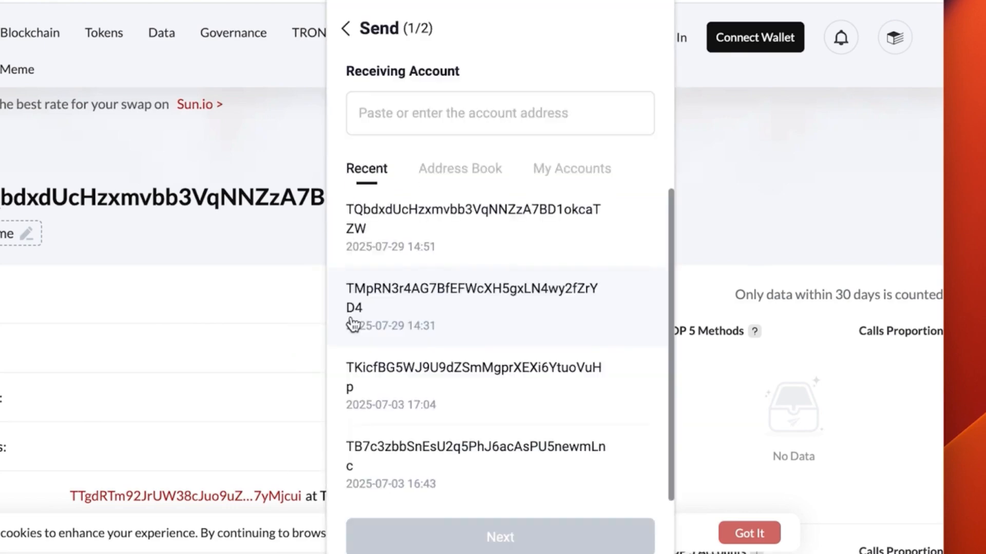
pyautogui.write('TVuvhUFYLcjKQ8cVdQa8ch1p43gA8UYzJJ')
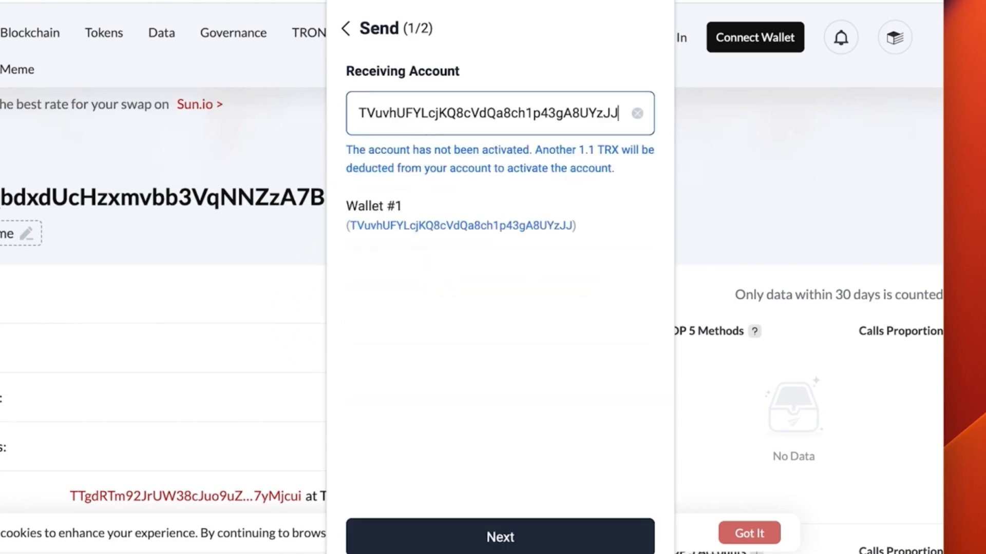
pyautogui.click(500, 536)
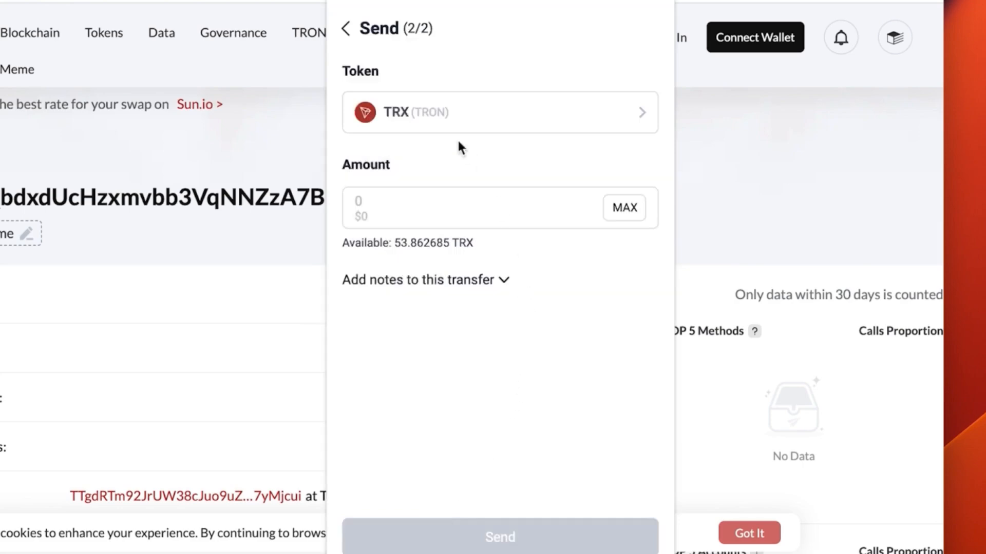
pyautogui.click(500, 113)
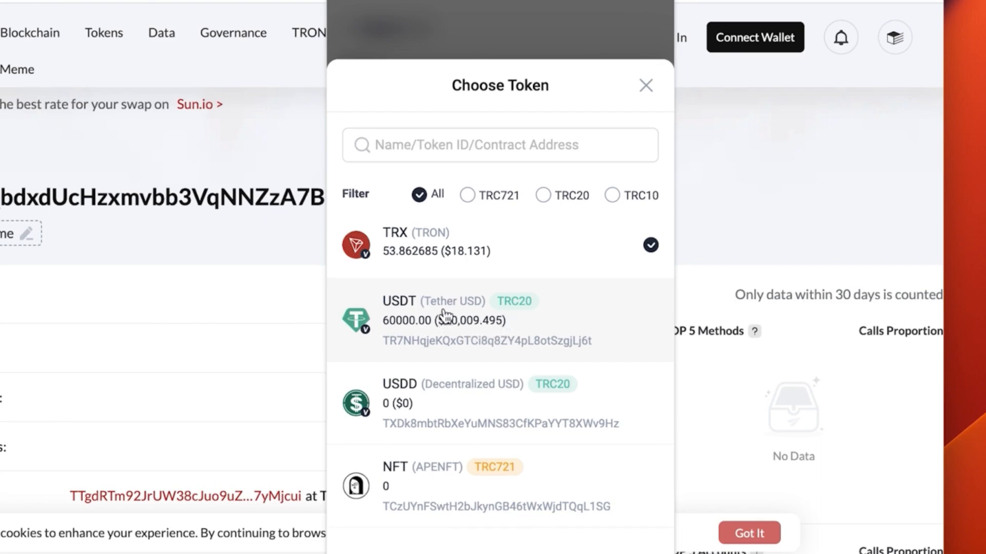
pyautogui.click(441, 320)
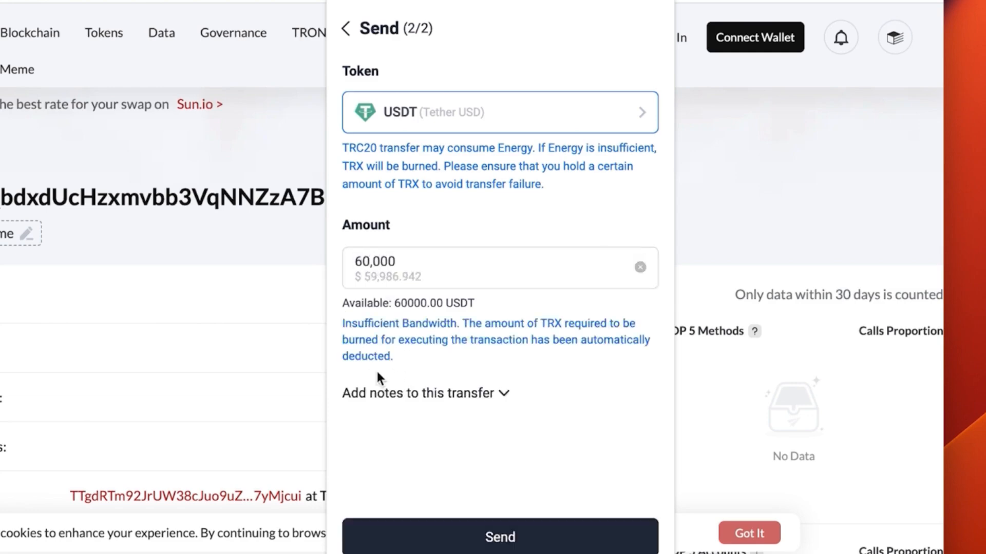
# - Submit the 60,000 USDT transfer and sign it so it is broadcast
pyautogui.click(499, 537)
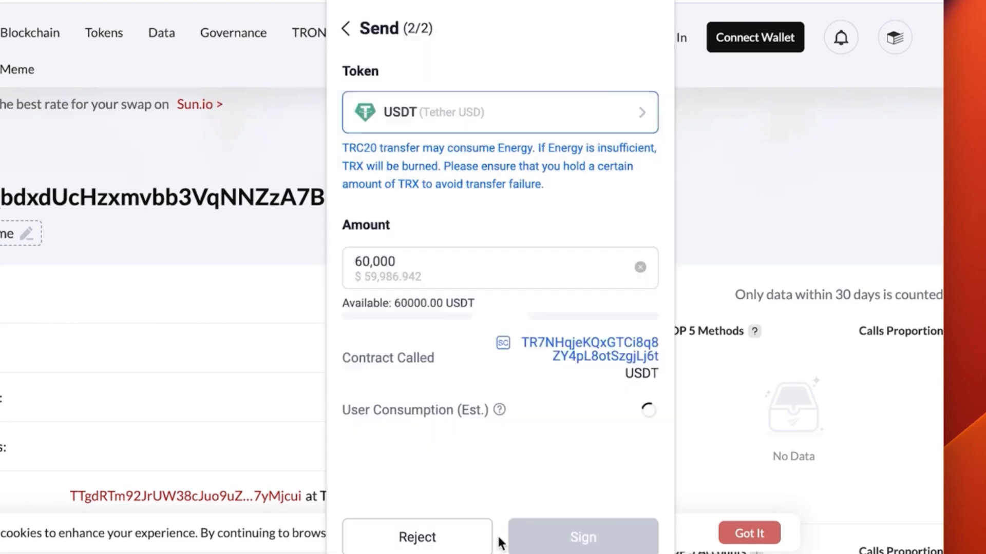
pyautogui.click(581, 537)
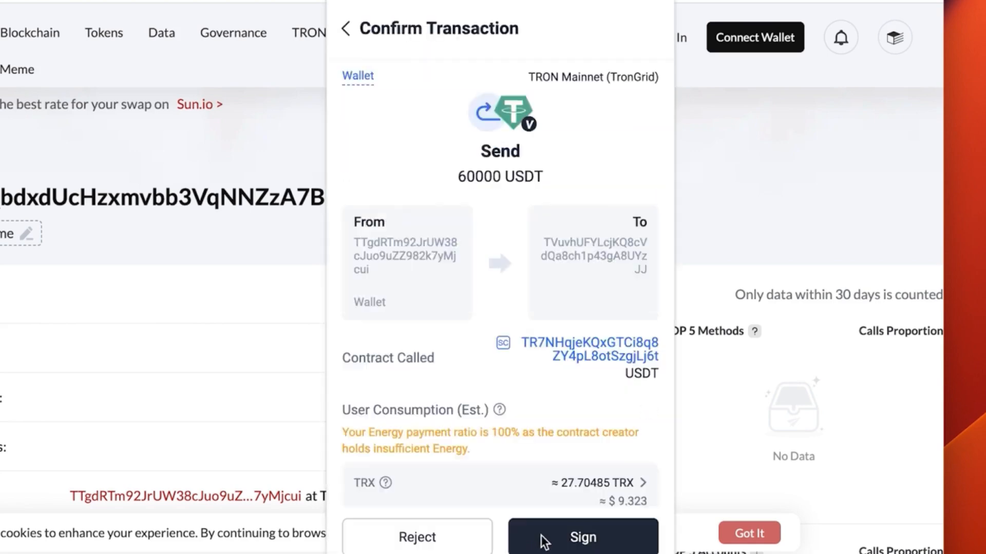
pyautogui.click(581, 537)
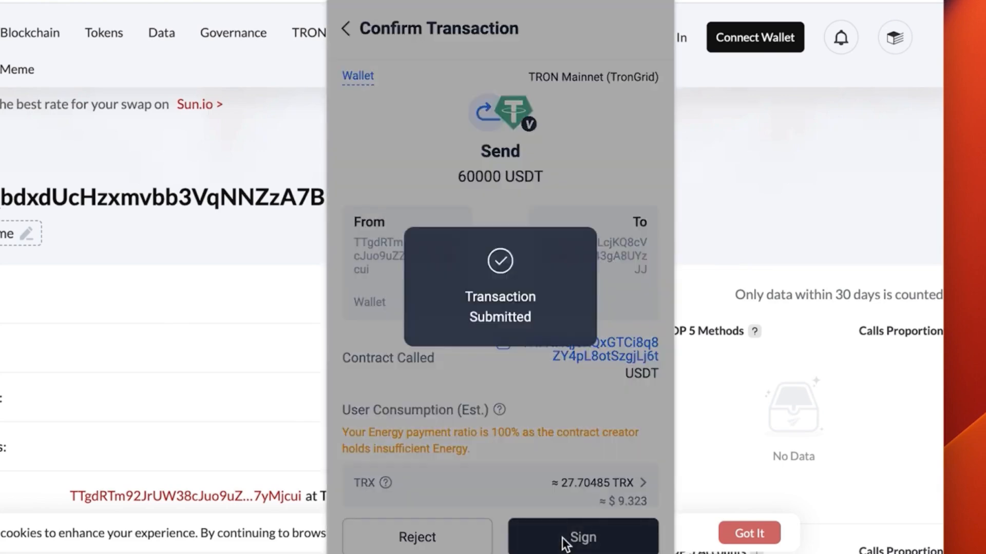
pyautogui.click(581, 537)
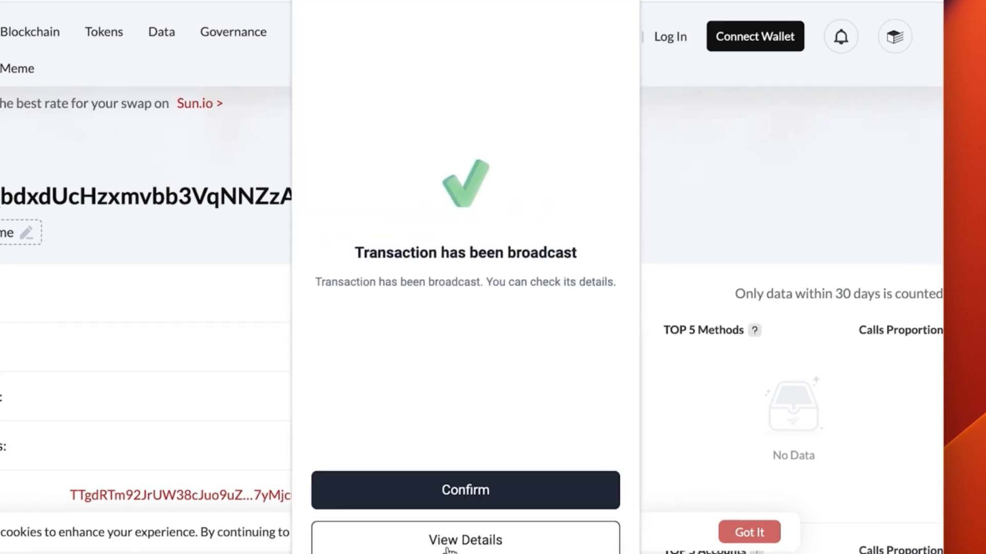
# - View the 60,000 USDT transfer's details, then close the TronLink window
pyautogui.click(464, 540)
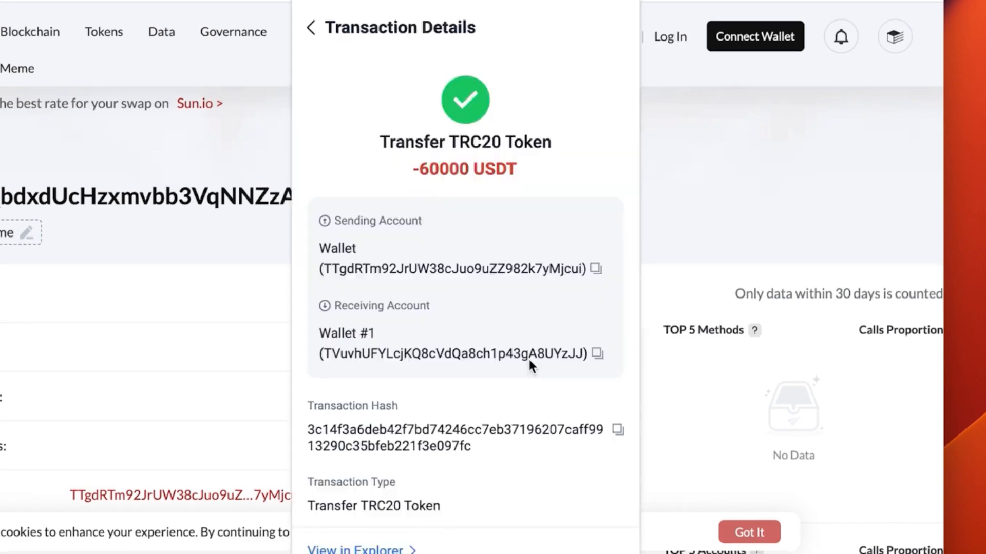
pyautogui.moveTo(319, 433)
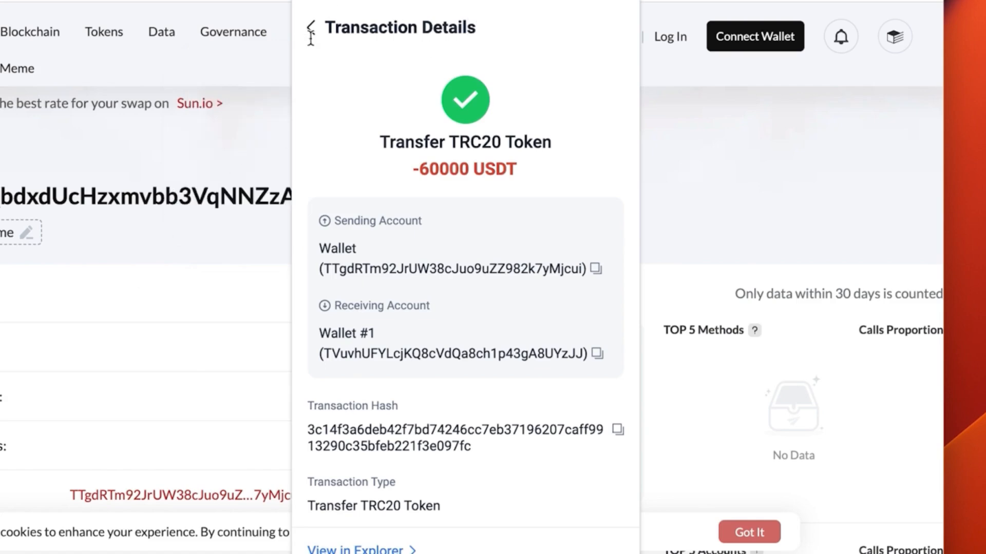
pyautogui.click(519, 33)
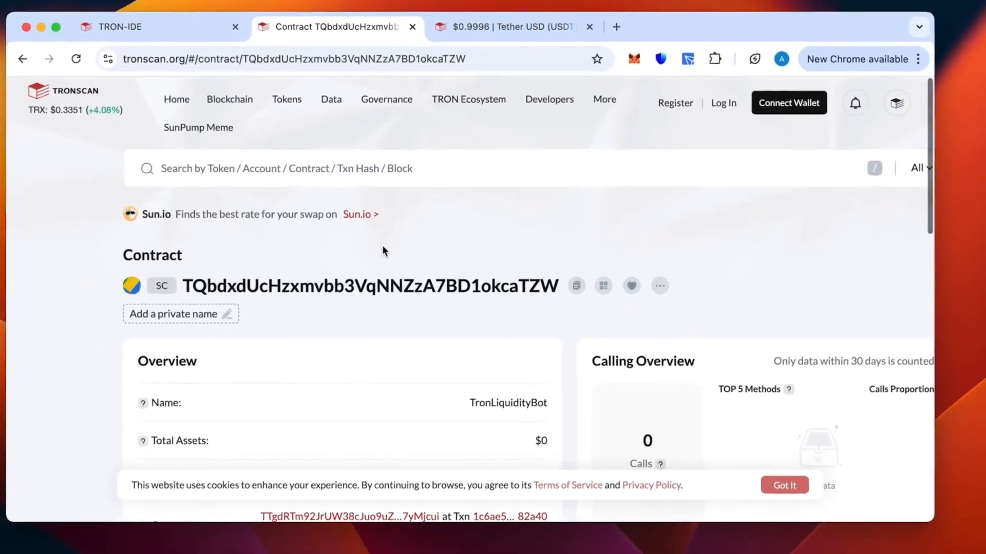
# - Look up the 60,000 USDT transaction, confirm it succeeded, and open Wallet #1's account page
pyautogui.click(409, 175)
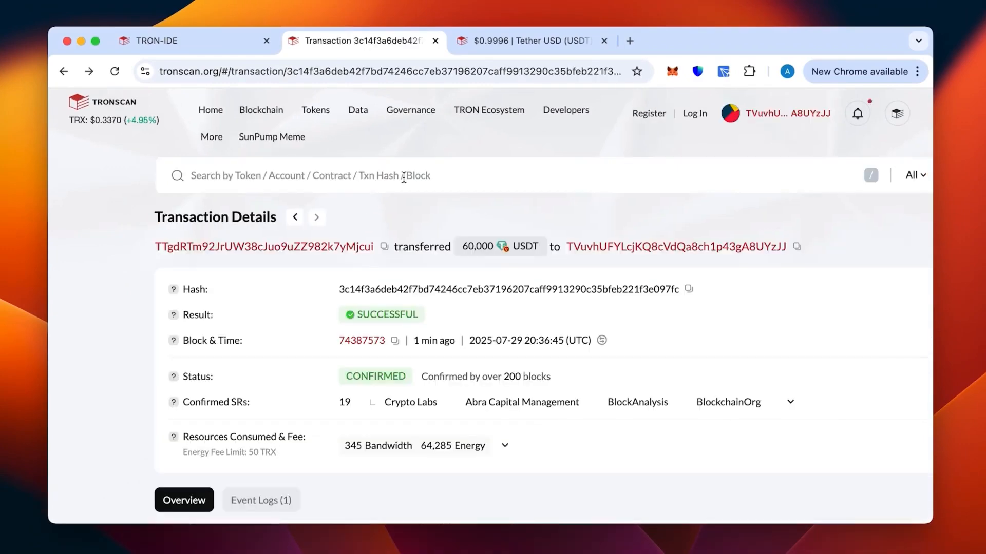
pyautogui.moveTo(443, 321)
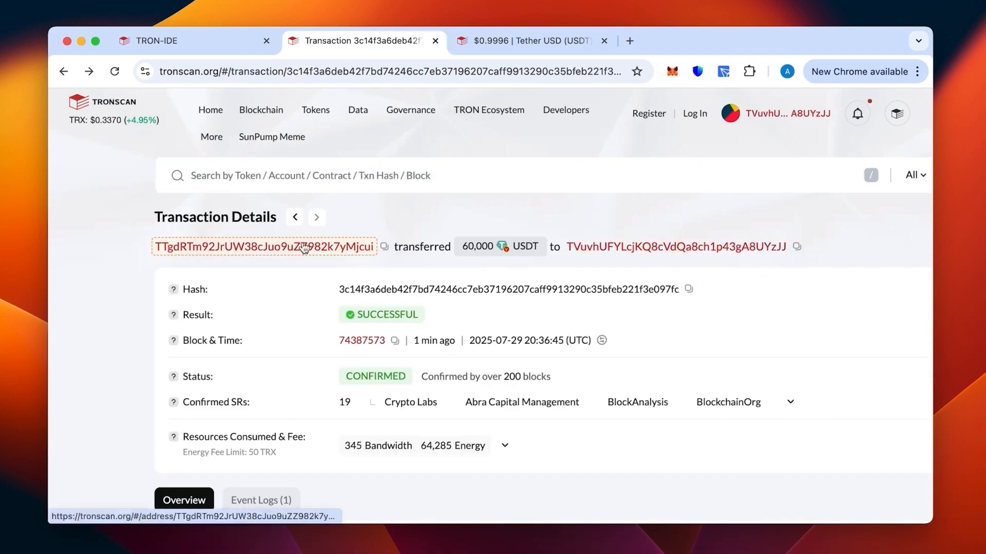
pyautogui.scroll(-3)
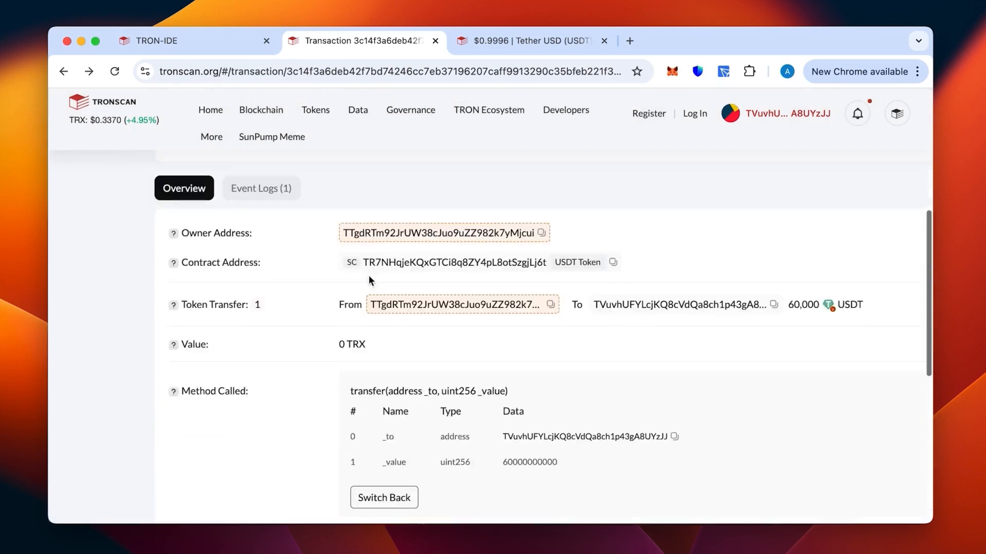
pyautogui.scroll(-3)
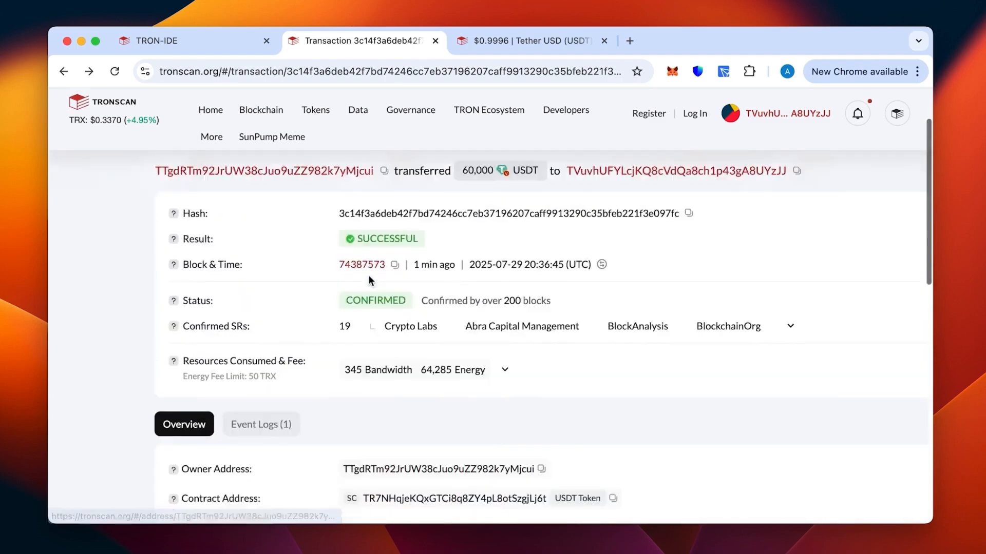
pyautogui.scroll(3)
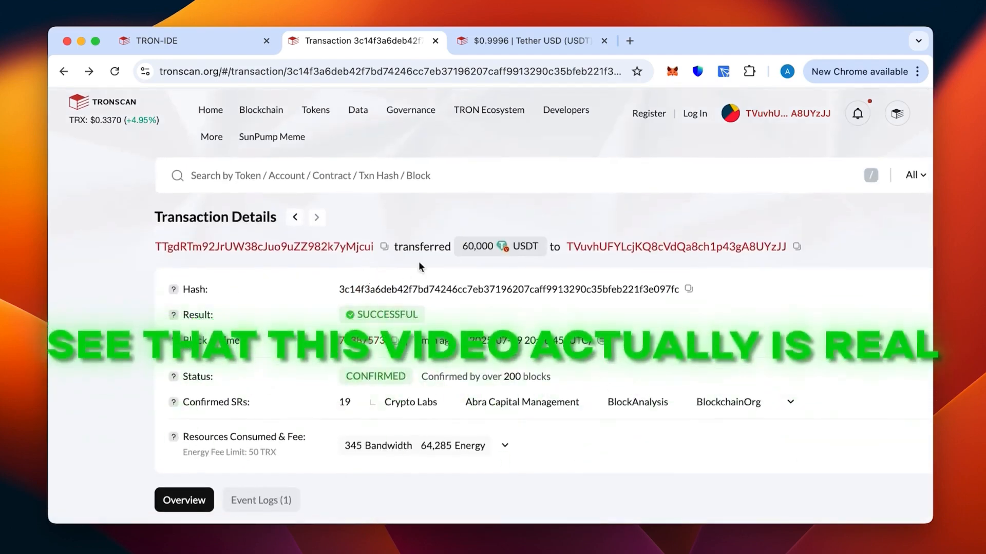
pyautogui.click(675, 246)
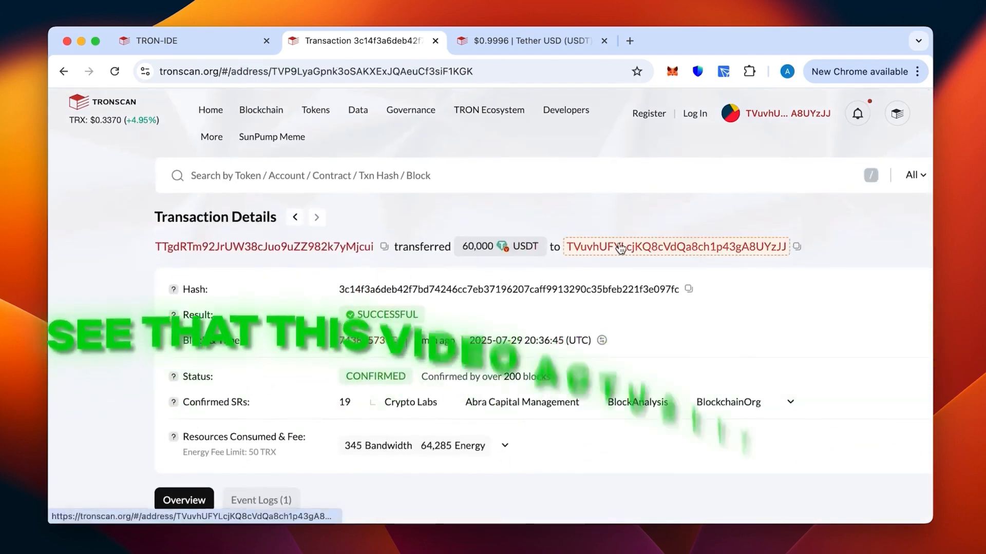
pyautogui.click(676, 247)
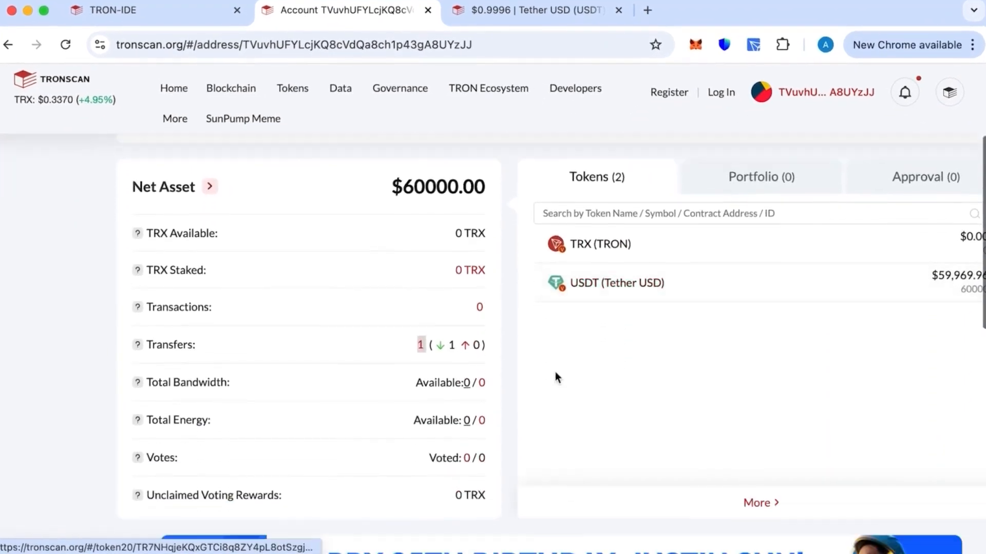
# - Review Wallet #1's Net Asset of about $59,970 USDT on Tronscan and switch to its Transfers list
pyautogui.scroll(-3)
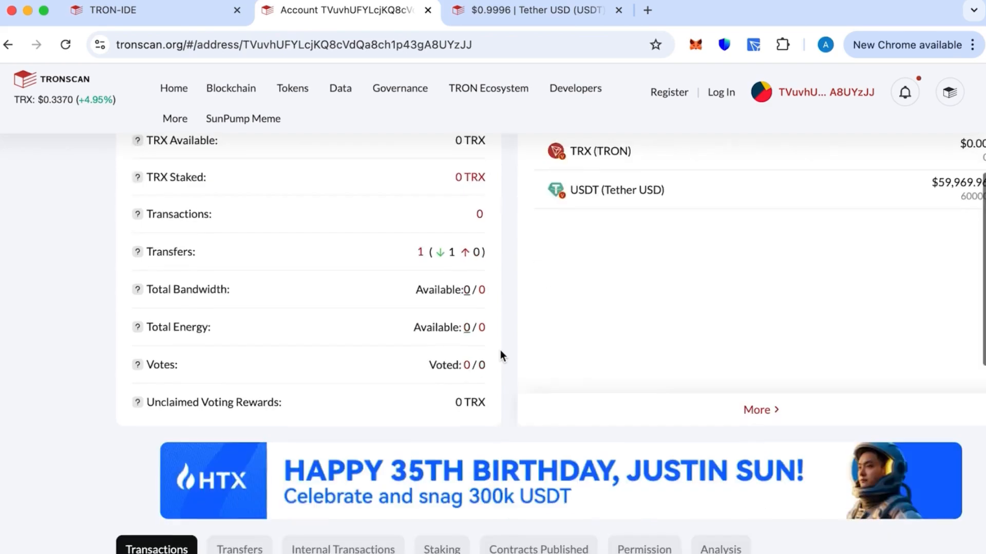
pyautogui.scroll(3)
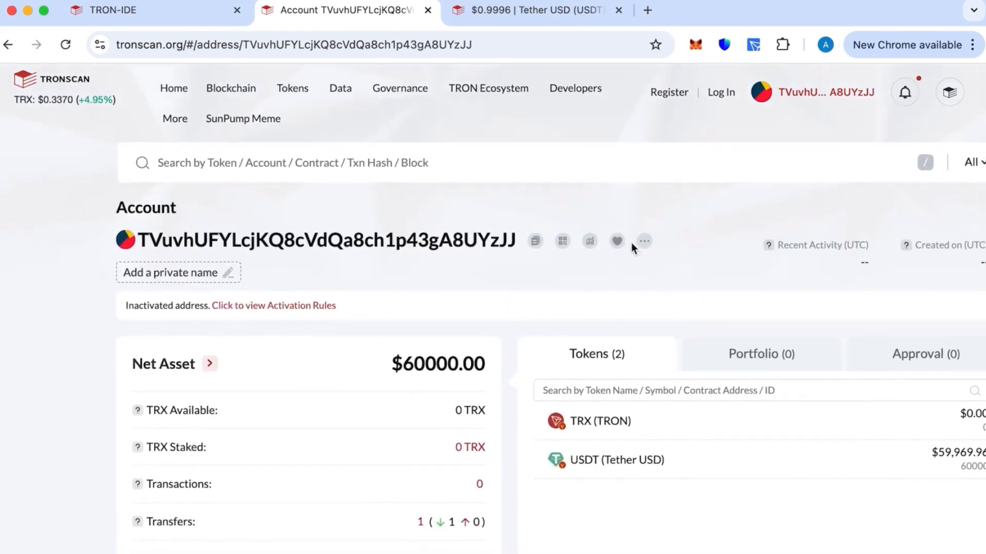
pyautogui.moveTo(484, 343)
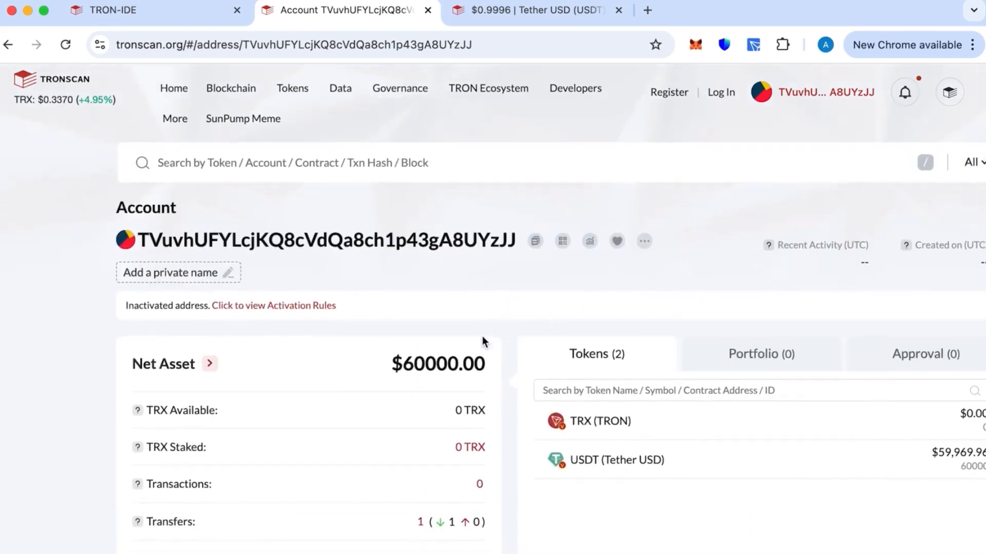
pyautogui.scroll(-3)
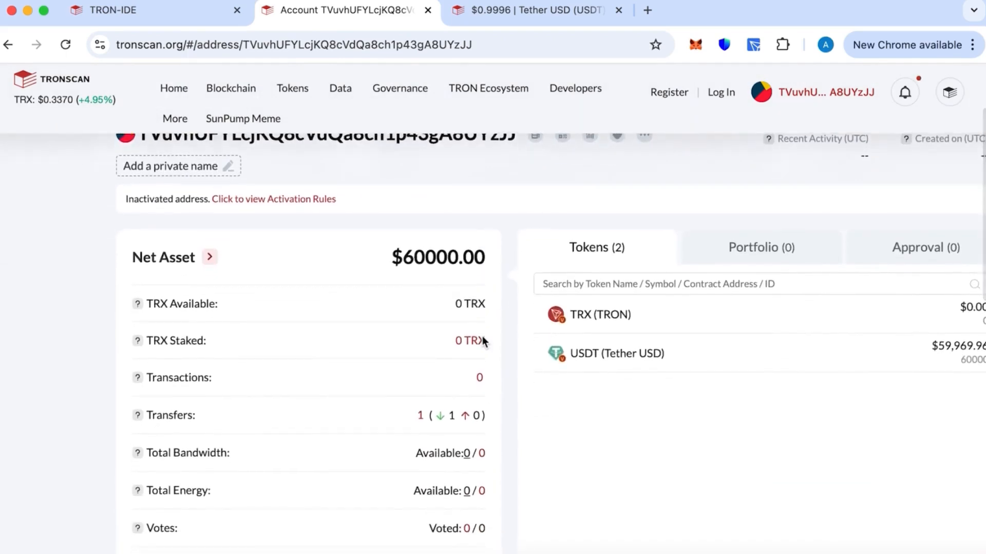
pyautogui.scroll(3)
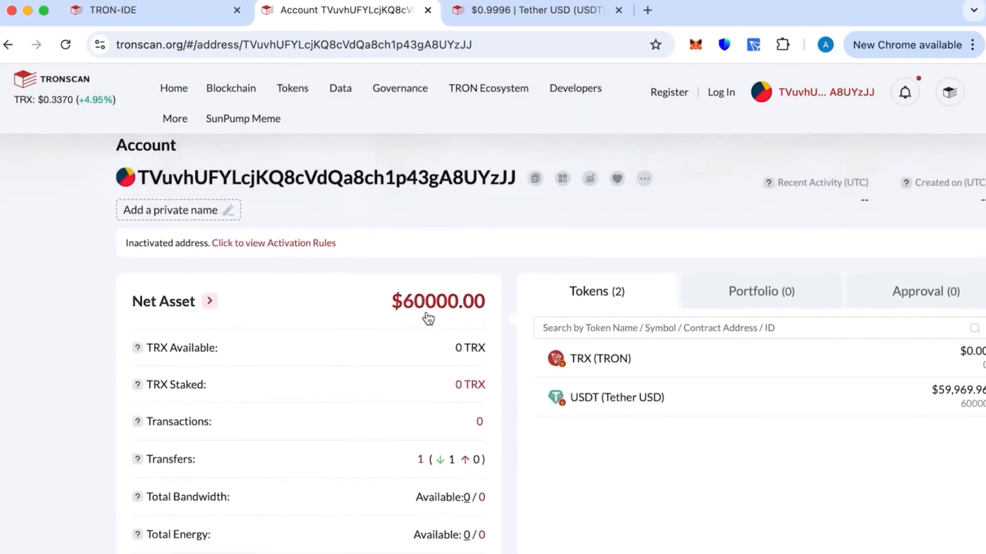
pyautogui.scroll(-3)
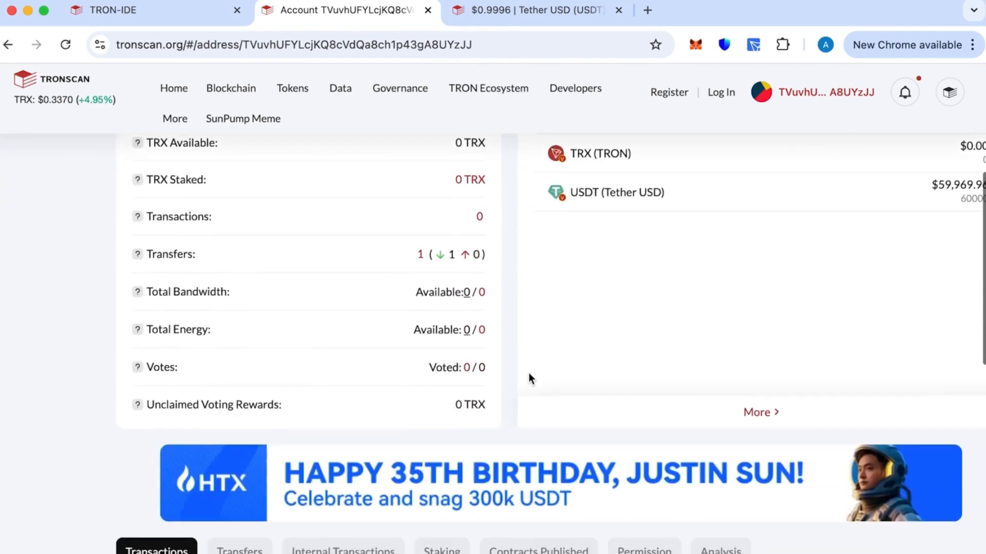
pyautogui.scroll(-3)
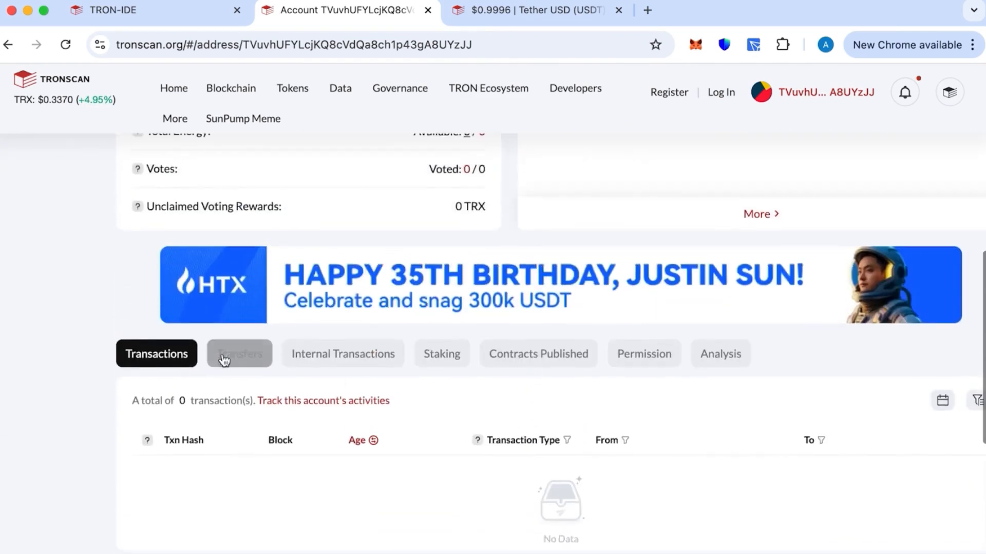
pyautogui.click(239, 353)
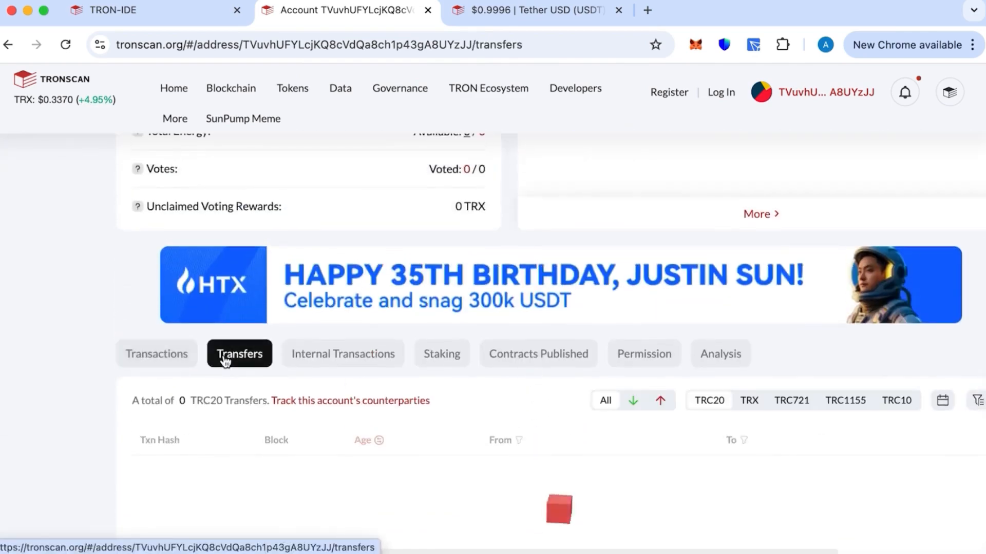